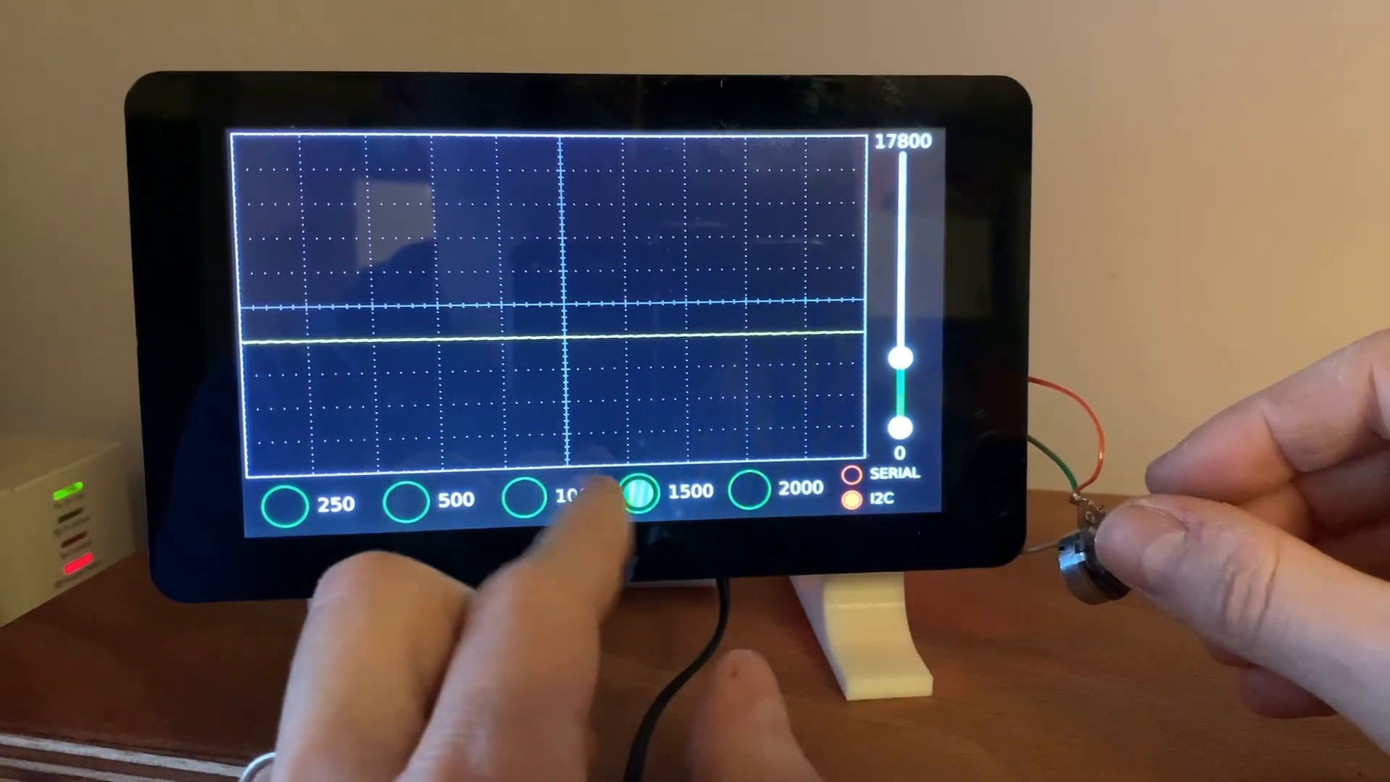
# Switch the live oscilloscope graph to the 1500 setting with the I2C source selected
pyautogui.click(527, 507)
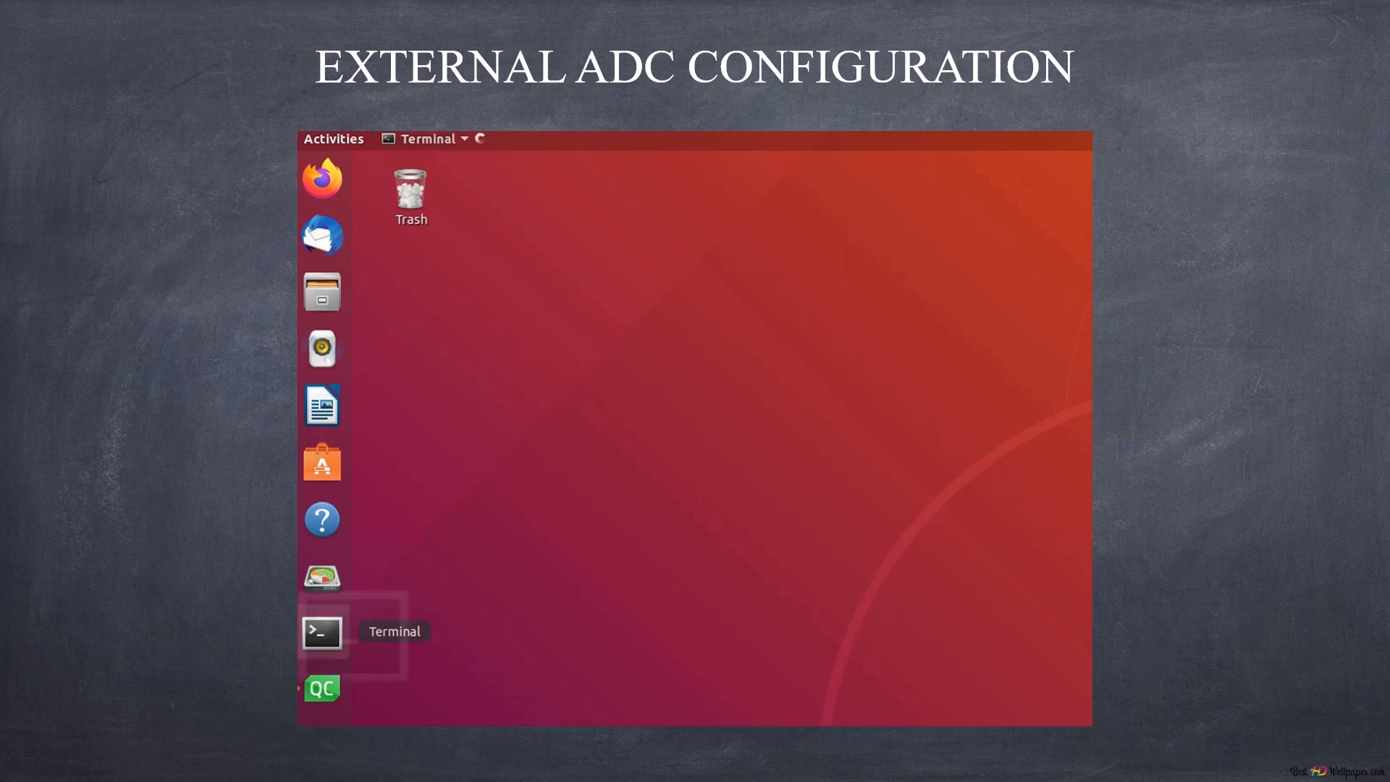
pyautogui.click(321, 631)
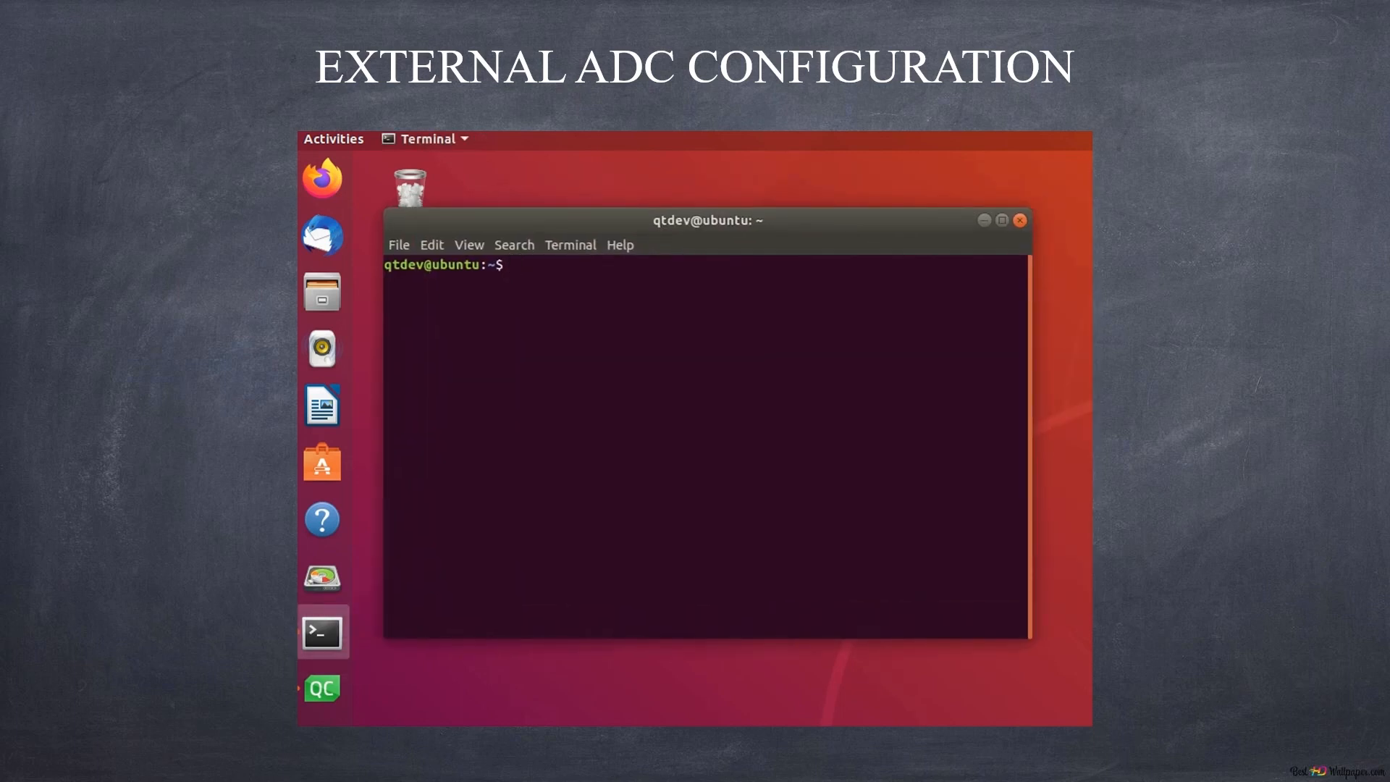
pyautogui.write('ssh')
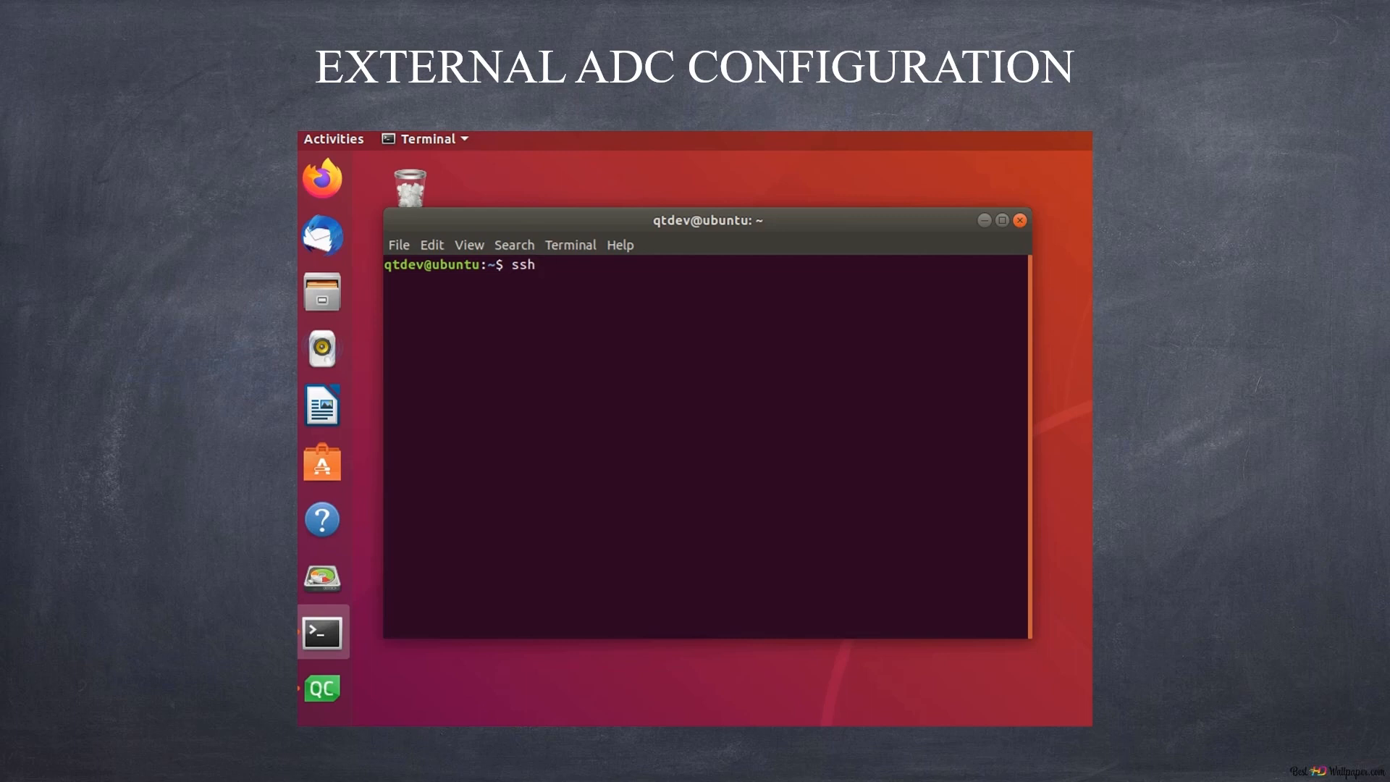
pyautogui.write('pi@1')
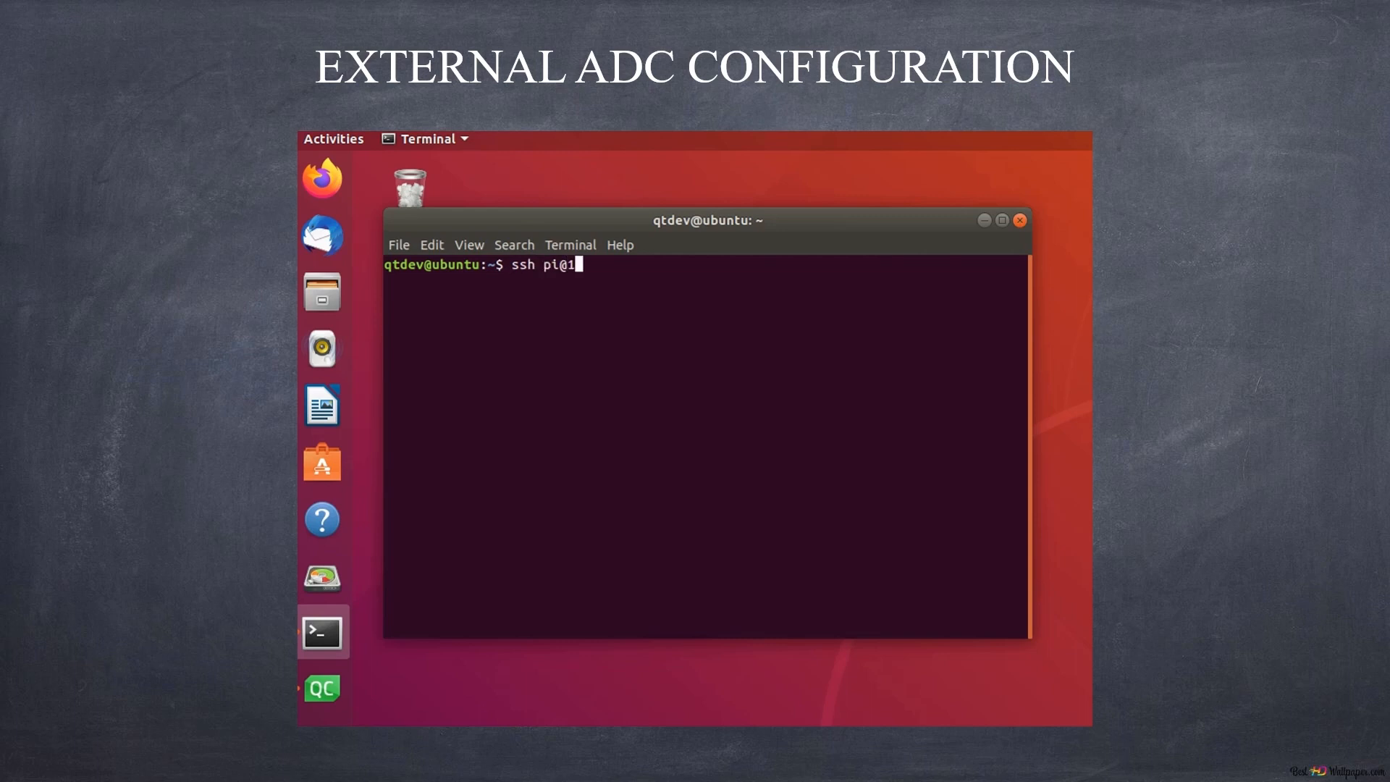
pyautogui.write('92.168')
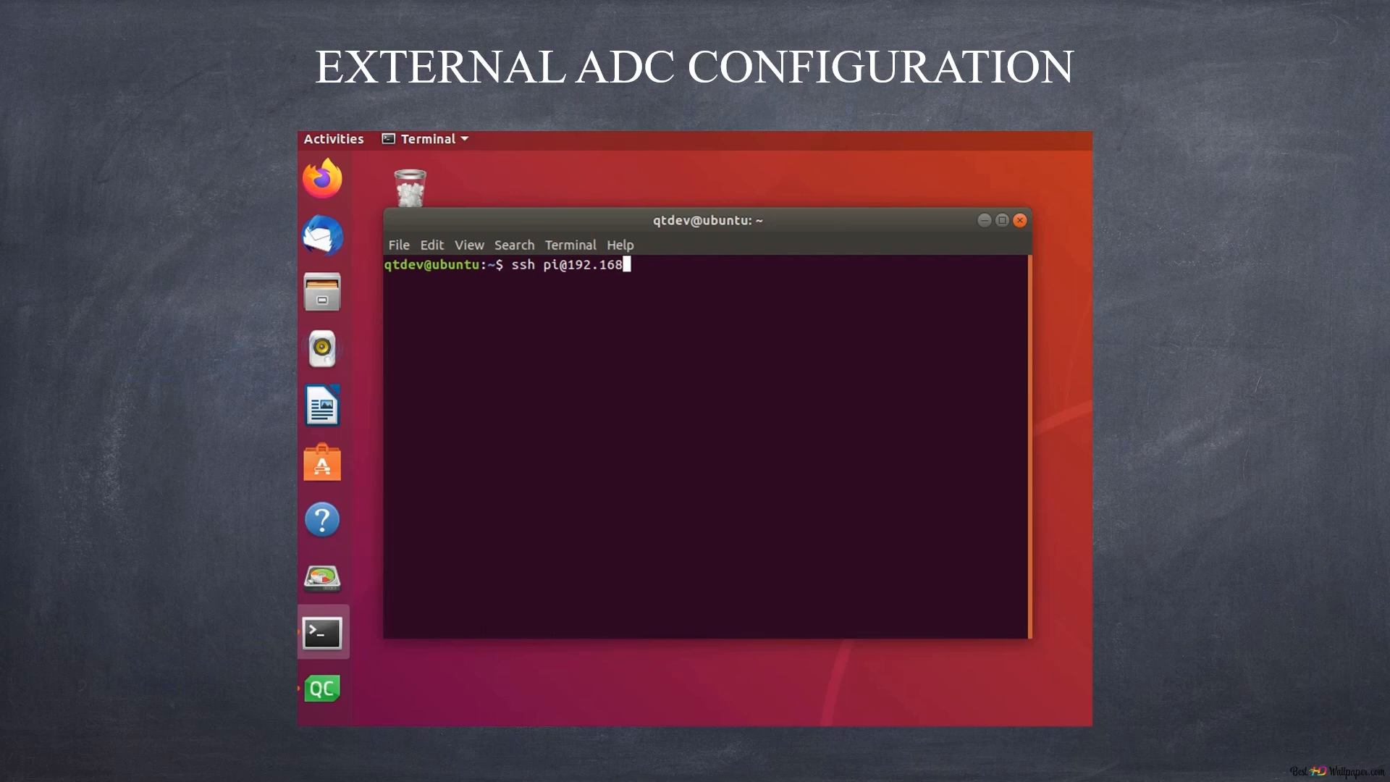
pyautogui.write('.1.30')
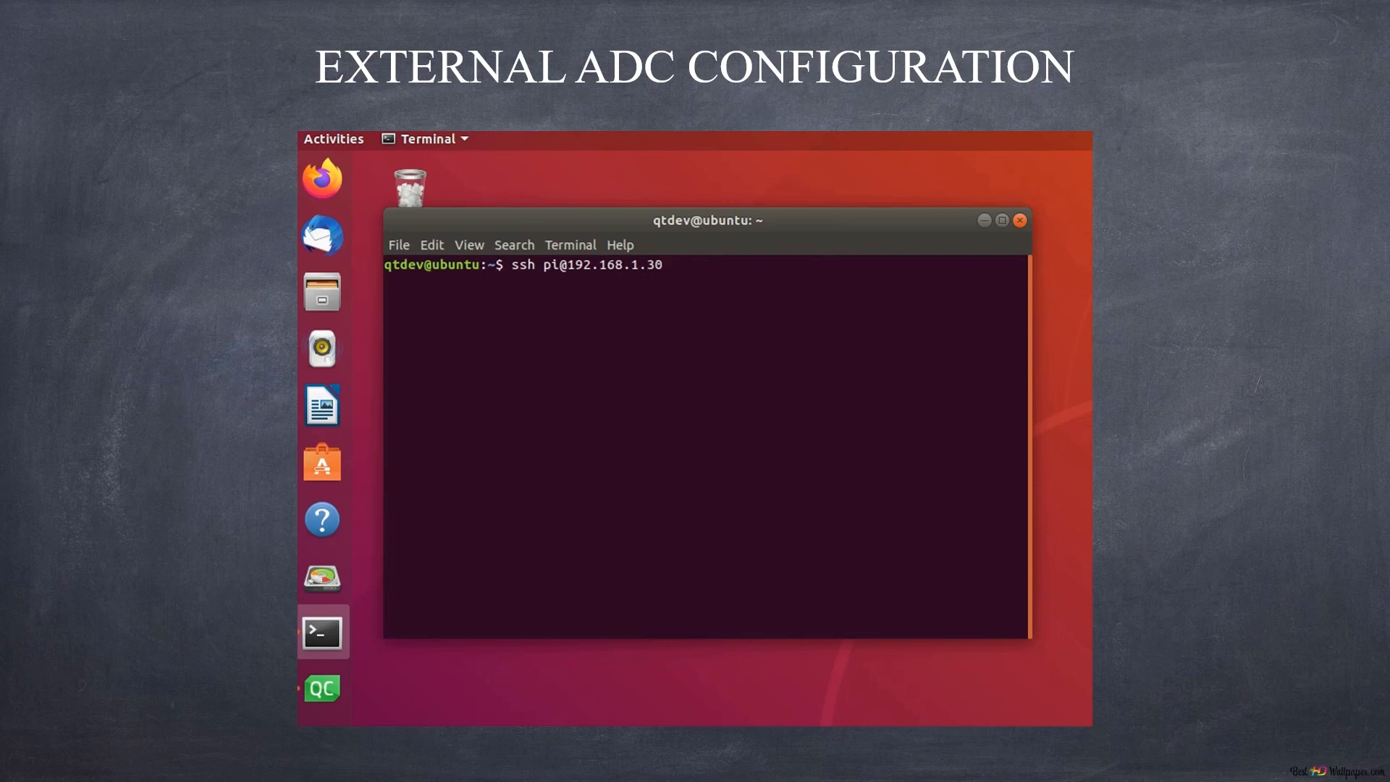
pyautogui.press('Return')
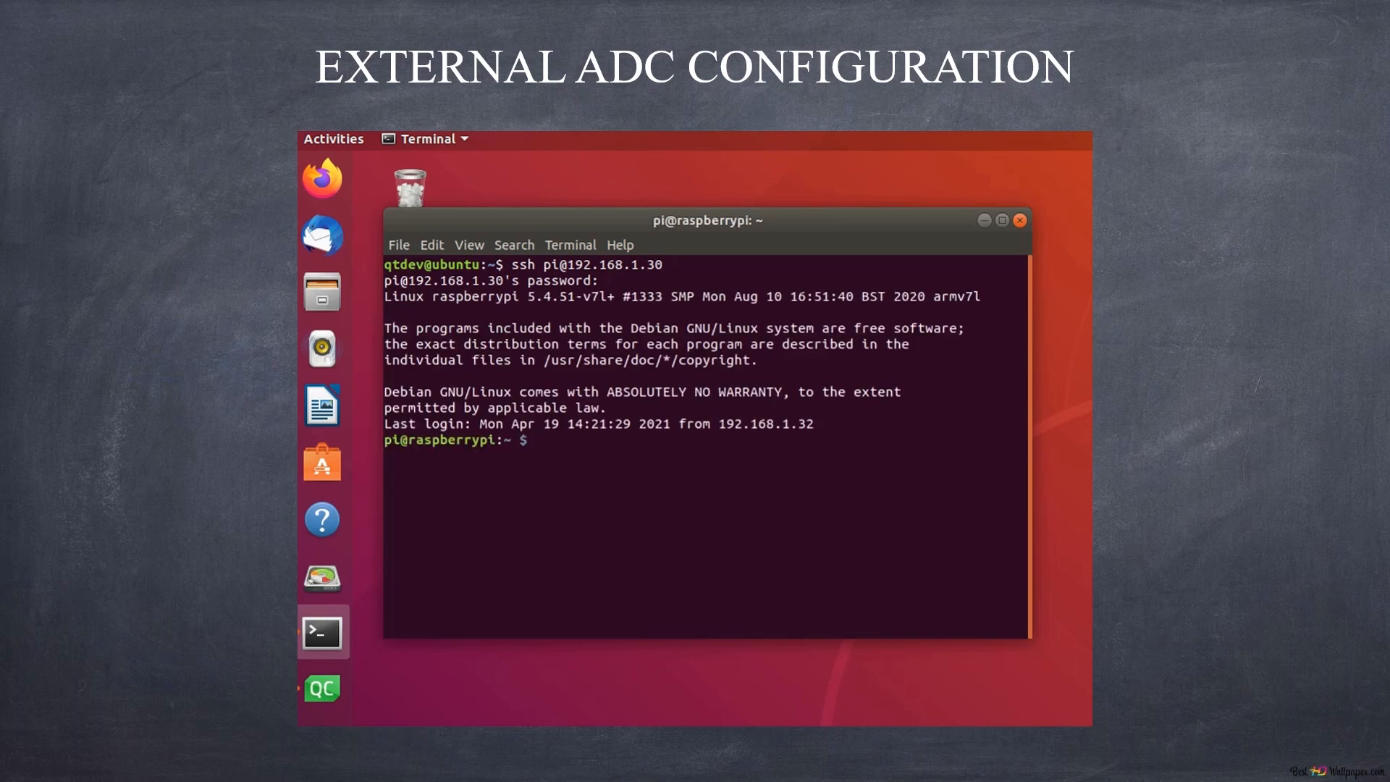
# Launch the raspi-config tool with sudo on the Pi
pyautogui.write('sudo raspi')
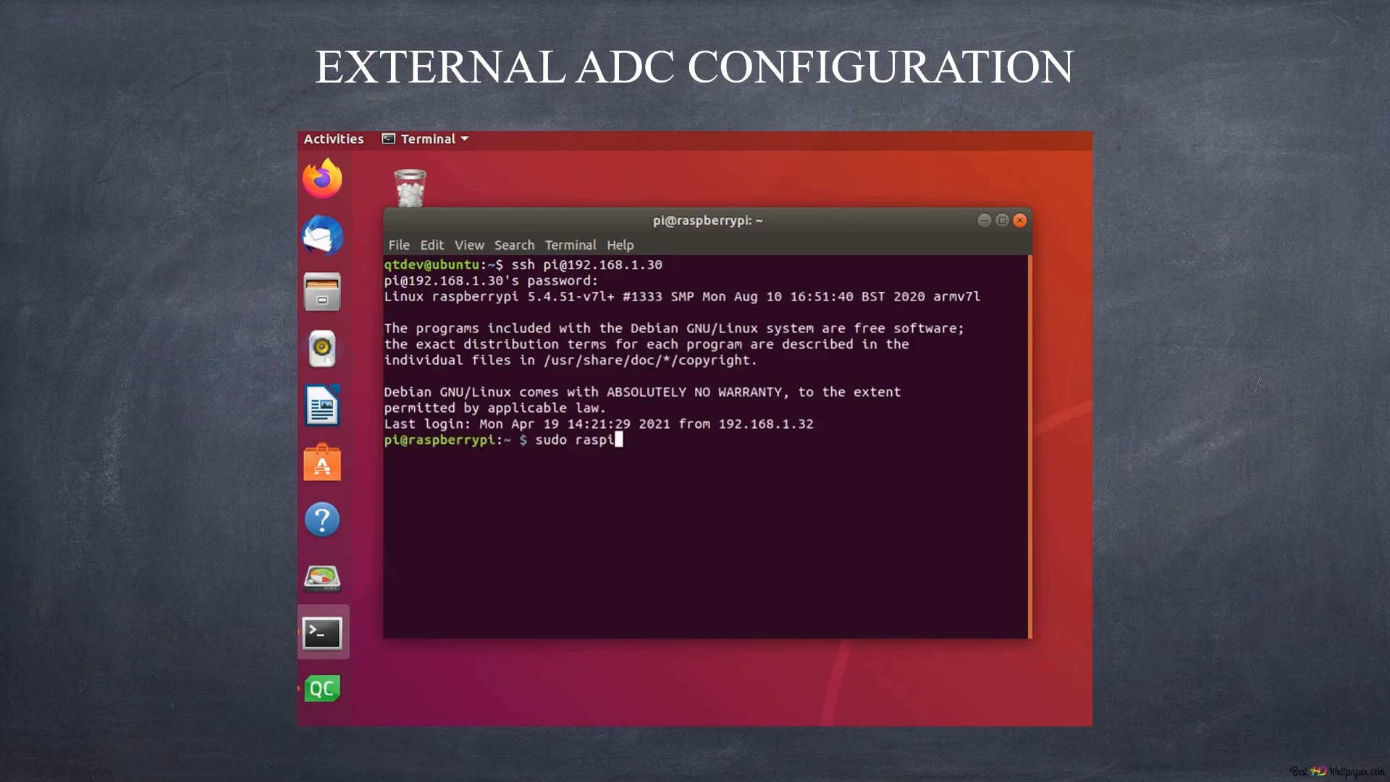
pyautogui.write('-config')
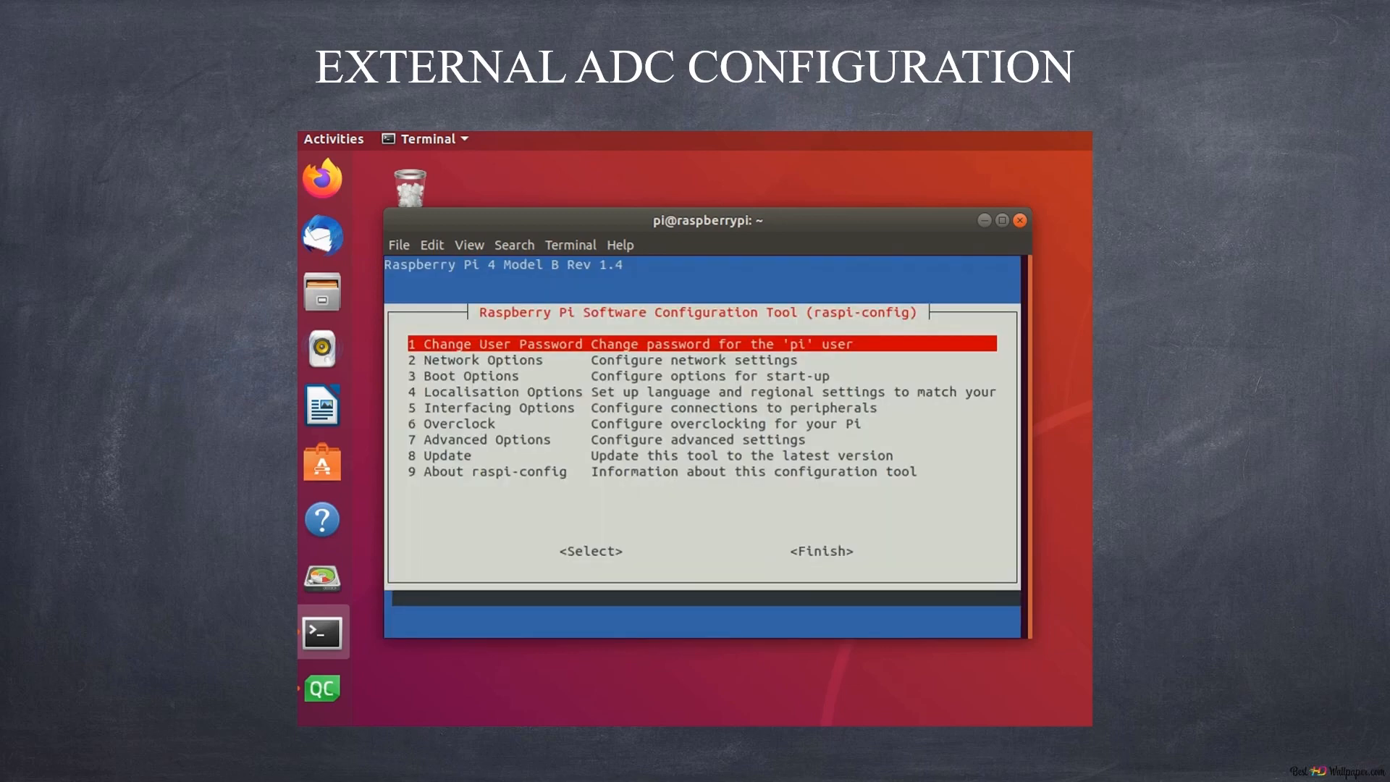
# Enable the I2C interface under Interfacing Options and exit raspi-config to the shell
pyautogui.press('Down')
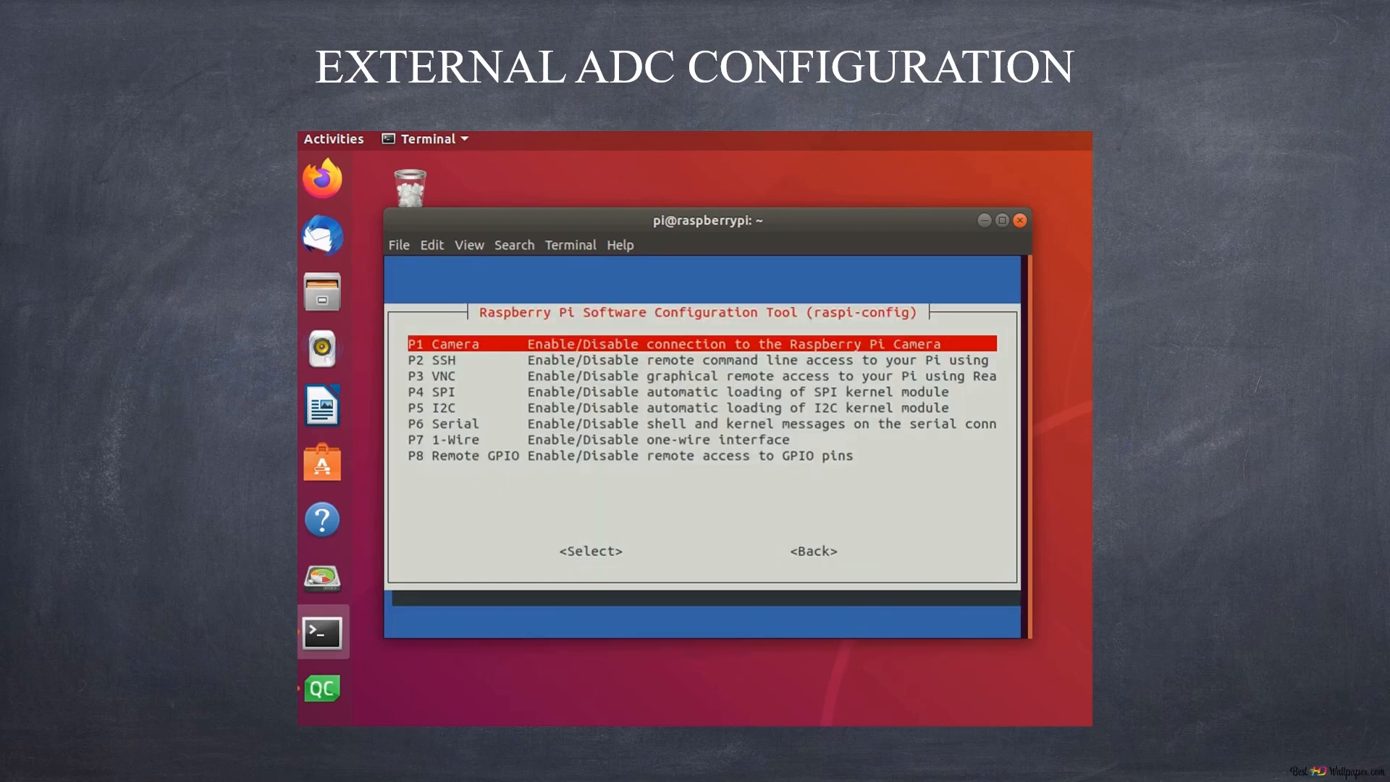
pyautogui.press('Down')
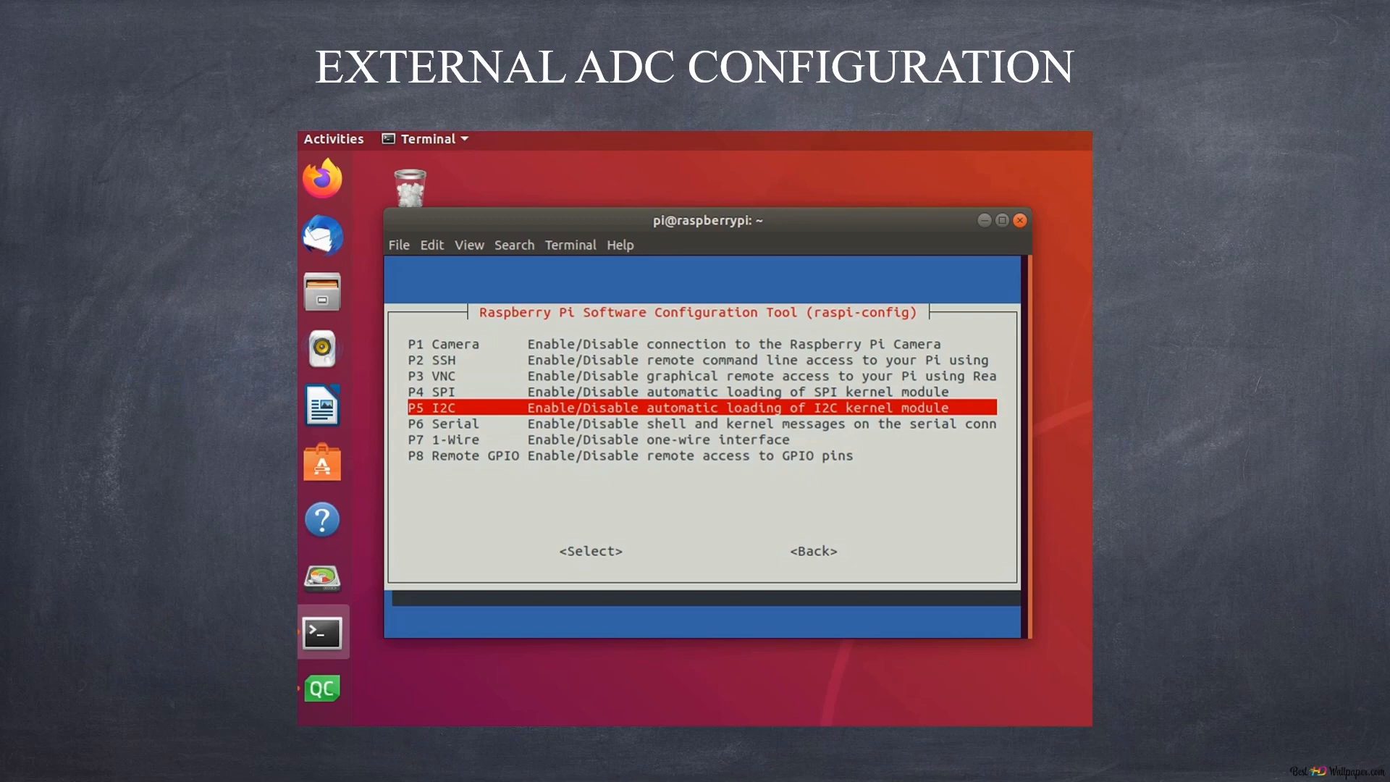
pyautogui.press('Tab')
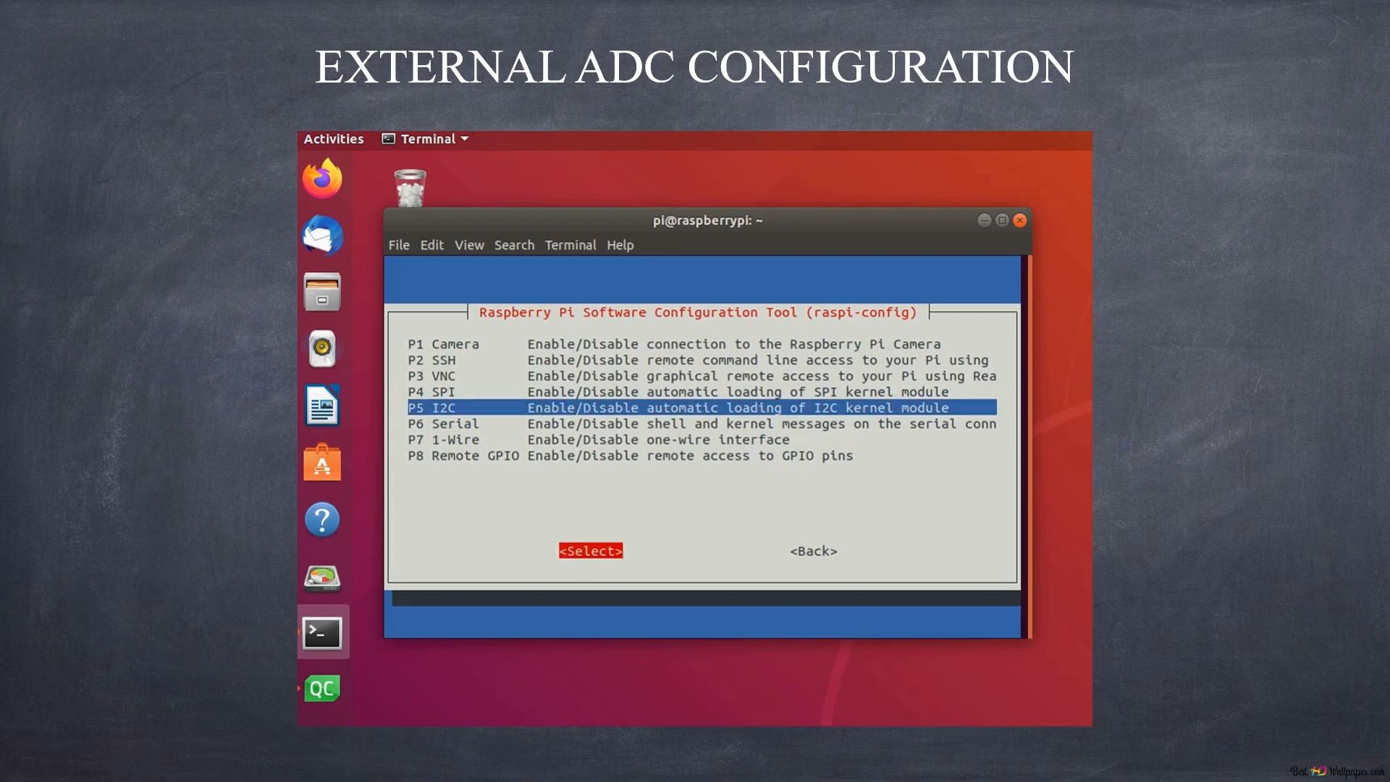
pyautogui.press('Tab')
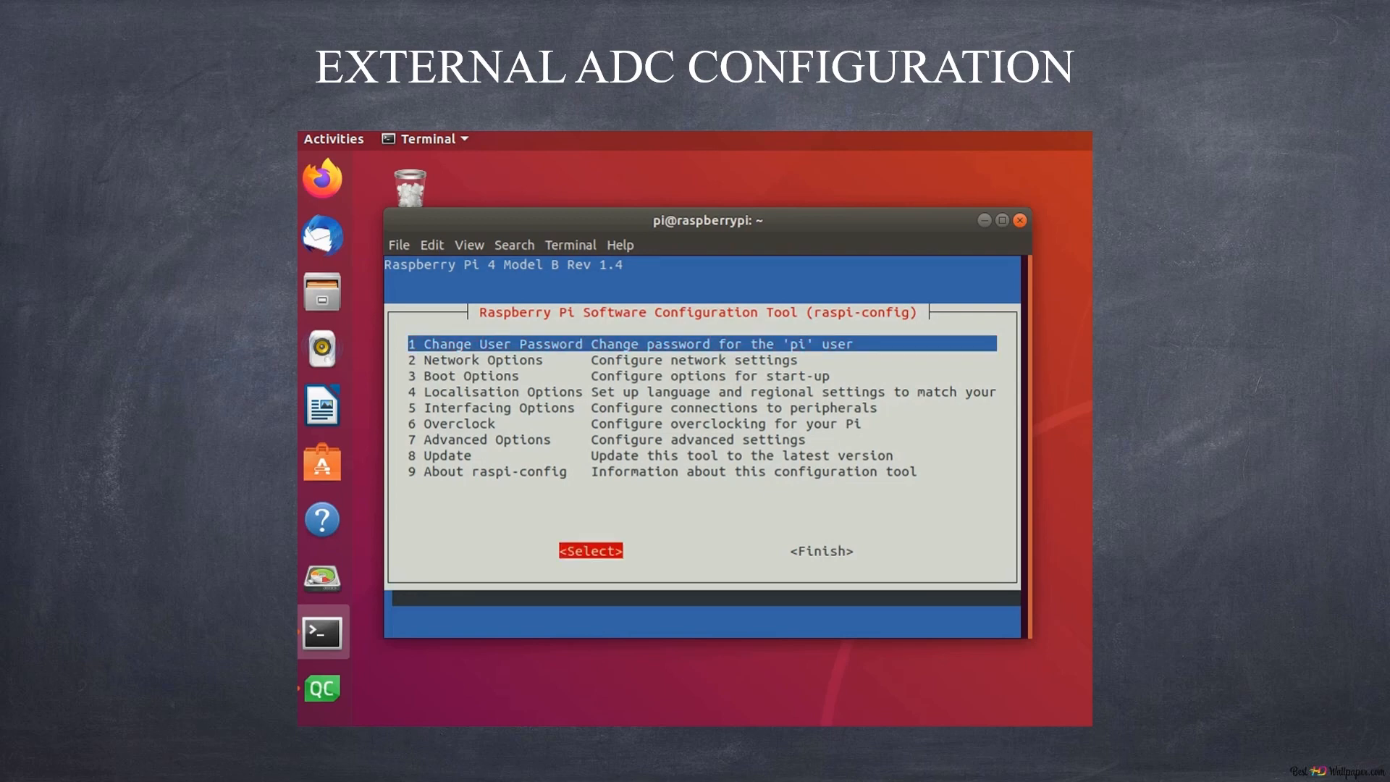
pyautogui.press('Tab')
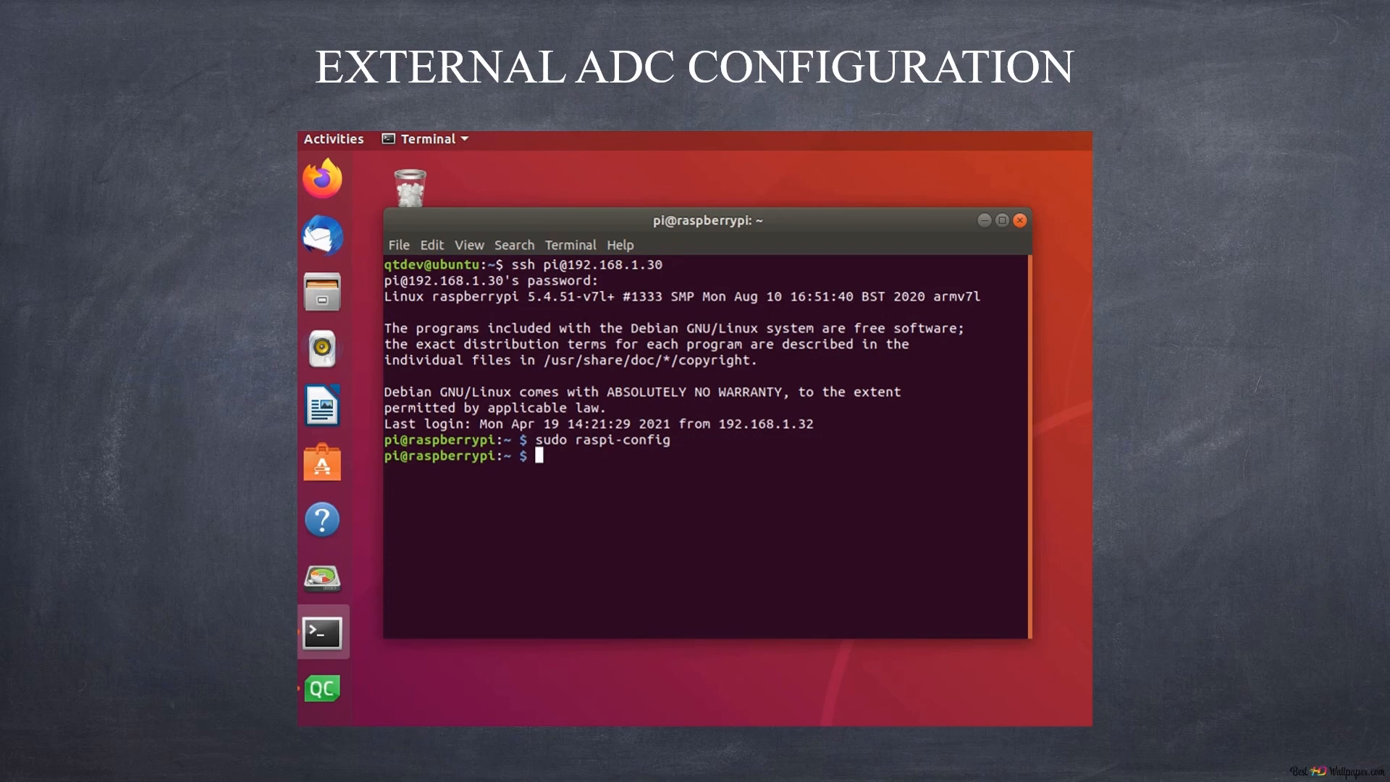
# Edit /boot/config.txt with sudo nano on the Pi
pyautogui.write('sudo')
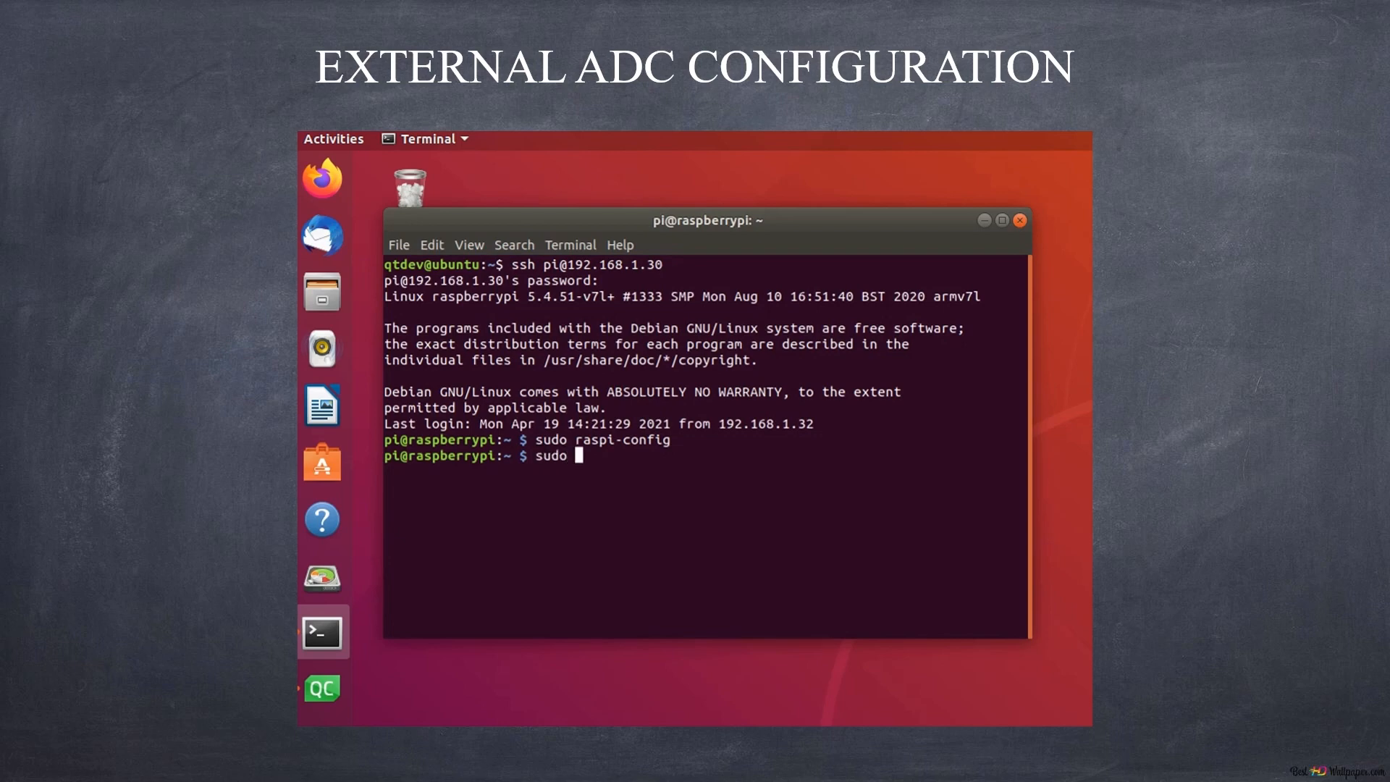
pyautogui.write('nano /boot/')
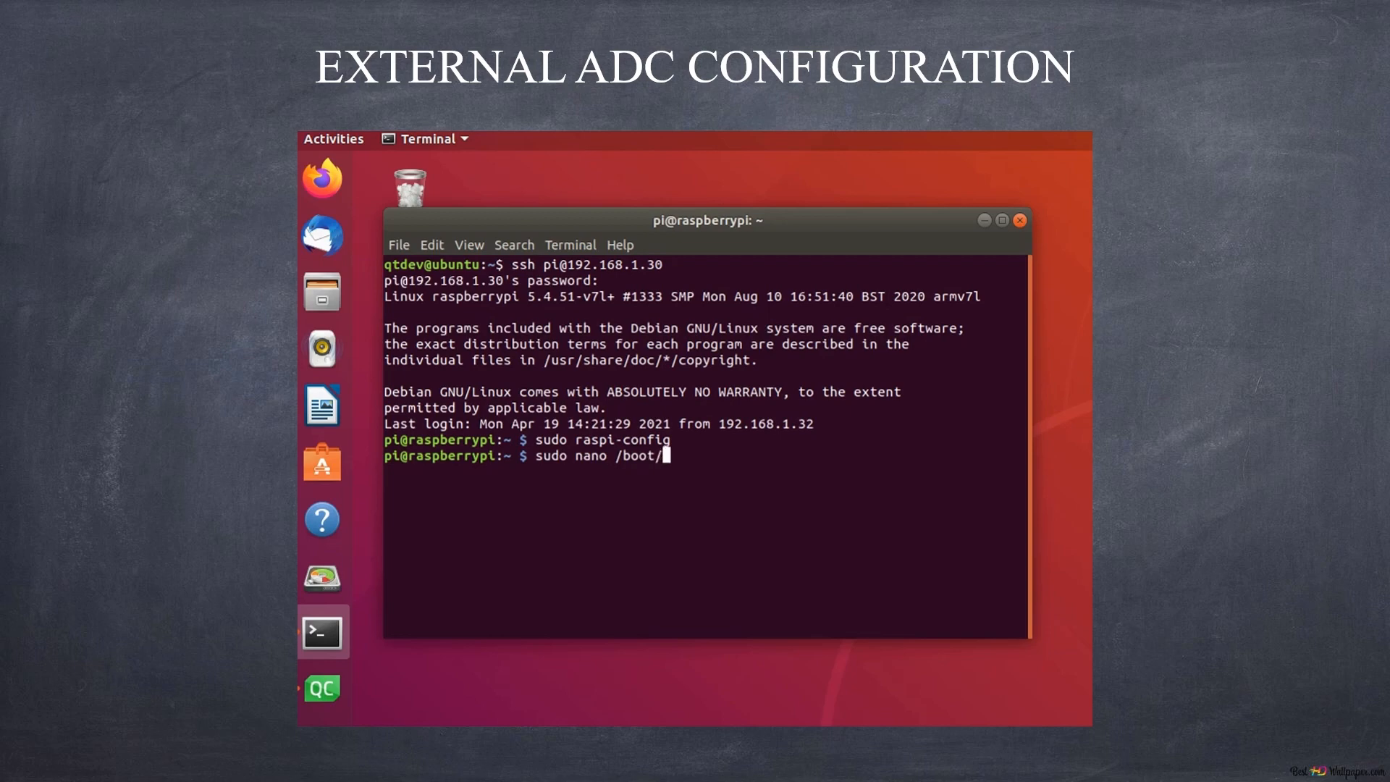
pyautogui.write('confi')
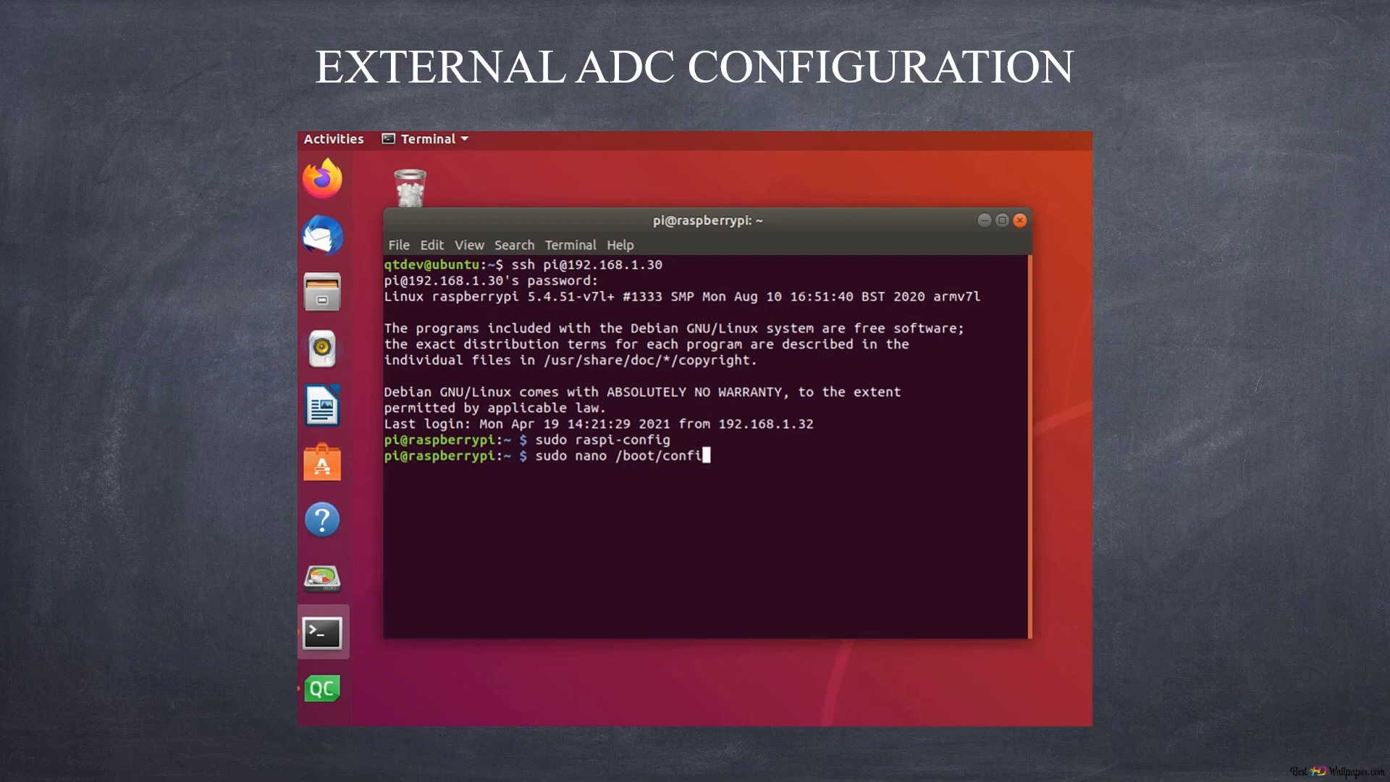
pyautogui.write('g.txt')
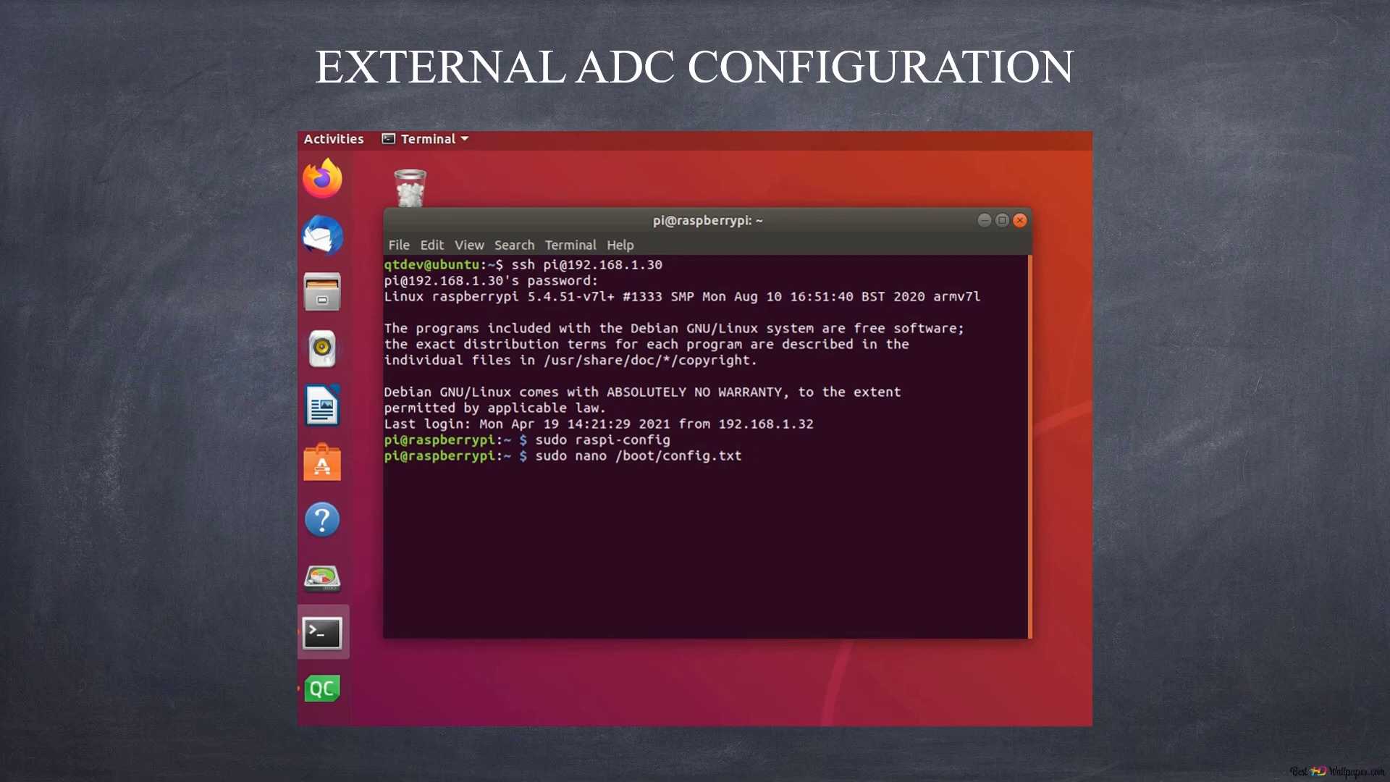
pyautogui.press('Return')
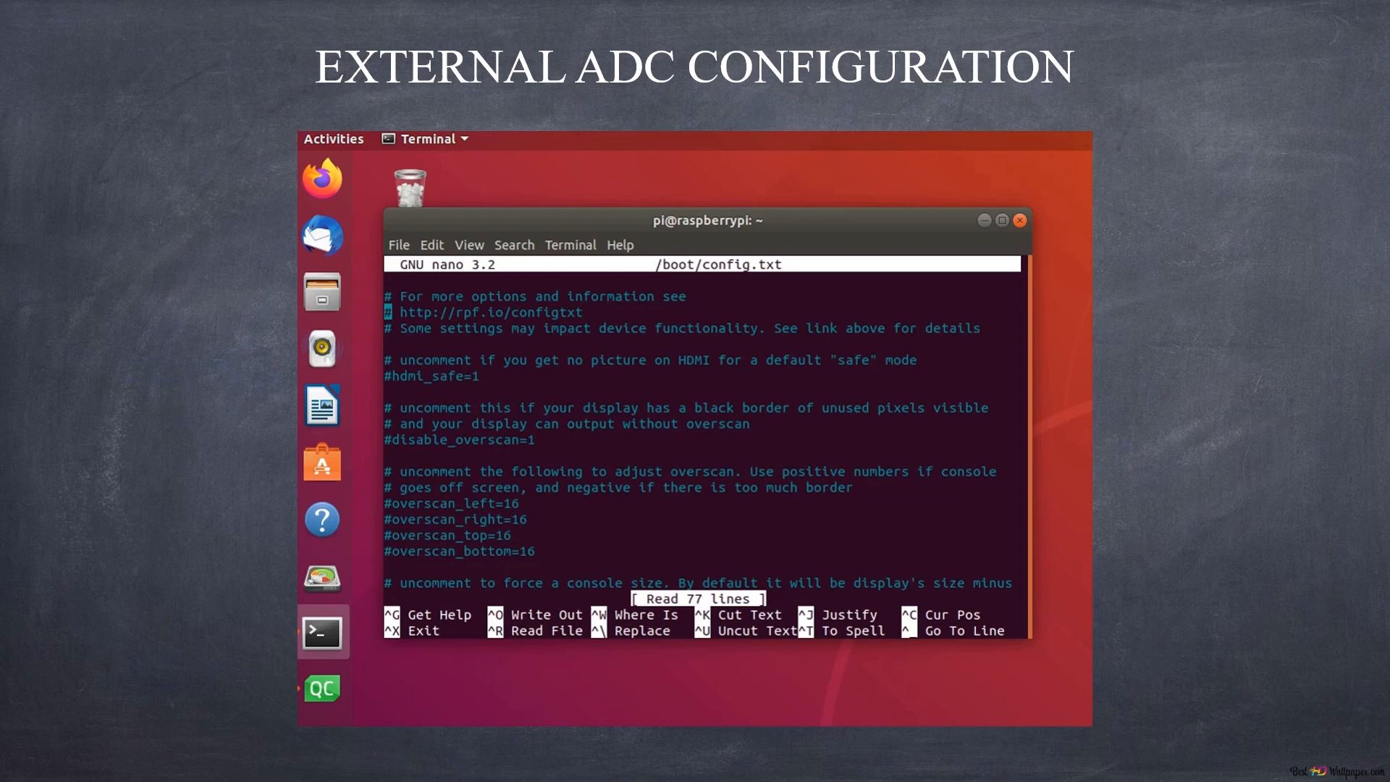
# Append dtoverlay=ads1115 and the four channel-enable dtparams at the end and save
pyautogui.scroll(-3)
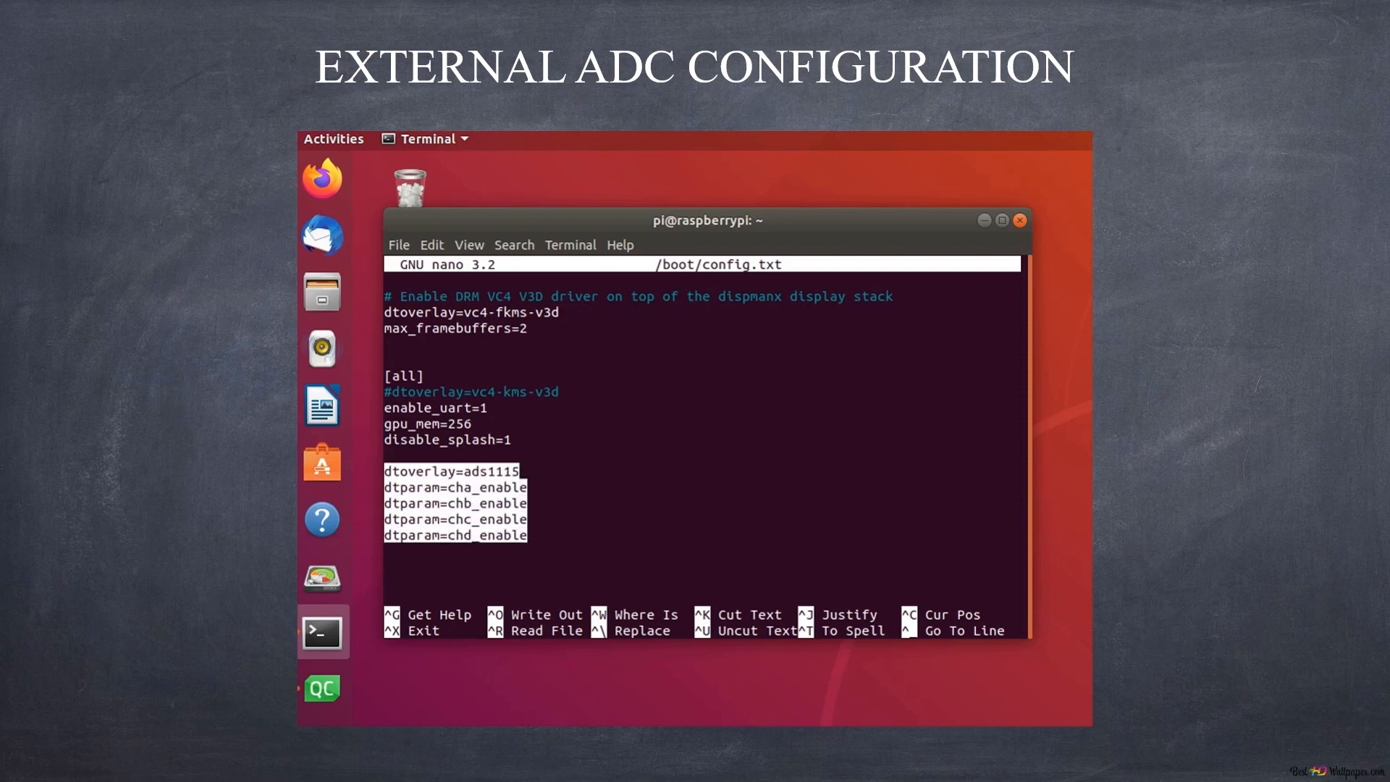
pyautogui.press('Enter')
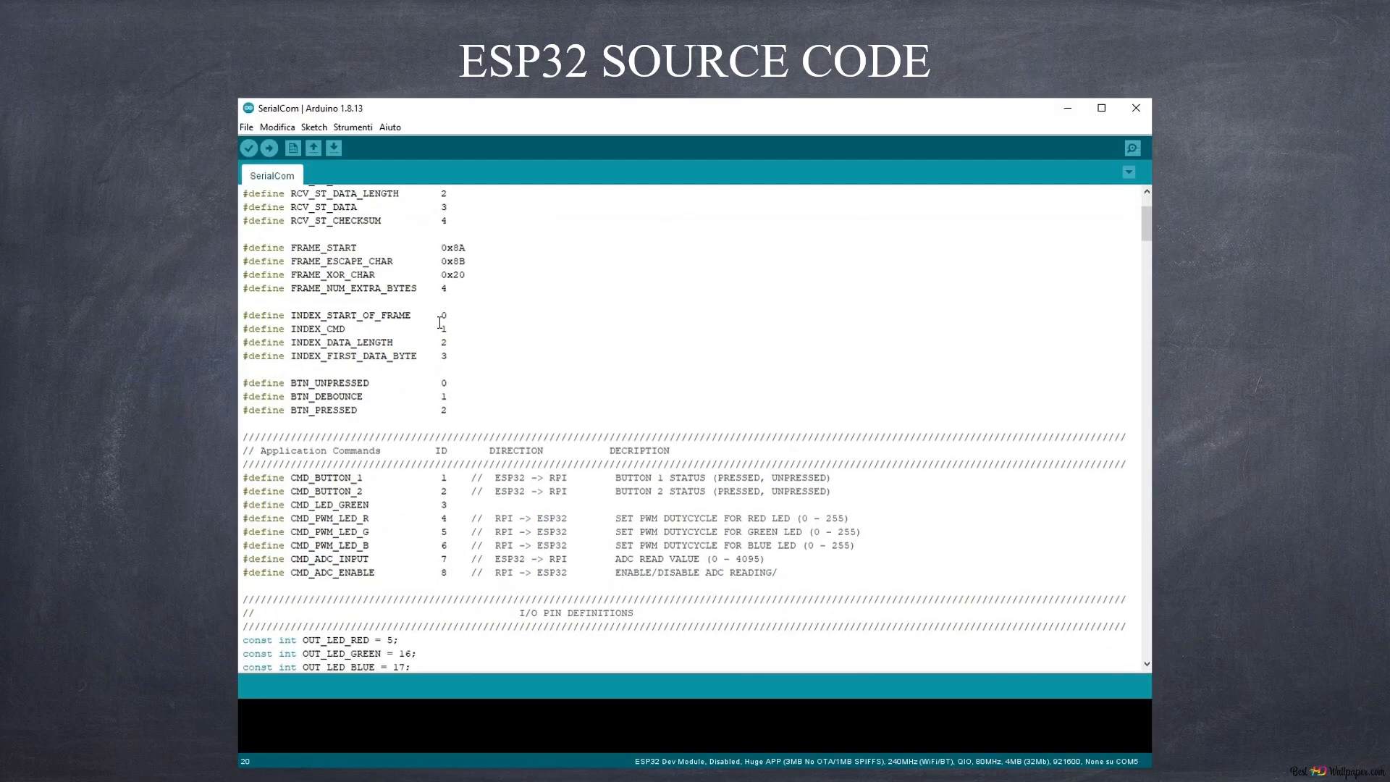
# Scroll the SerialCom sketch to the RCV_ST_CHECKSUM case and the LED/ADC command switch
pyautogui.scroll(-3)
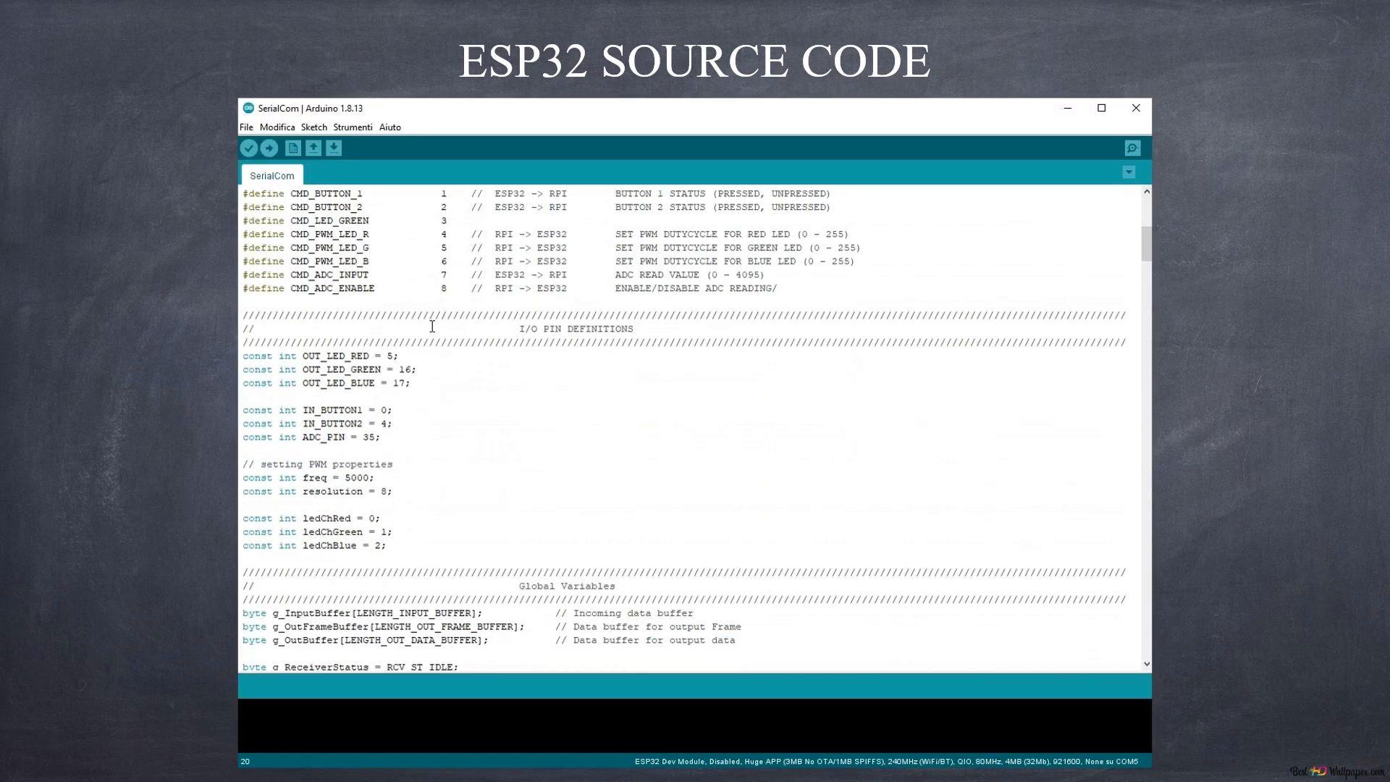
pyautogui.scroll(-3)
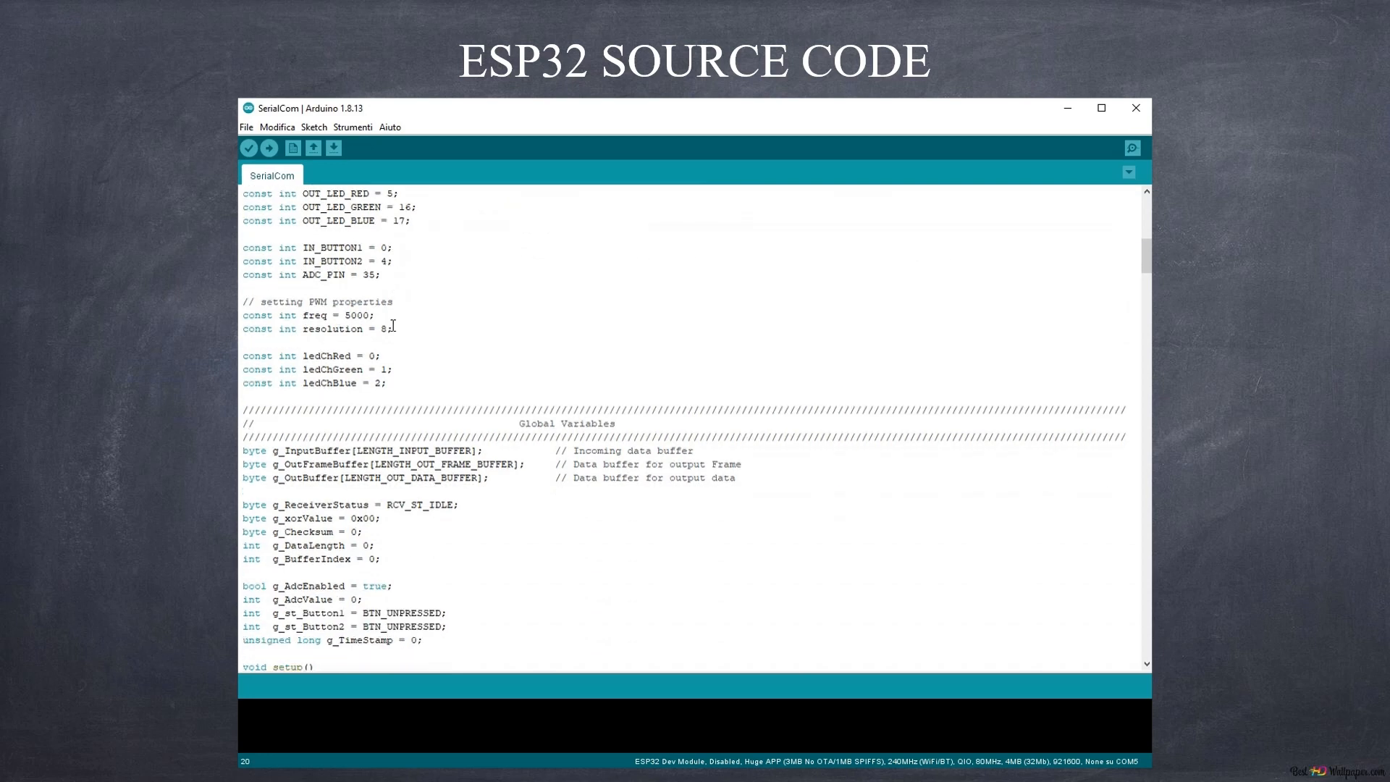
pyautogui.scroll(-3)
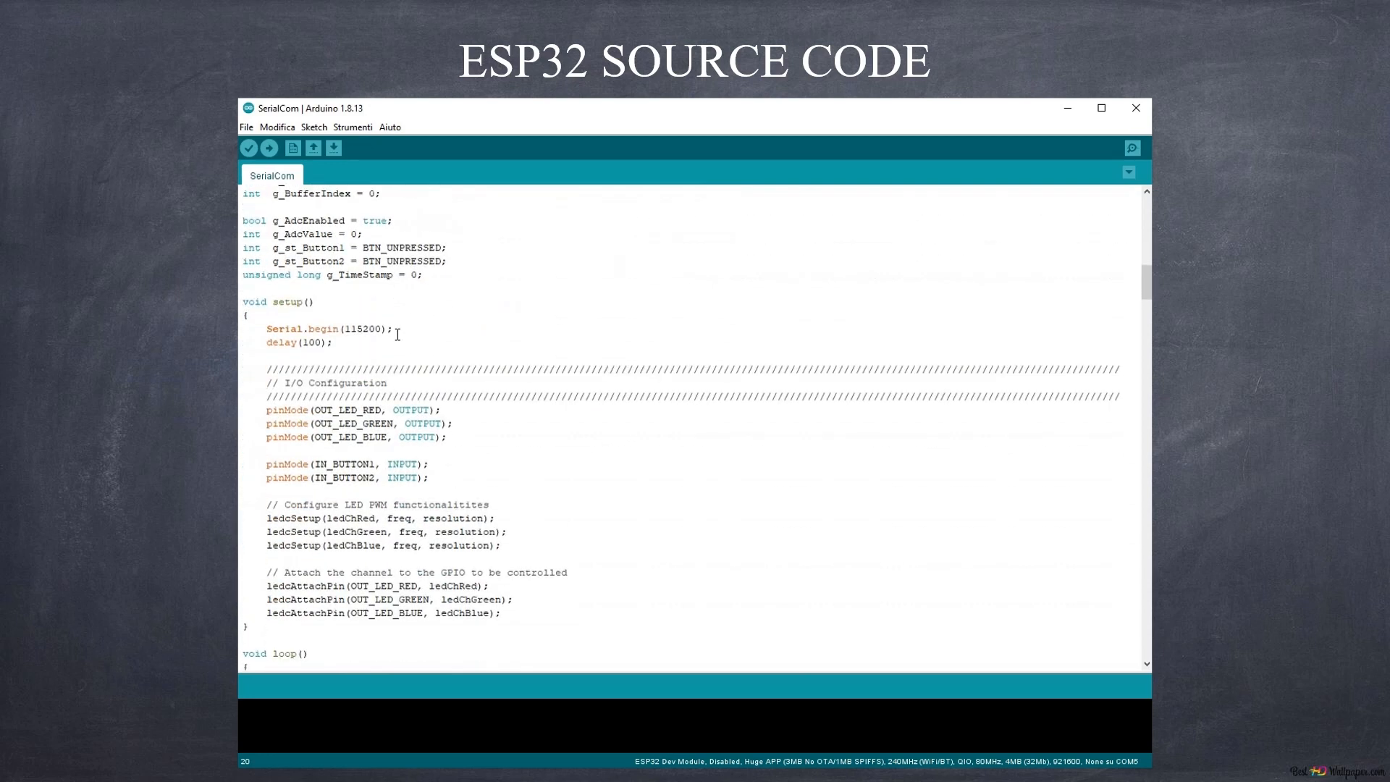
pyautogui.scroll(-3)
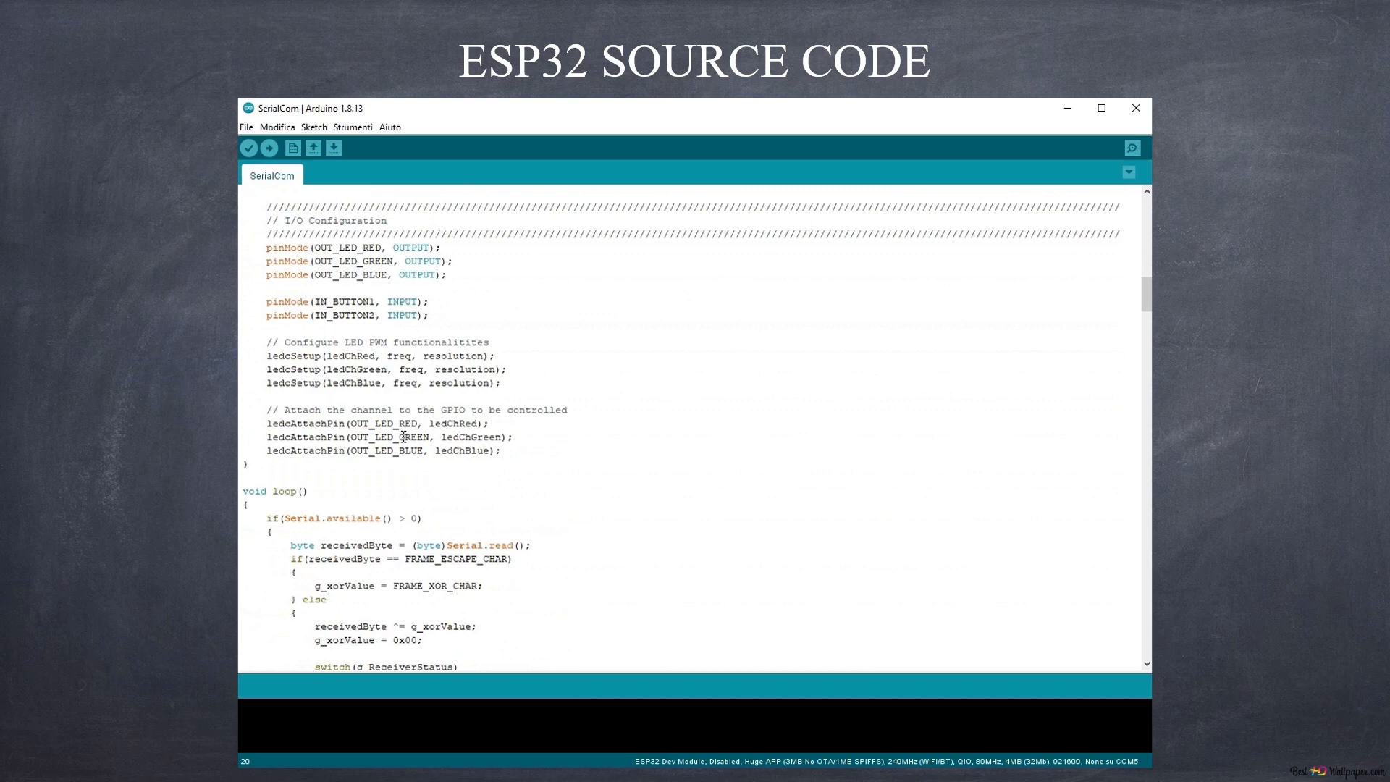
pyautogui.scroll(-3)
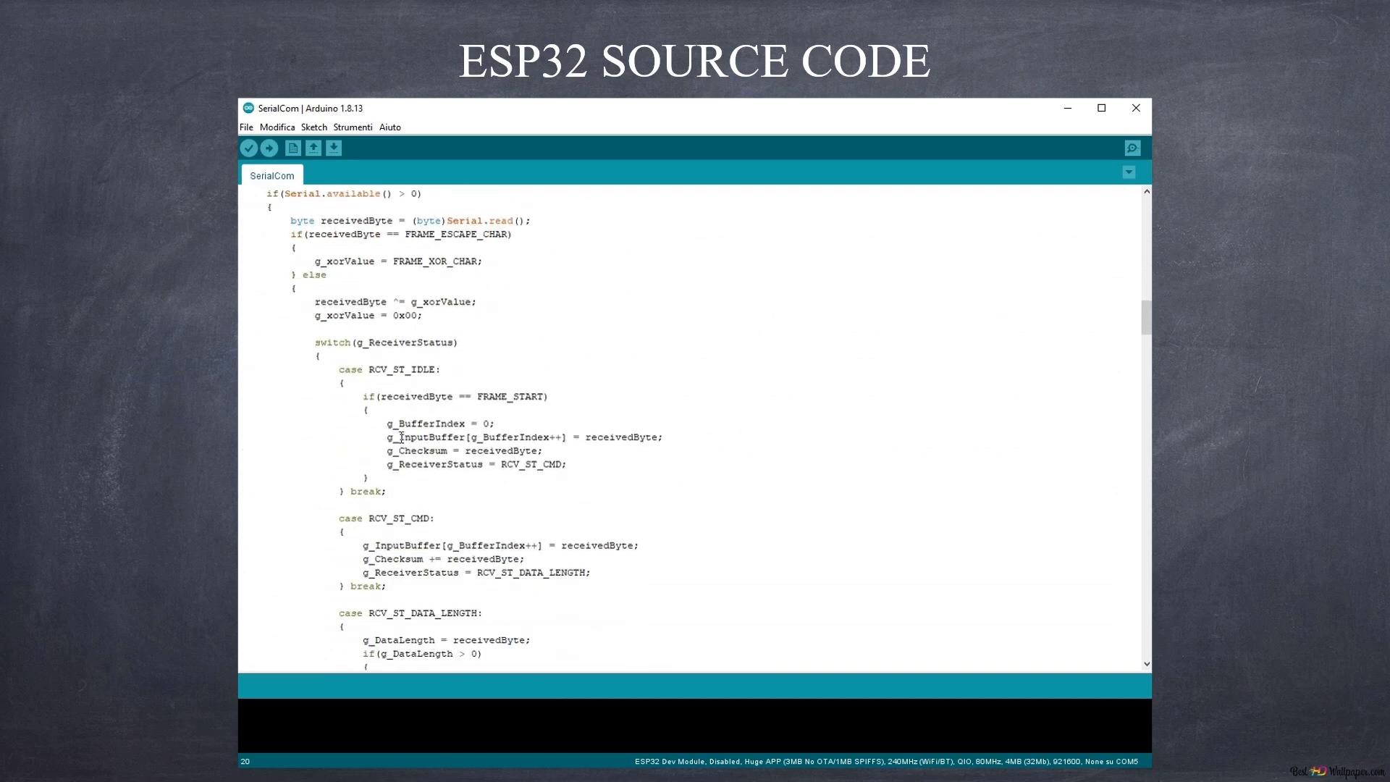
pyautogui.scroll(-3)
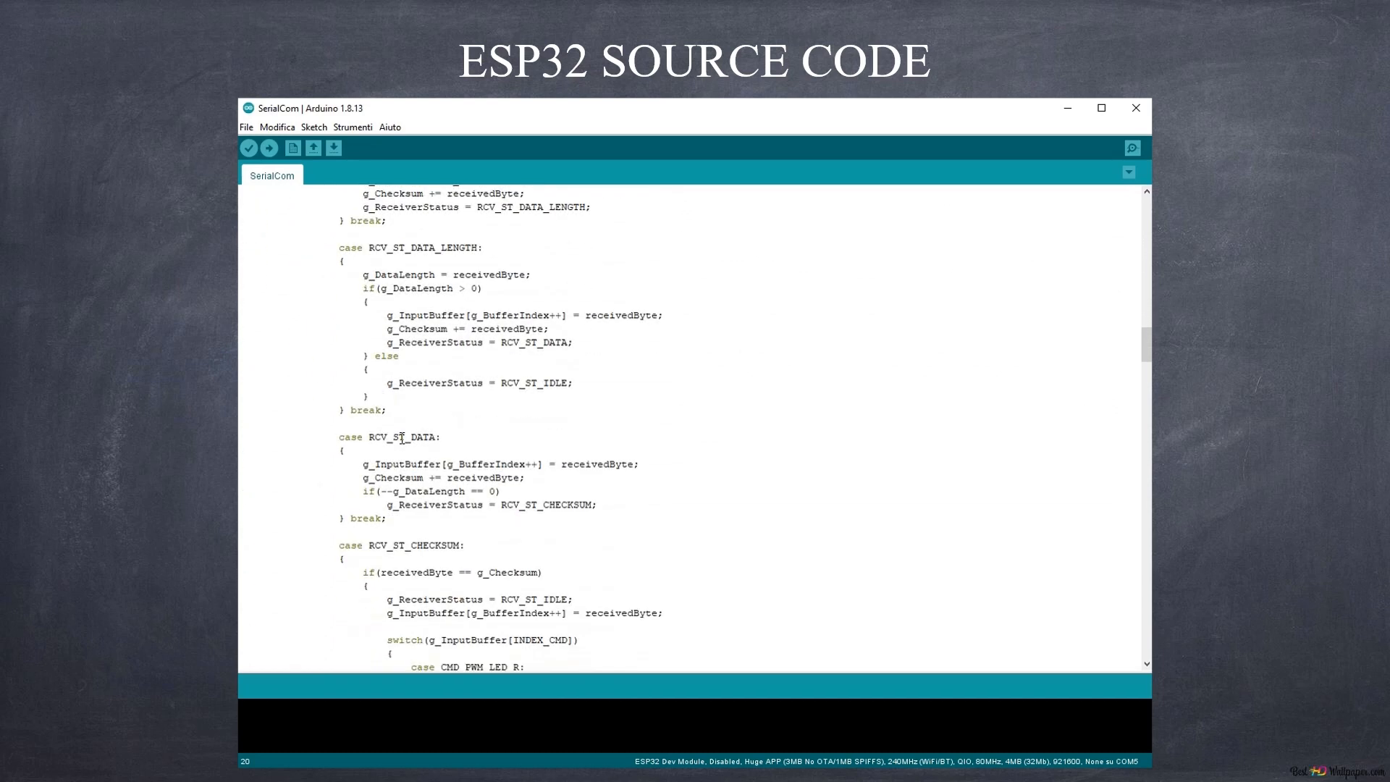
pyautogui.scroll(-3)
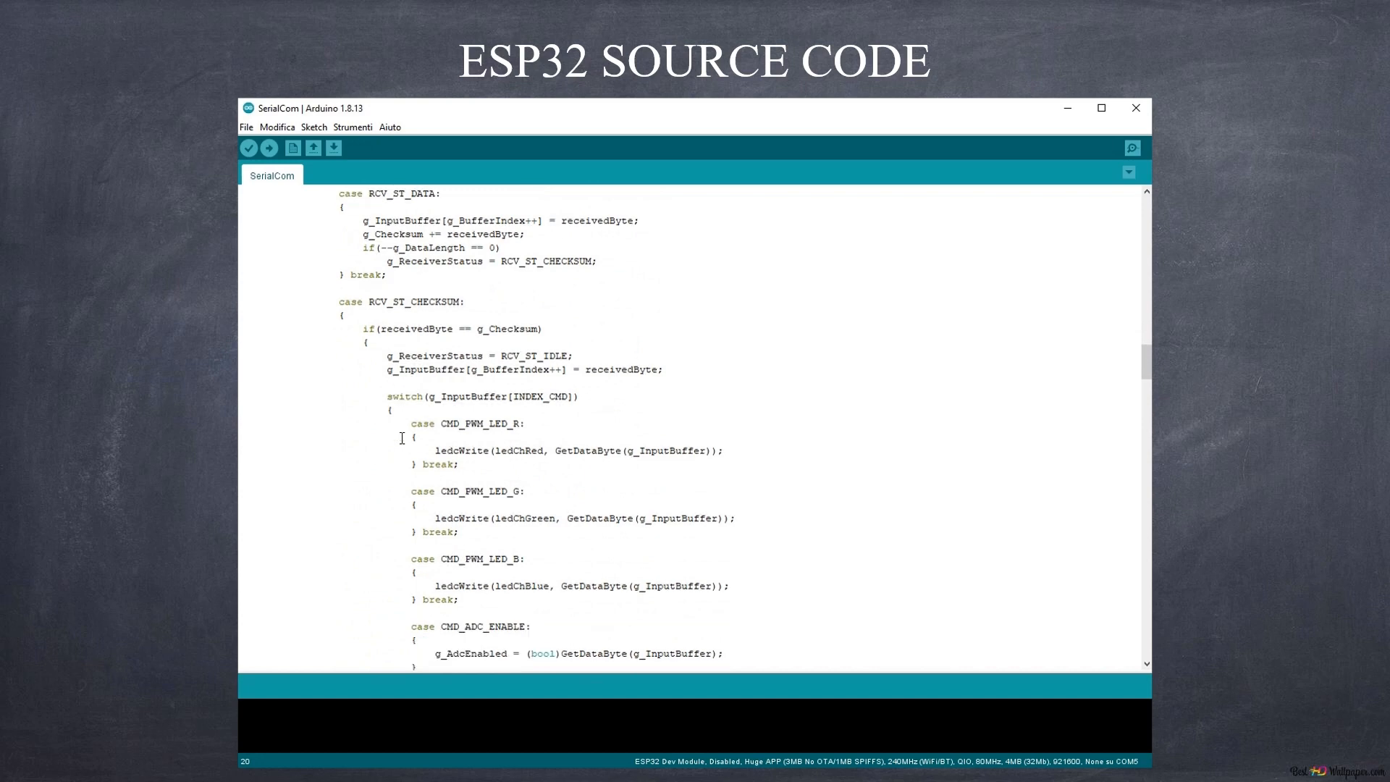
pyautogui.scroll(-3)
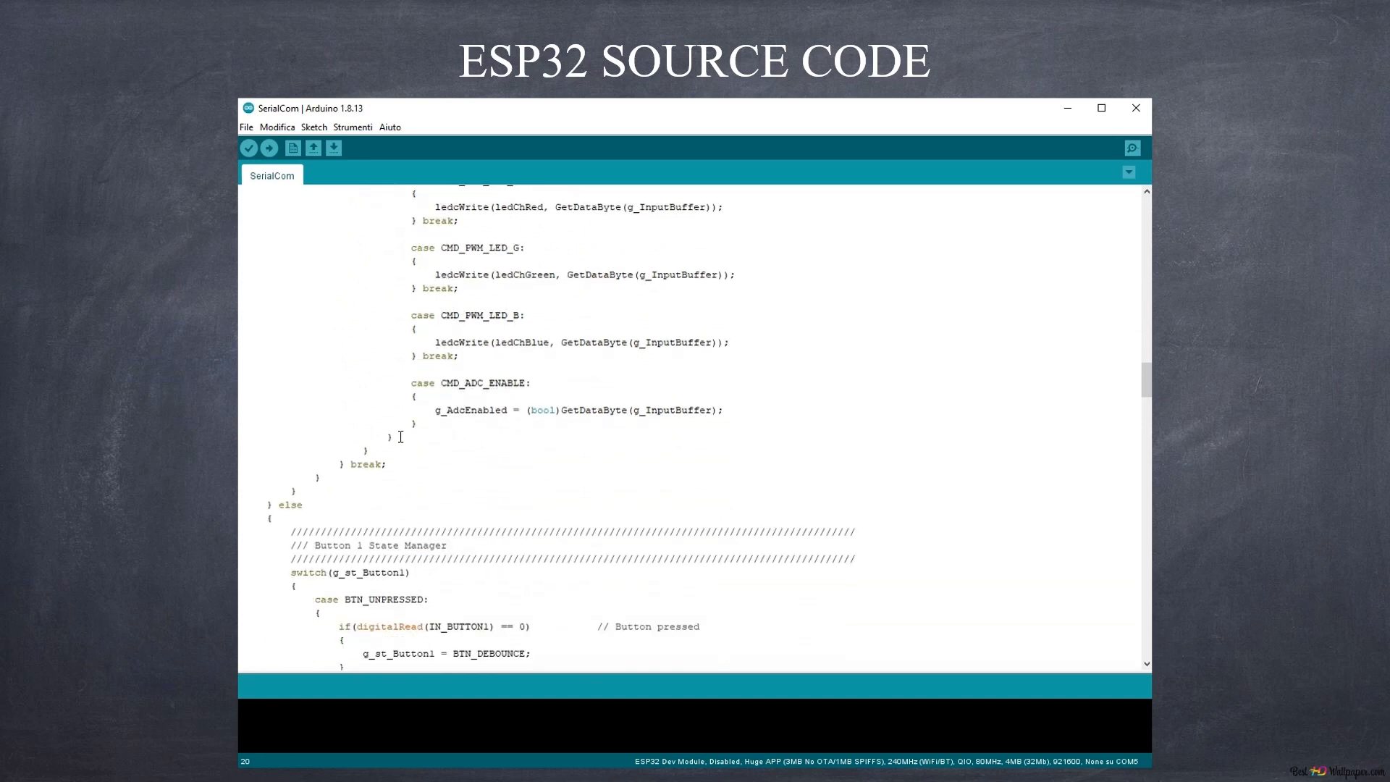
pyautogui.scroll(-3)
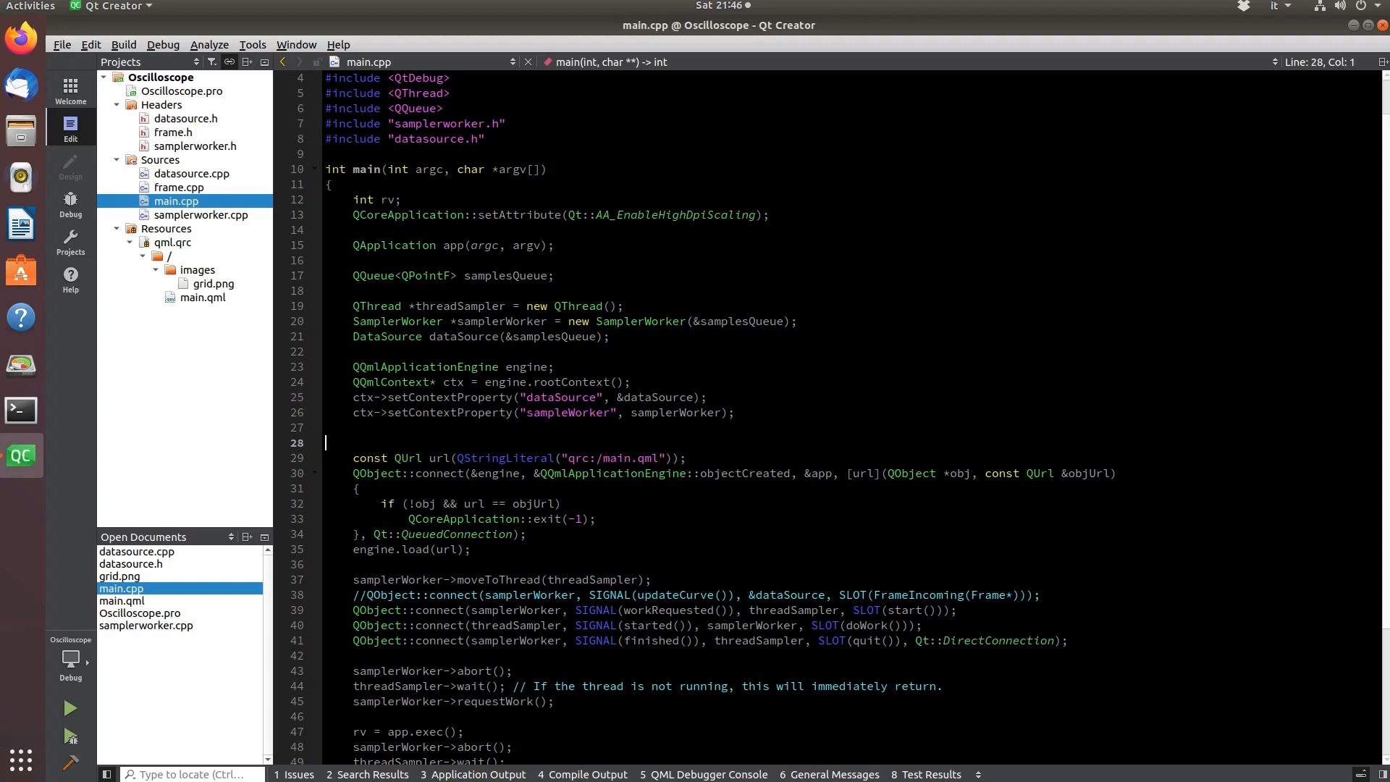
# Scroll main.cpp down to the shutdown code that aborts the worker and deletes both objects
pyautogui.scroll(-3)
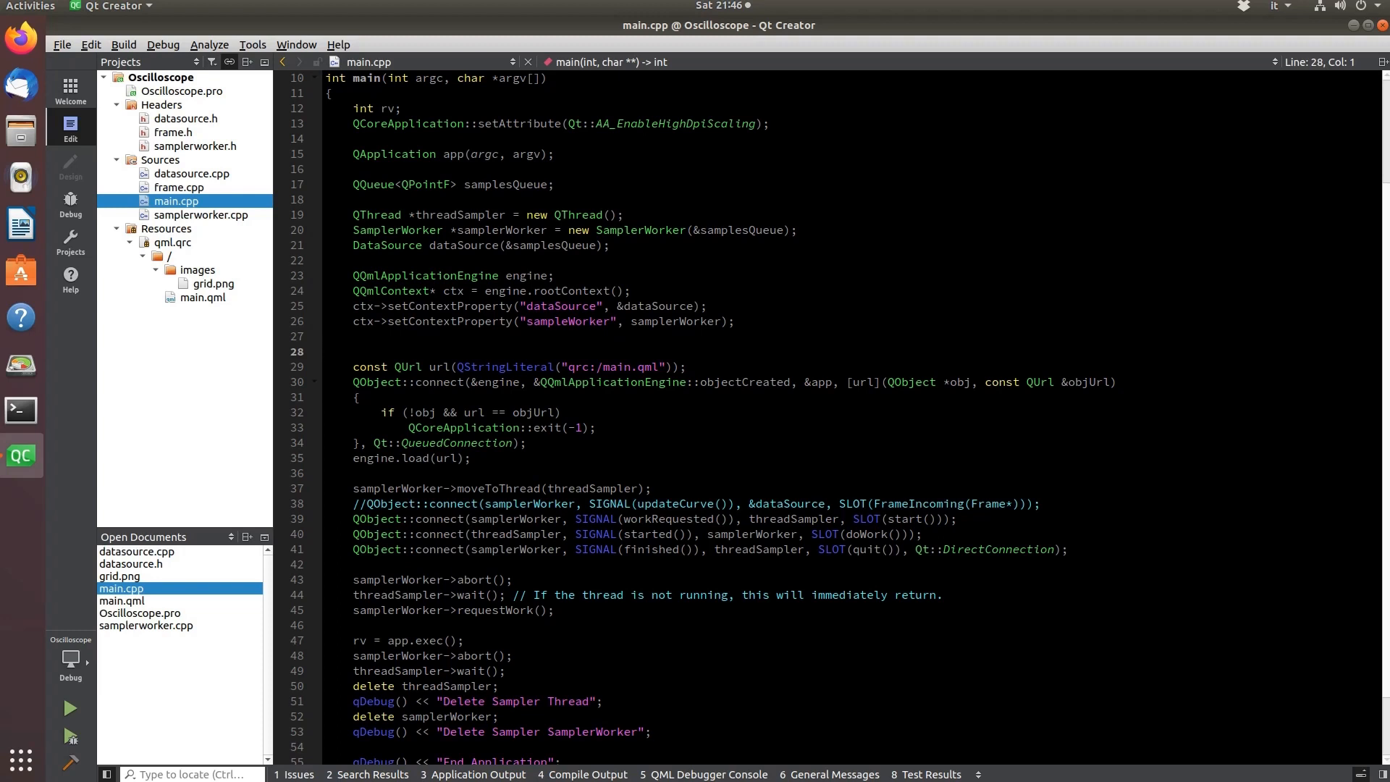
pyautogui.moveTo(213, 284)
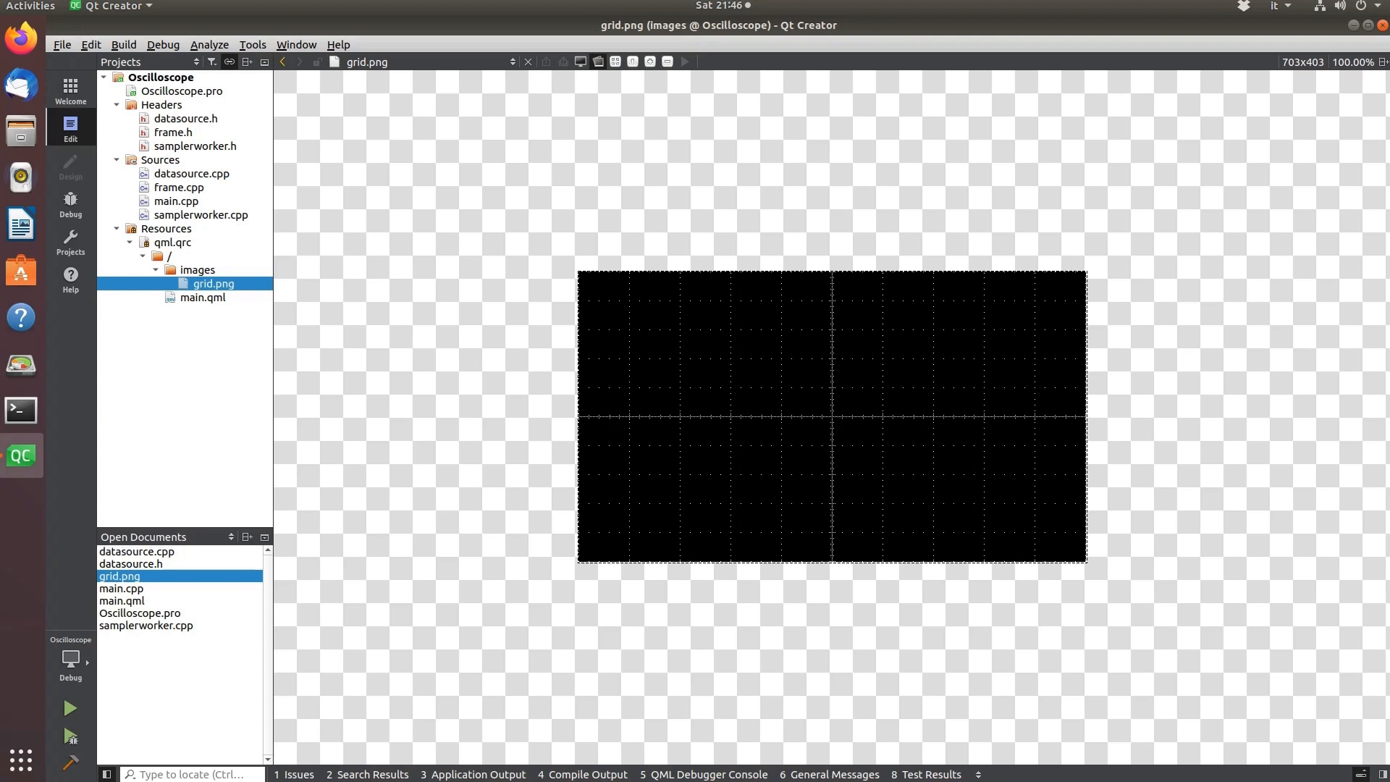
pyautogui.moveTo(183, 200)
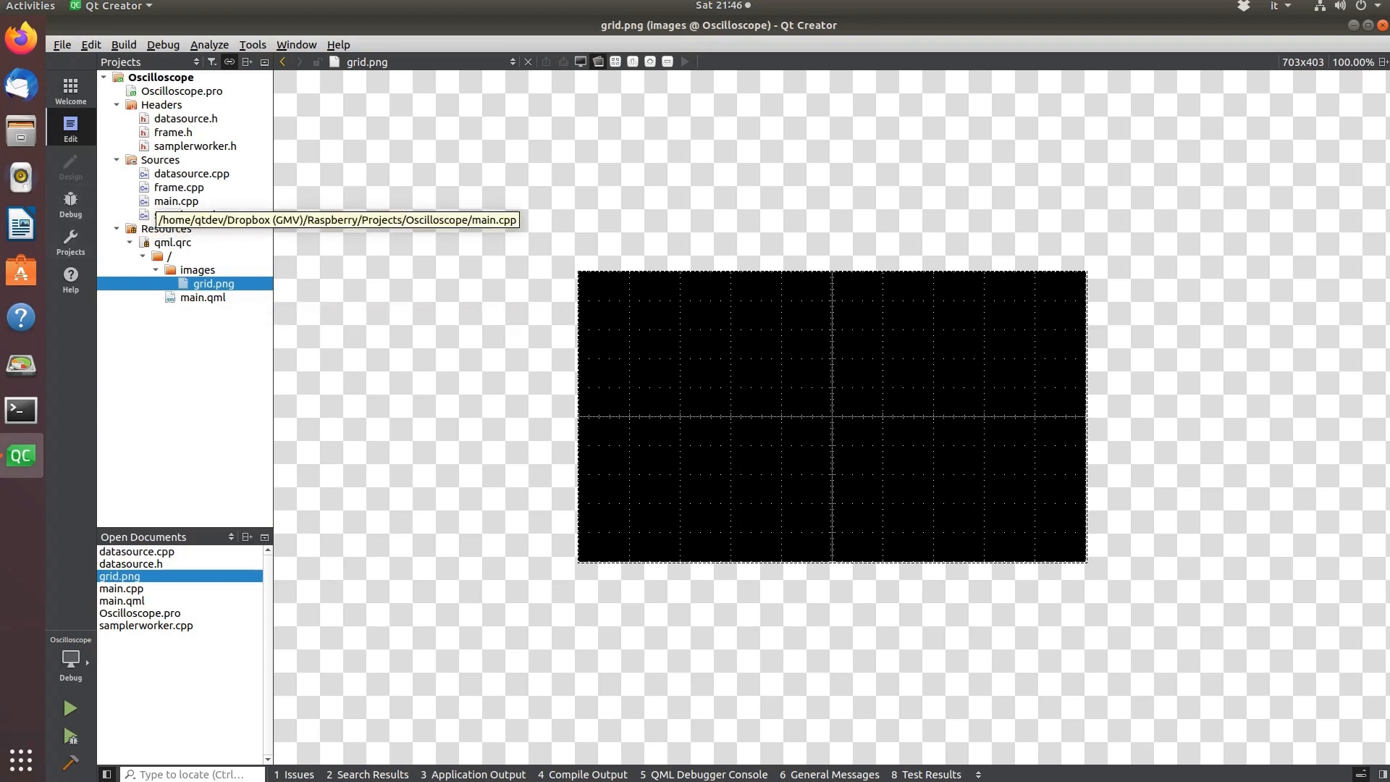
pyautogui.moveTo(192, 174)
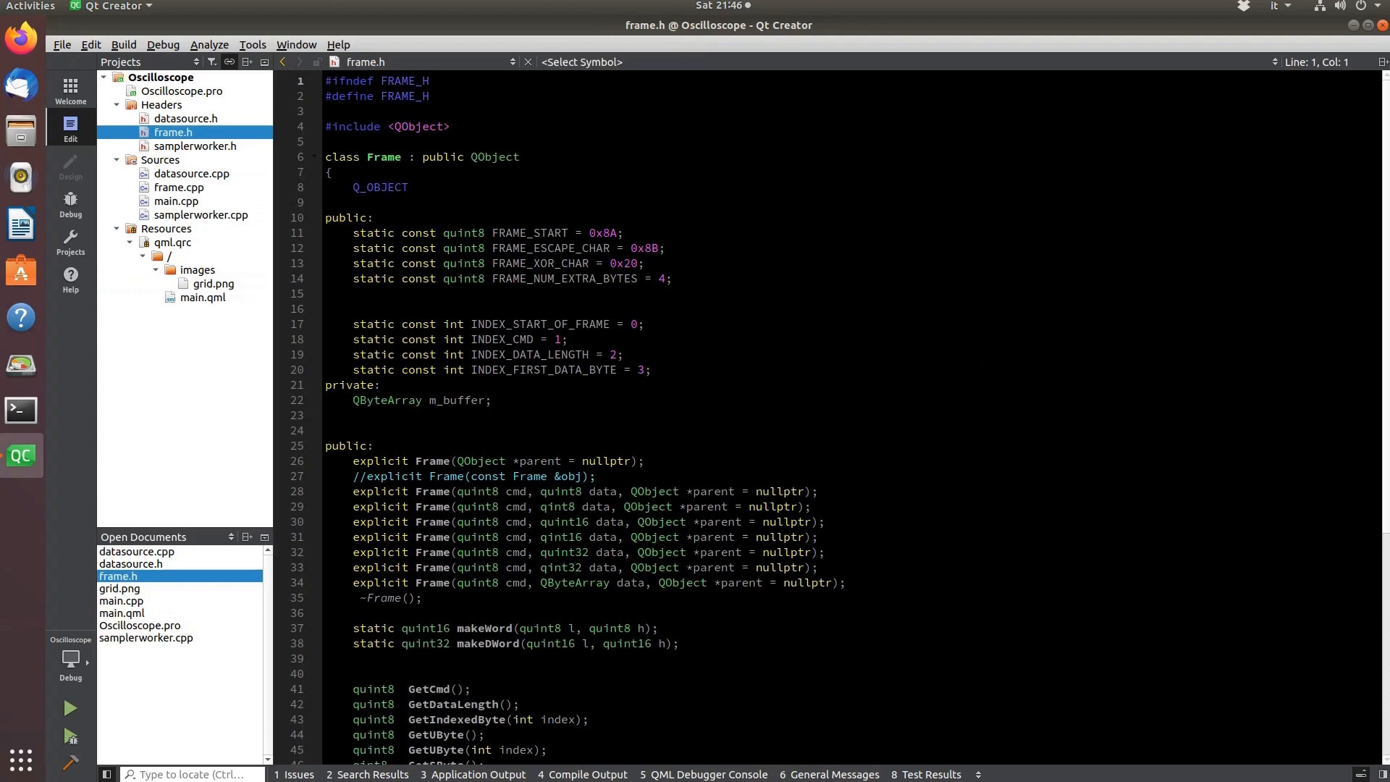
# View samplerworker.h's SamplerWorker signals, slots and private members down to the header guard
pyautogui.scroll(-3)
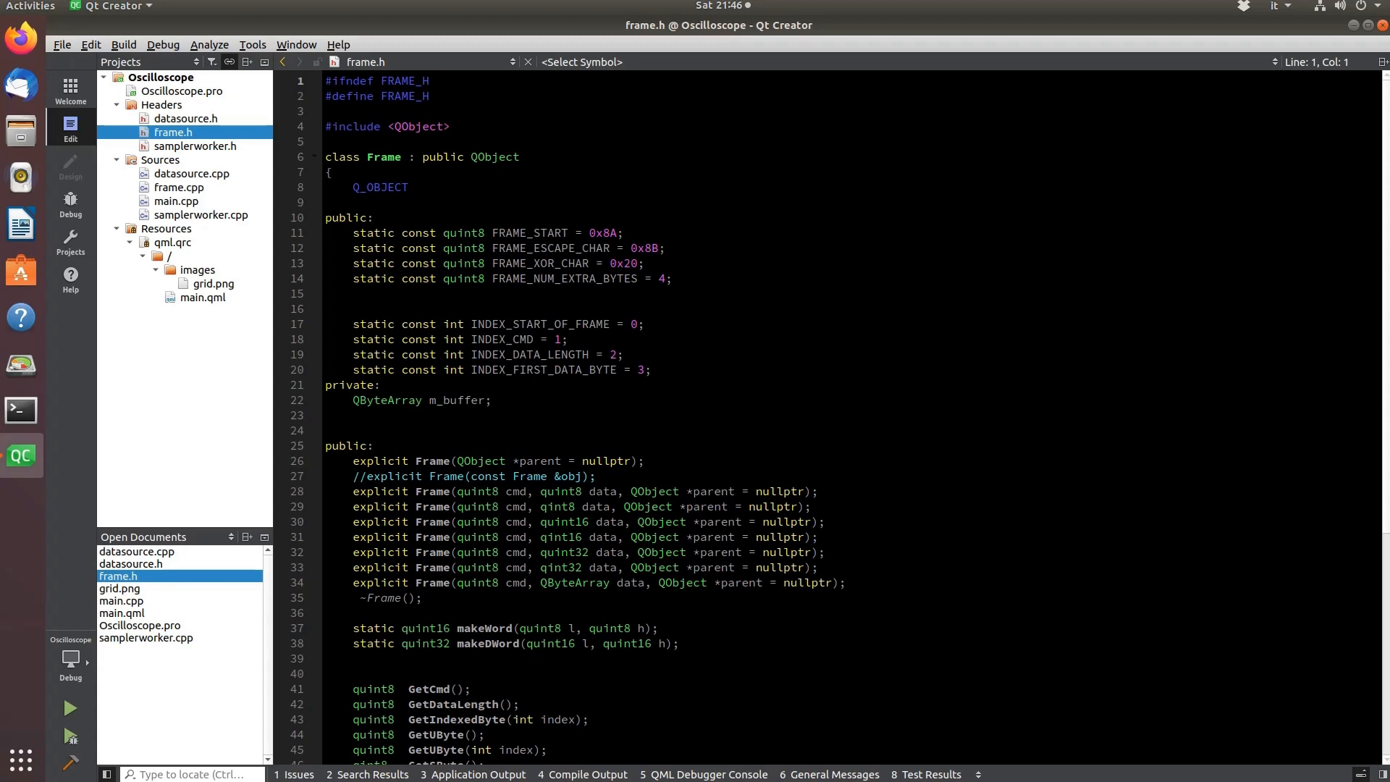
pyautogui.click(196, 145)
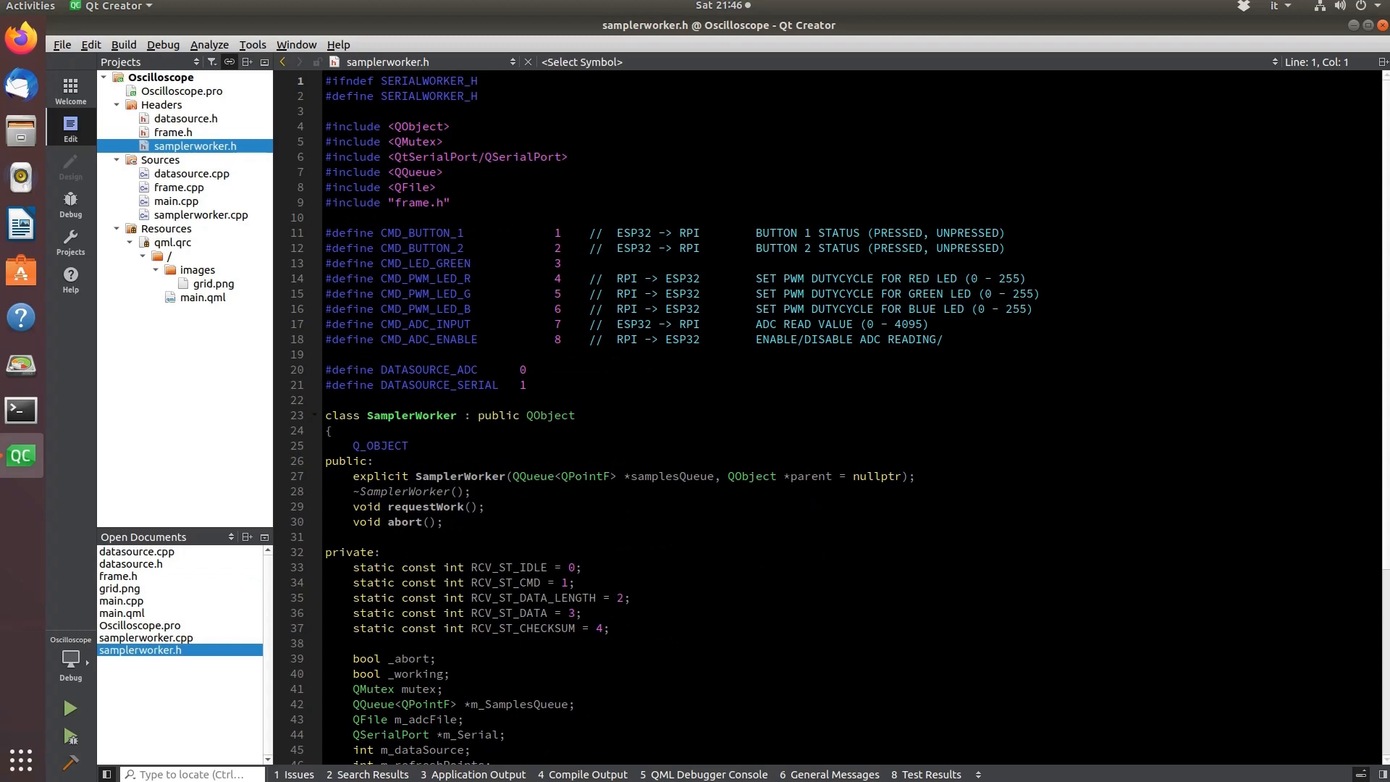
pyautogui.scroll(-3)
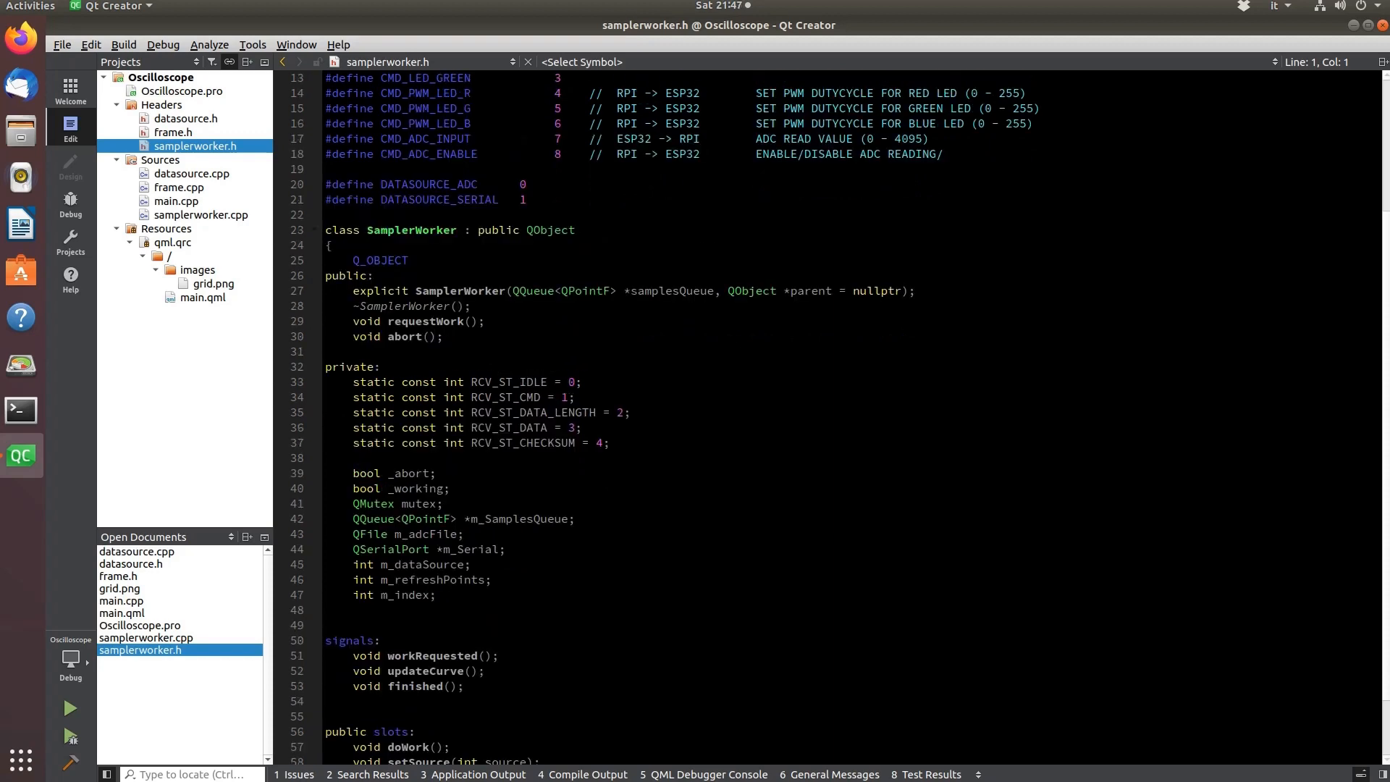
pyautogui.scroll(-3)
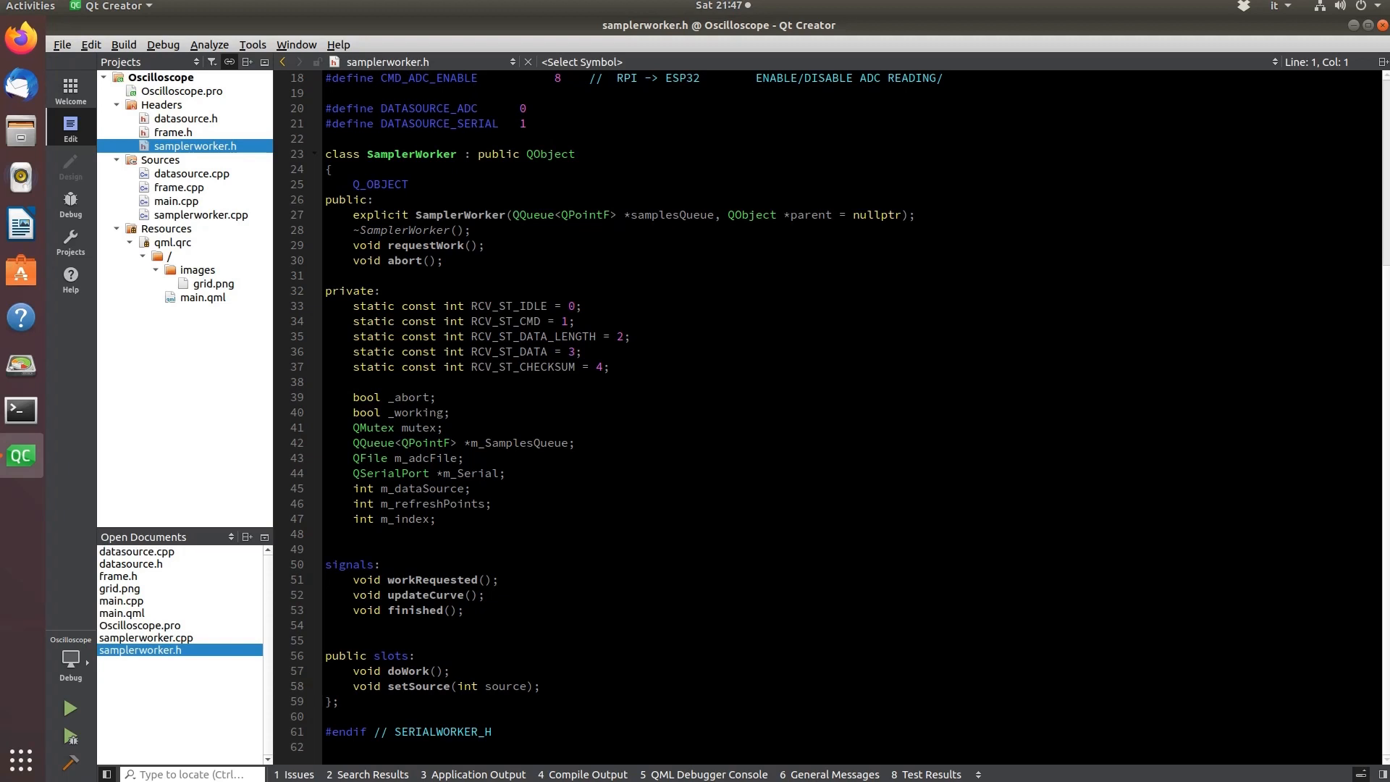
pyautogui.moveTo(187, 187)
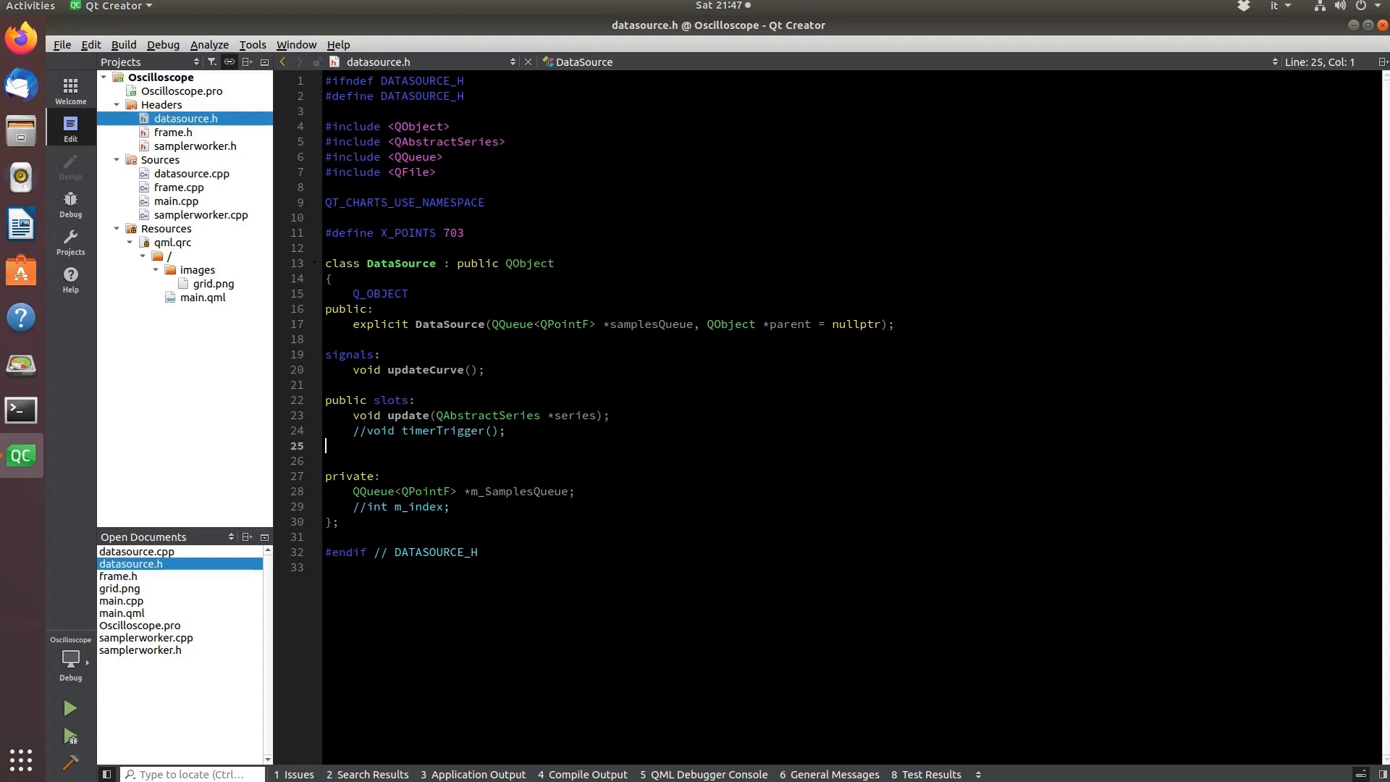
# View datasource.cpp's commented-out timerTrigger and the update function replacing the series
pyautogui.click(135, 551)
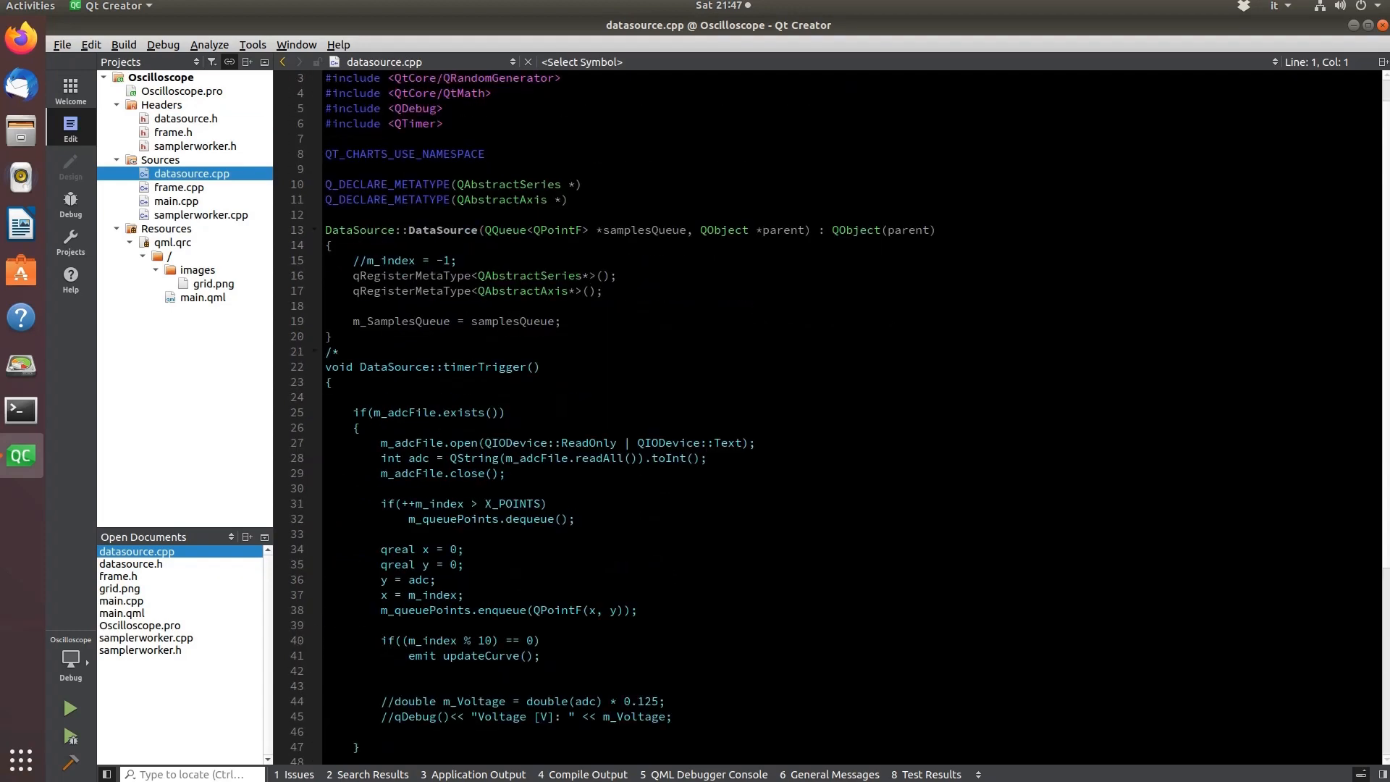
pyautogui.scroll(3)
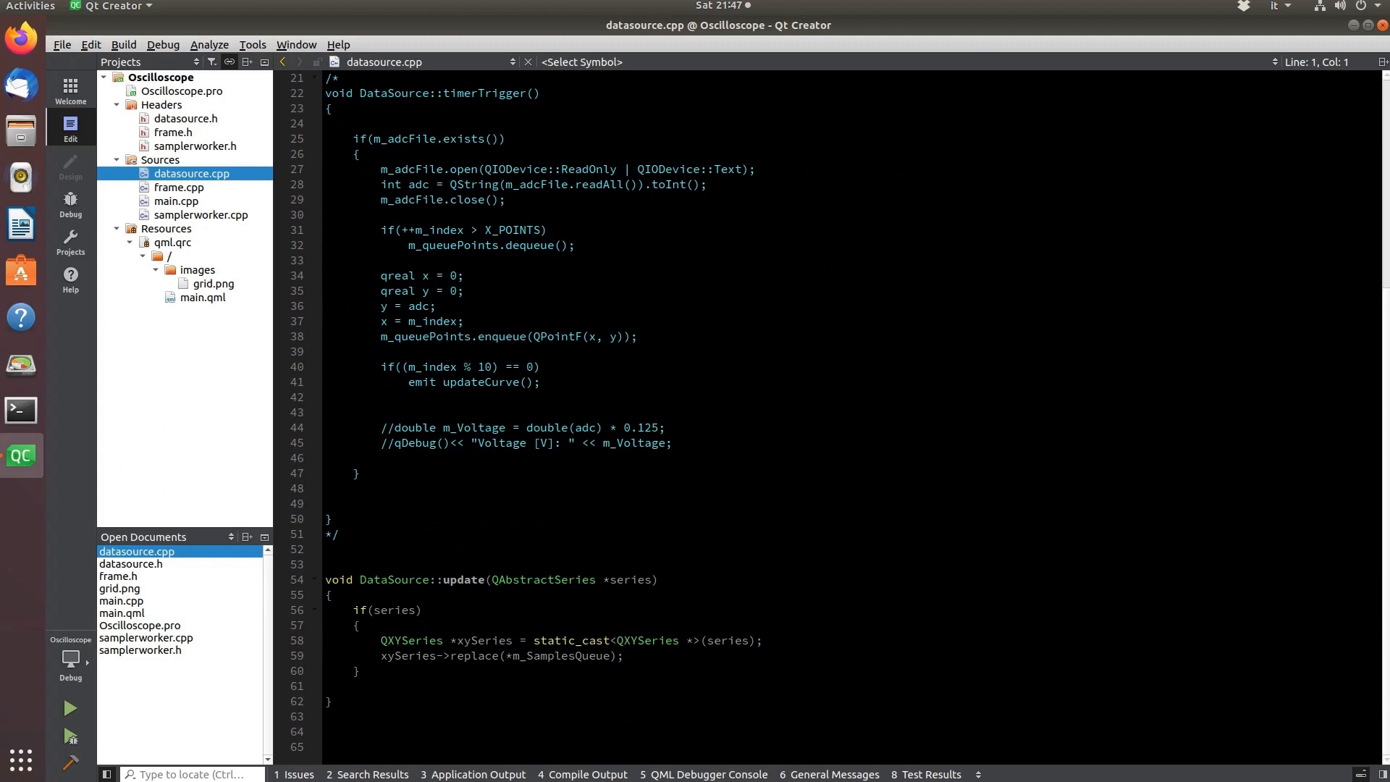
pyautogui.moveTo(580, 773)
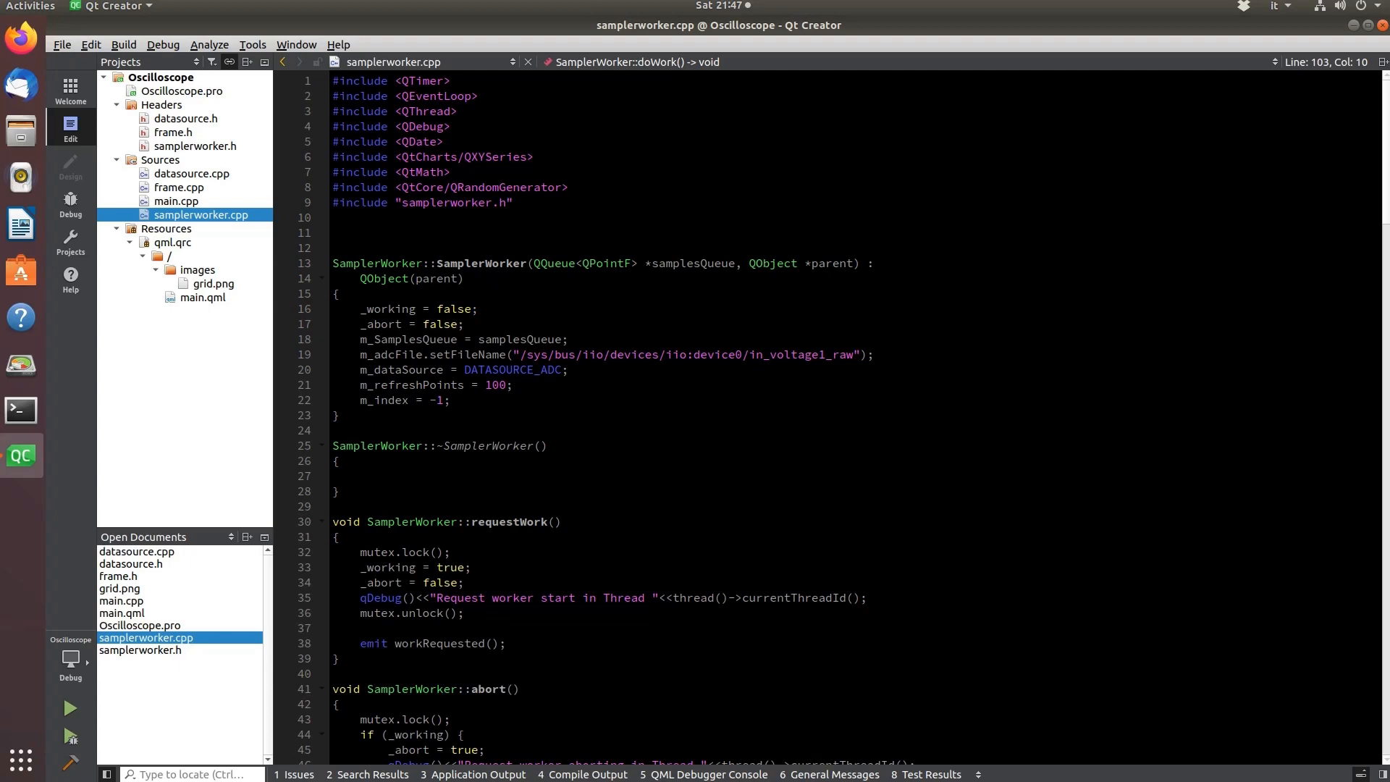
pyautogui.scroll(-3)
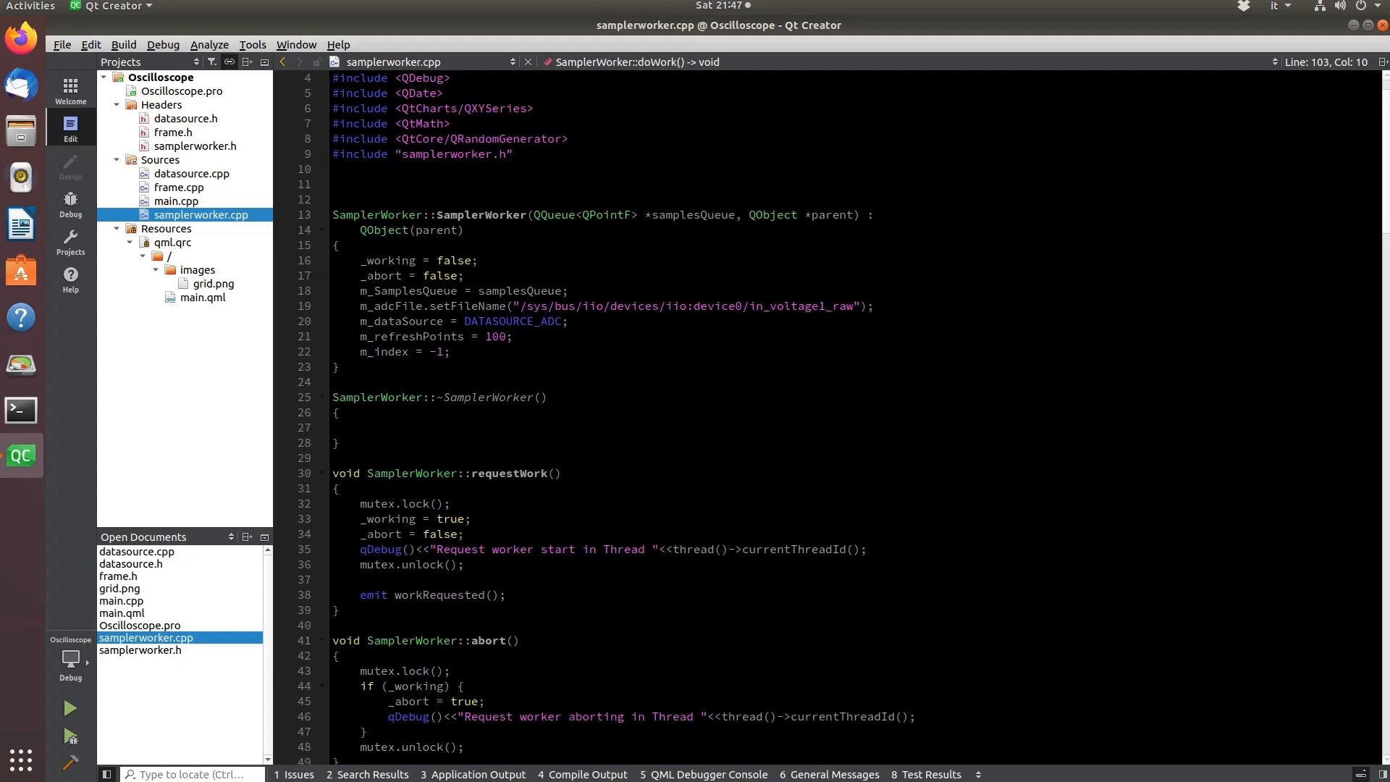
pyautogui.scroll(-3)
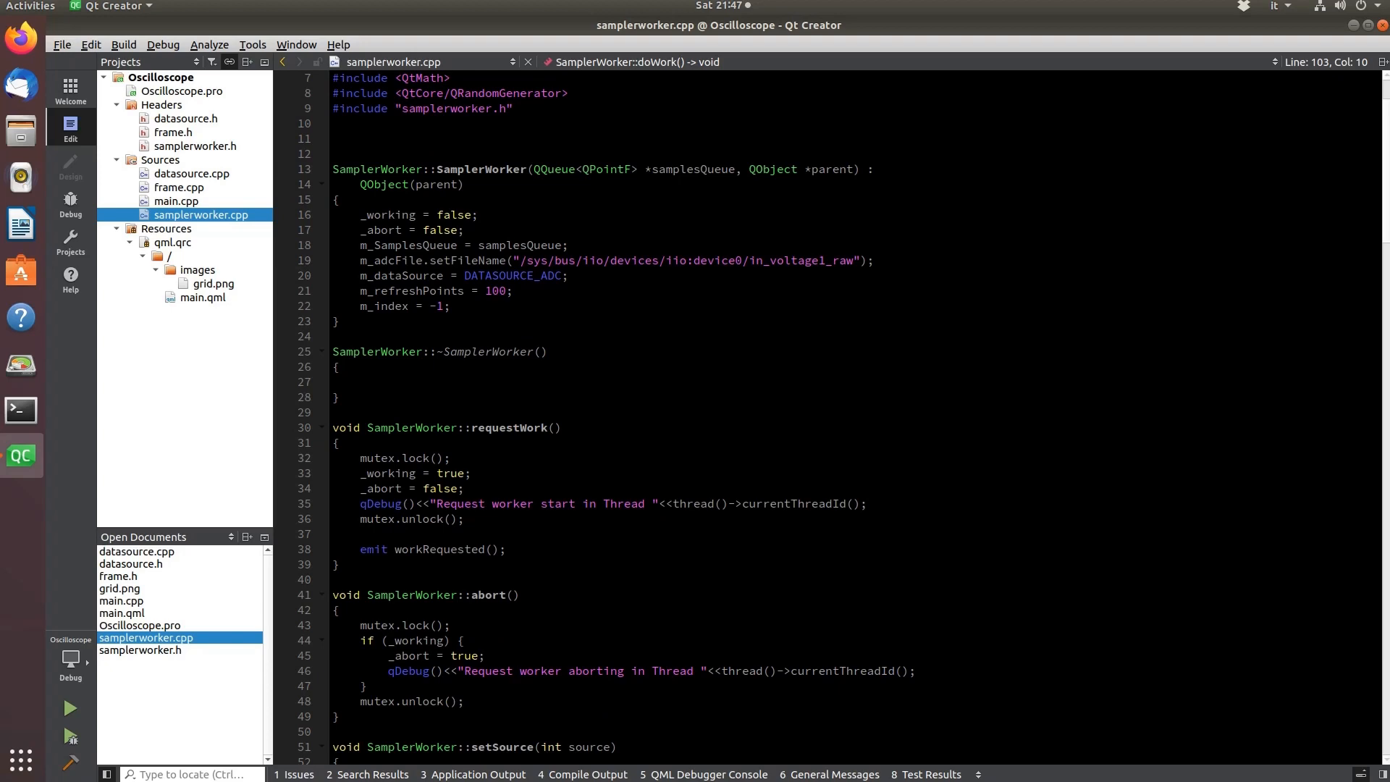
pyautogui.scroll(-3)
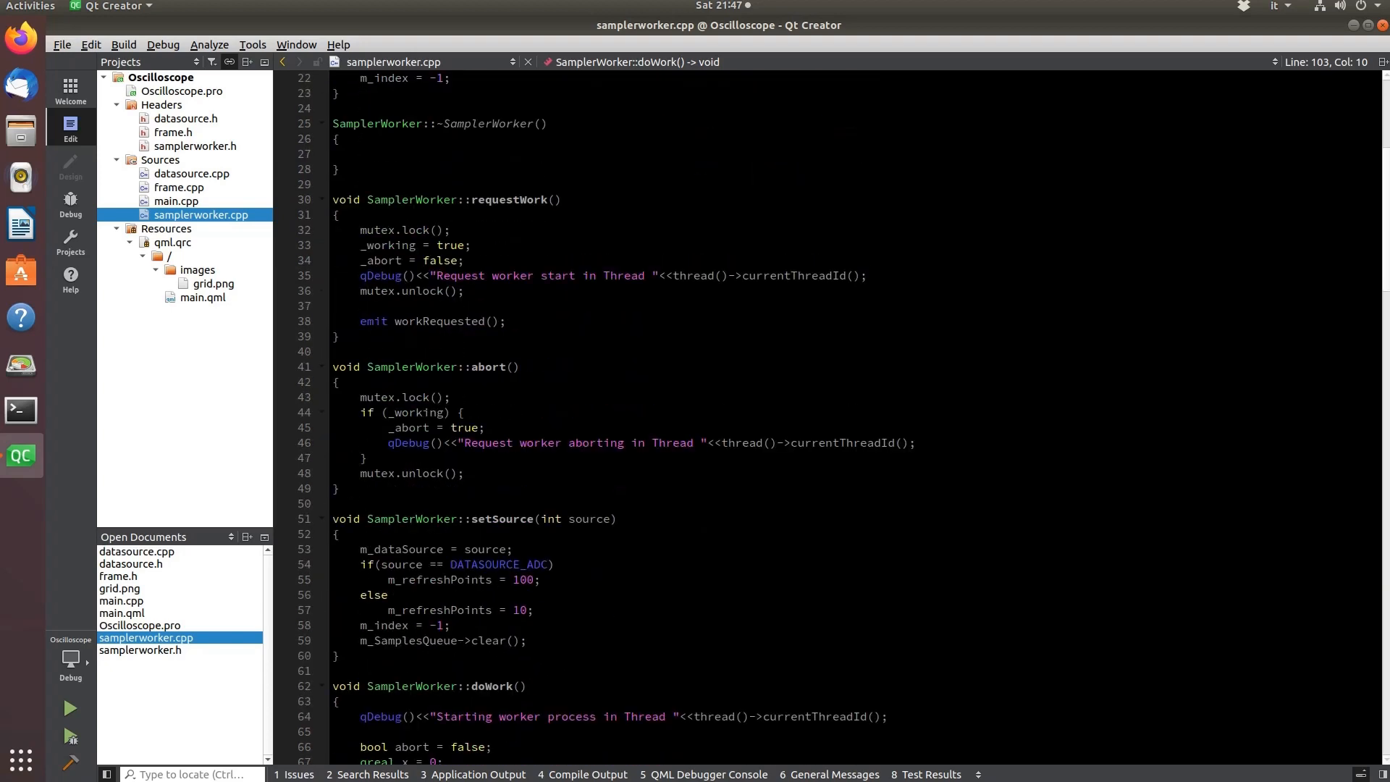
pyautogui.scroll(-3)
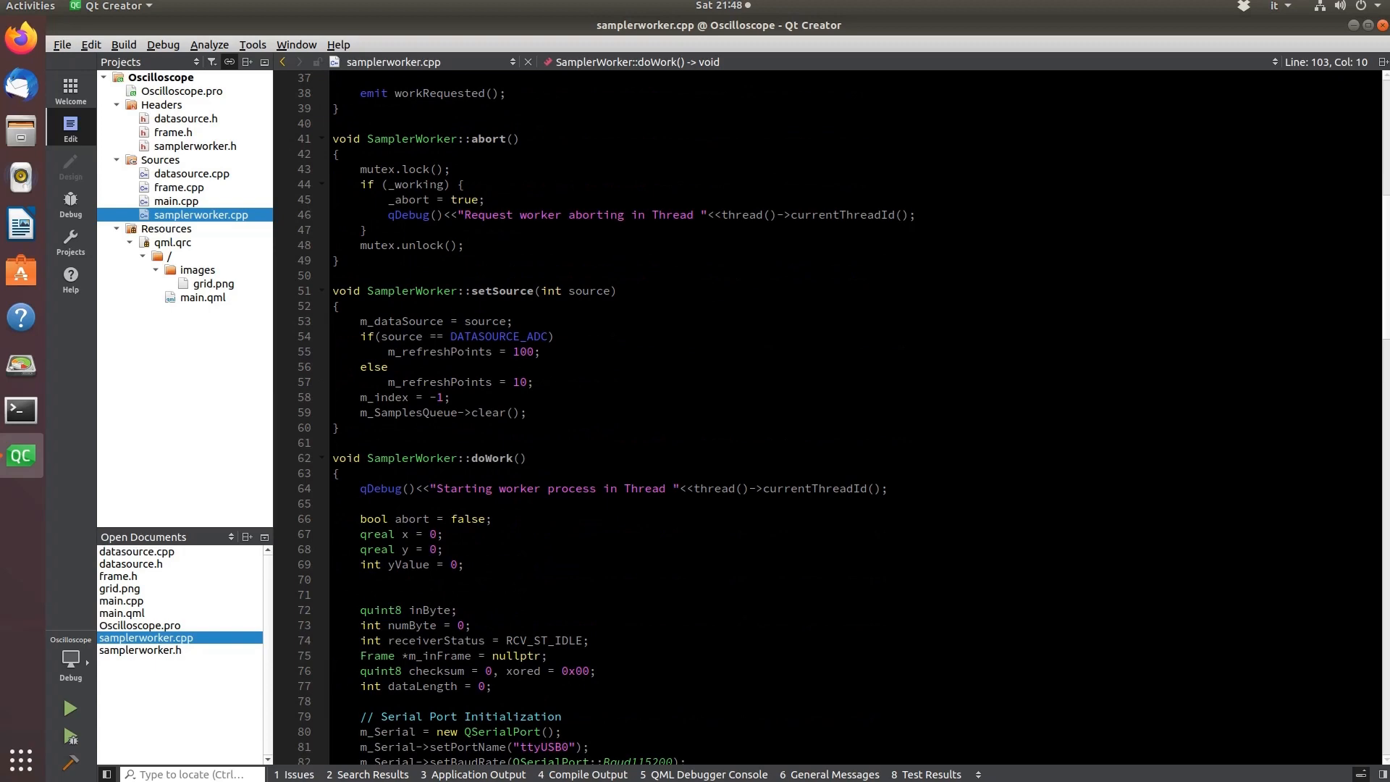
pyautogui.scroll(-3)
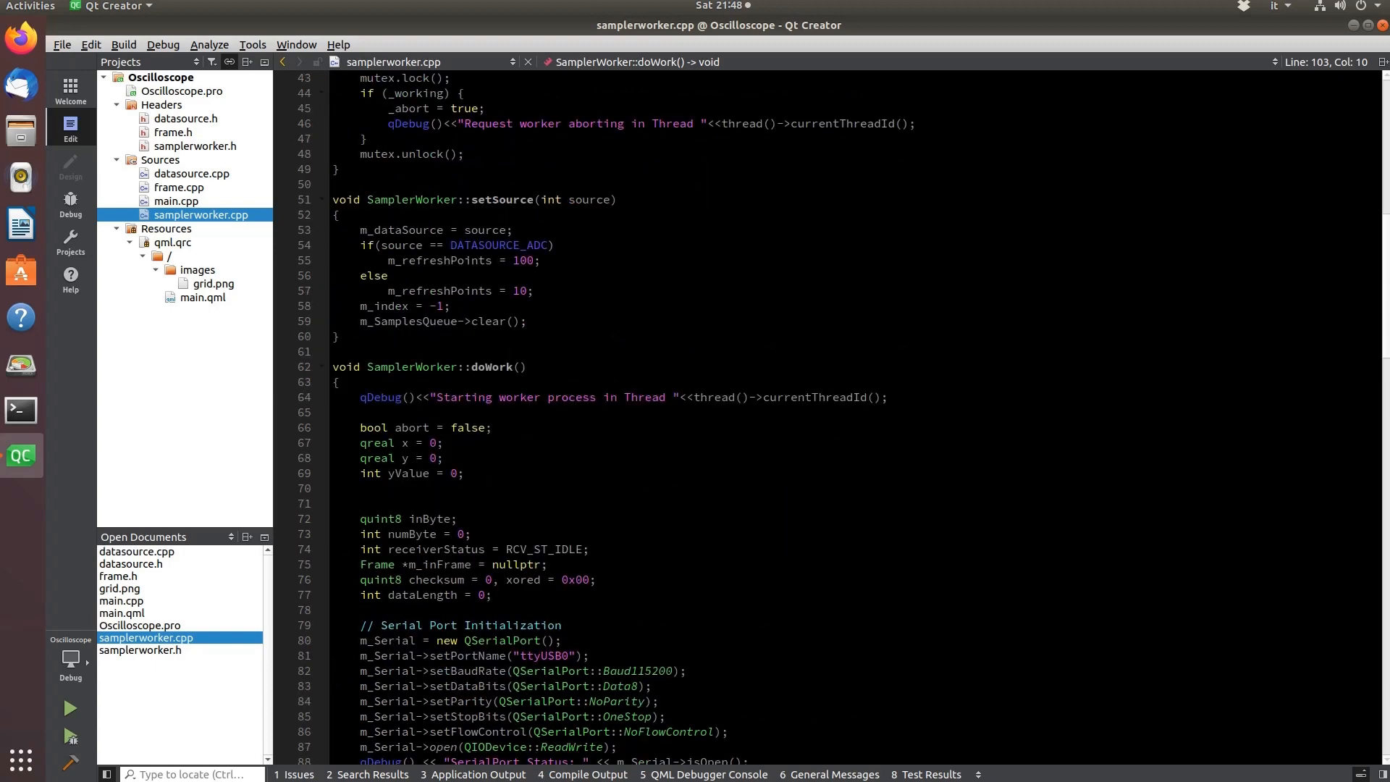
pyautogui.scroll(-3)
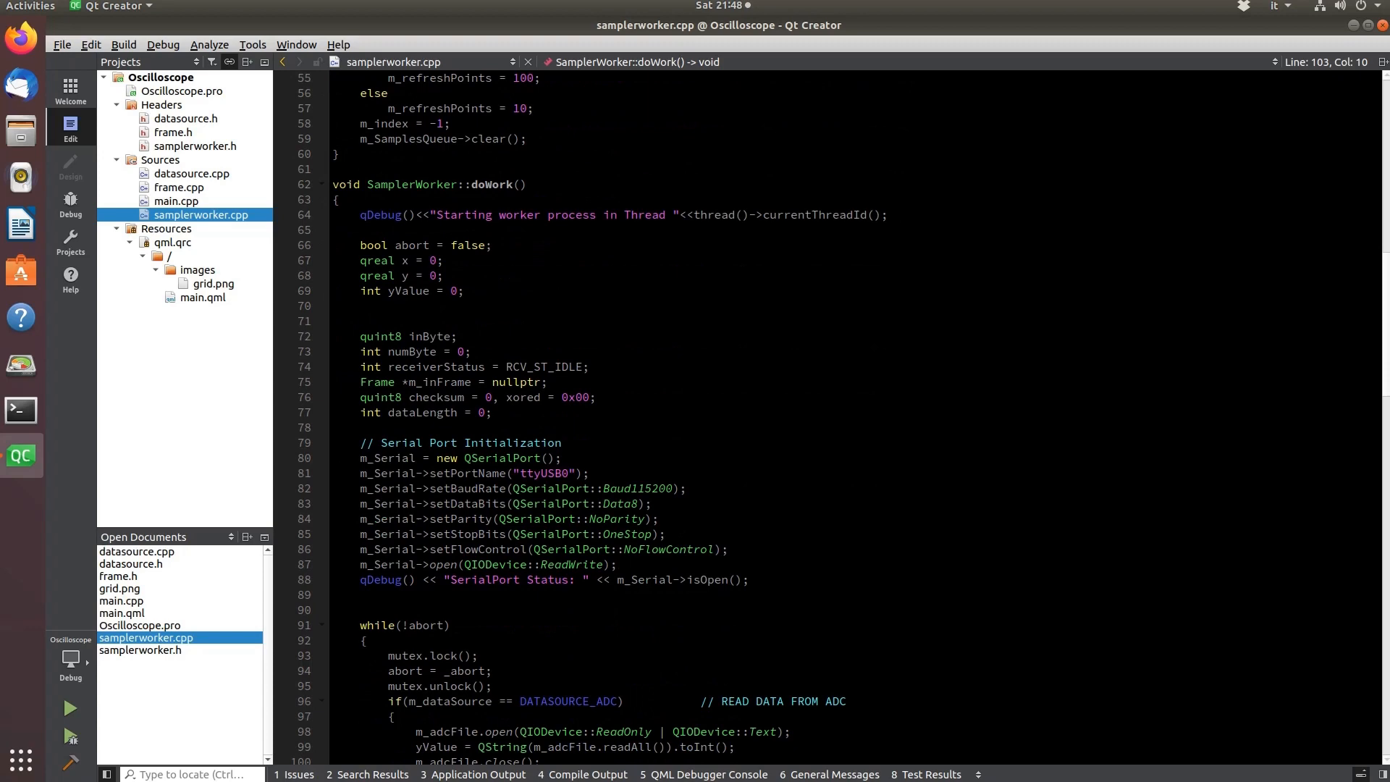
pyautogui.scroll(-3)
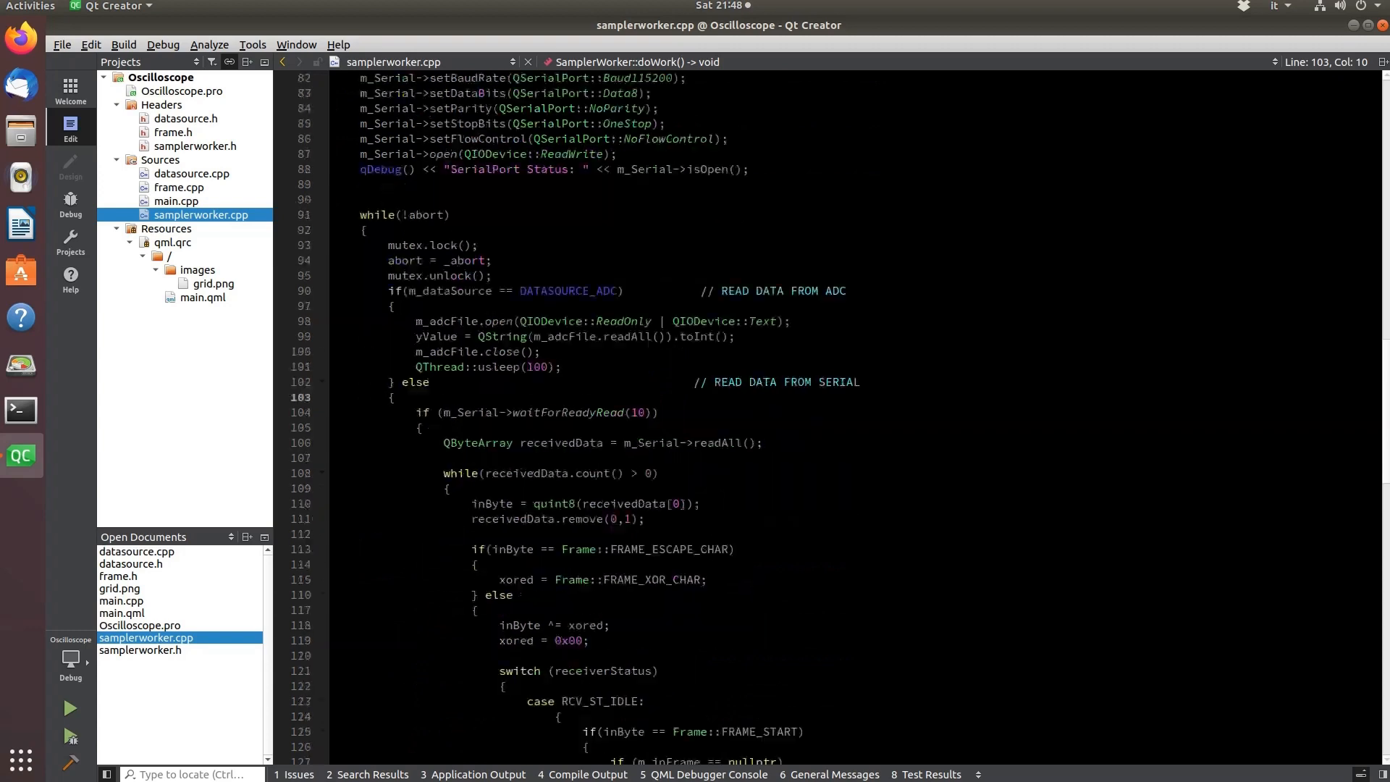
pyautogui.click(393, 397)
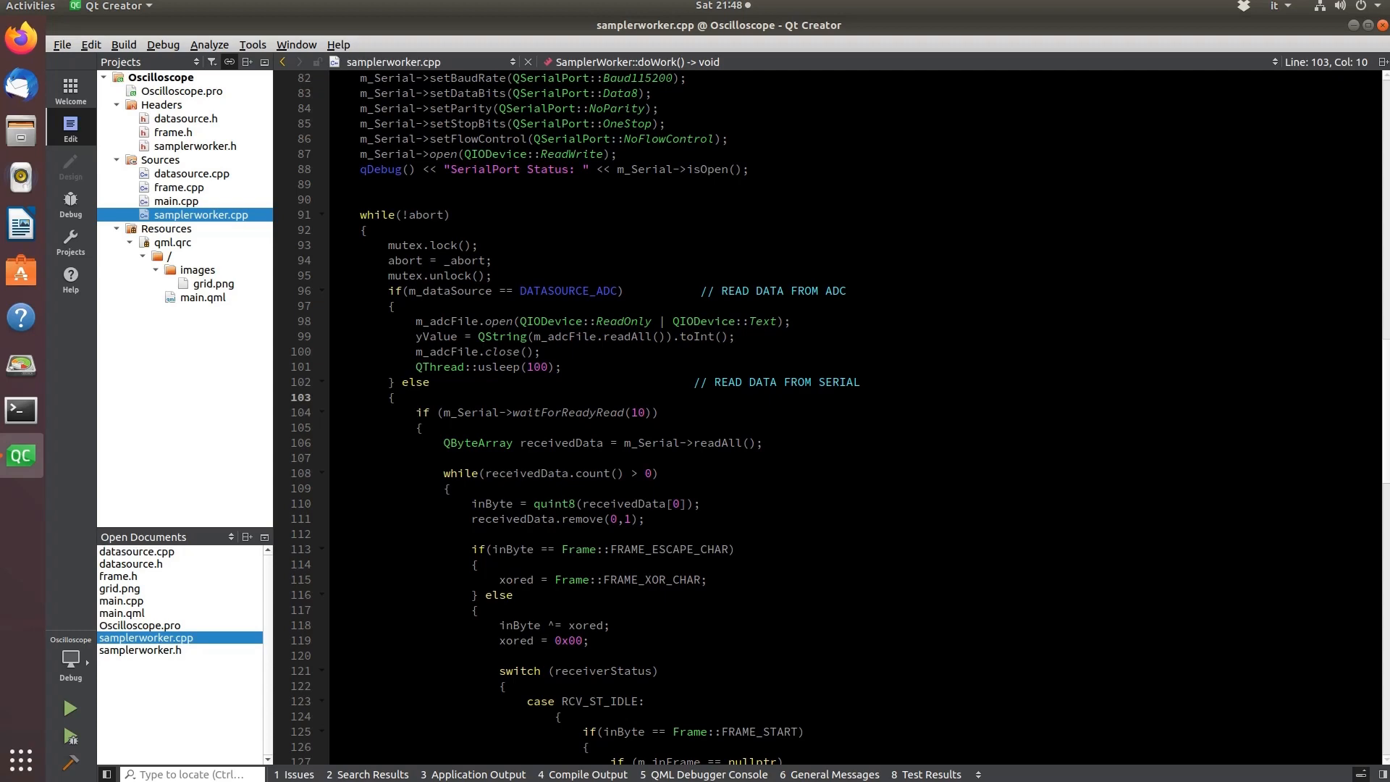
pyautogui.scroll(-3)
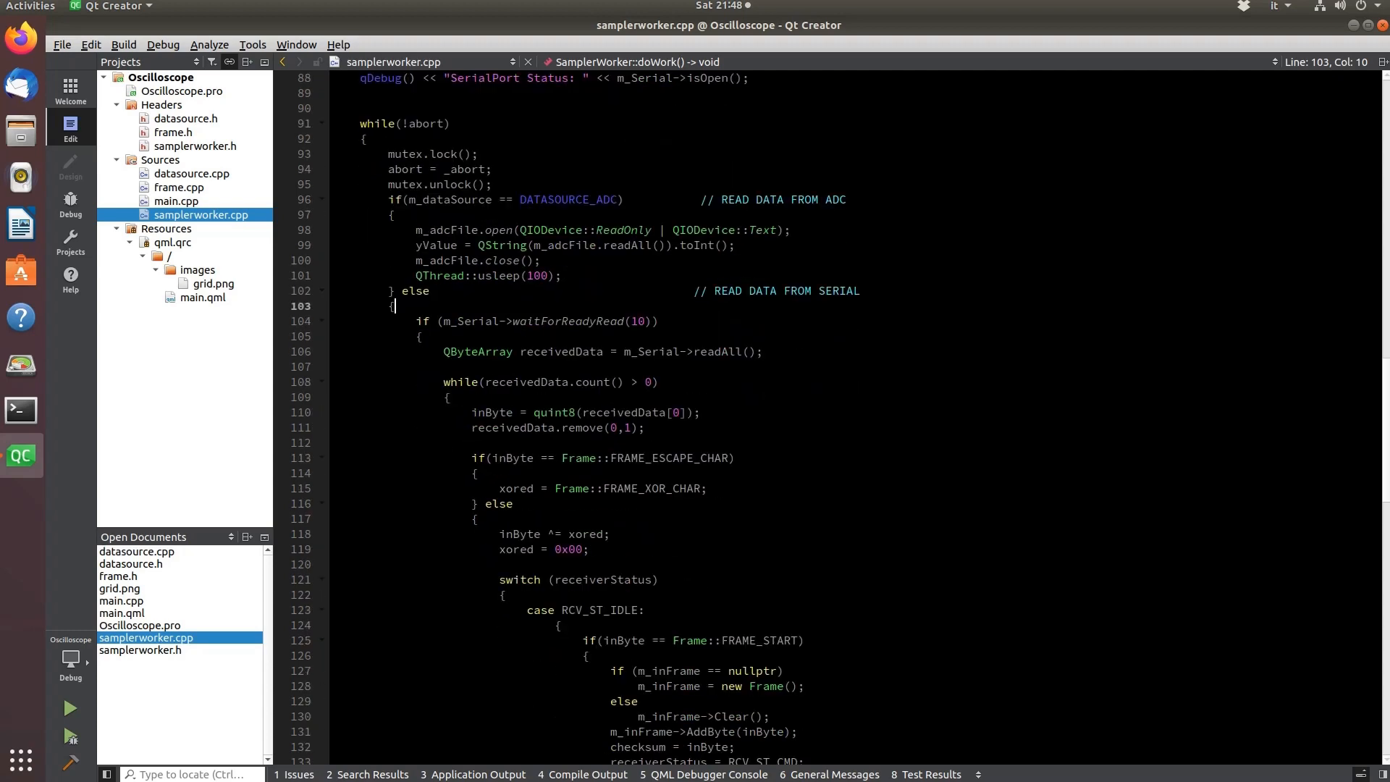
pyautogui.scroll(-3)
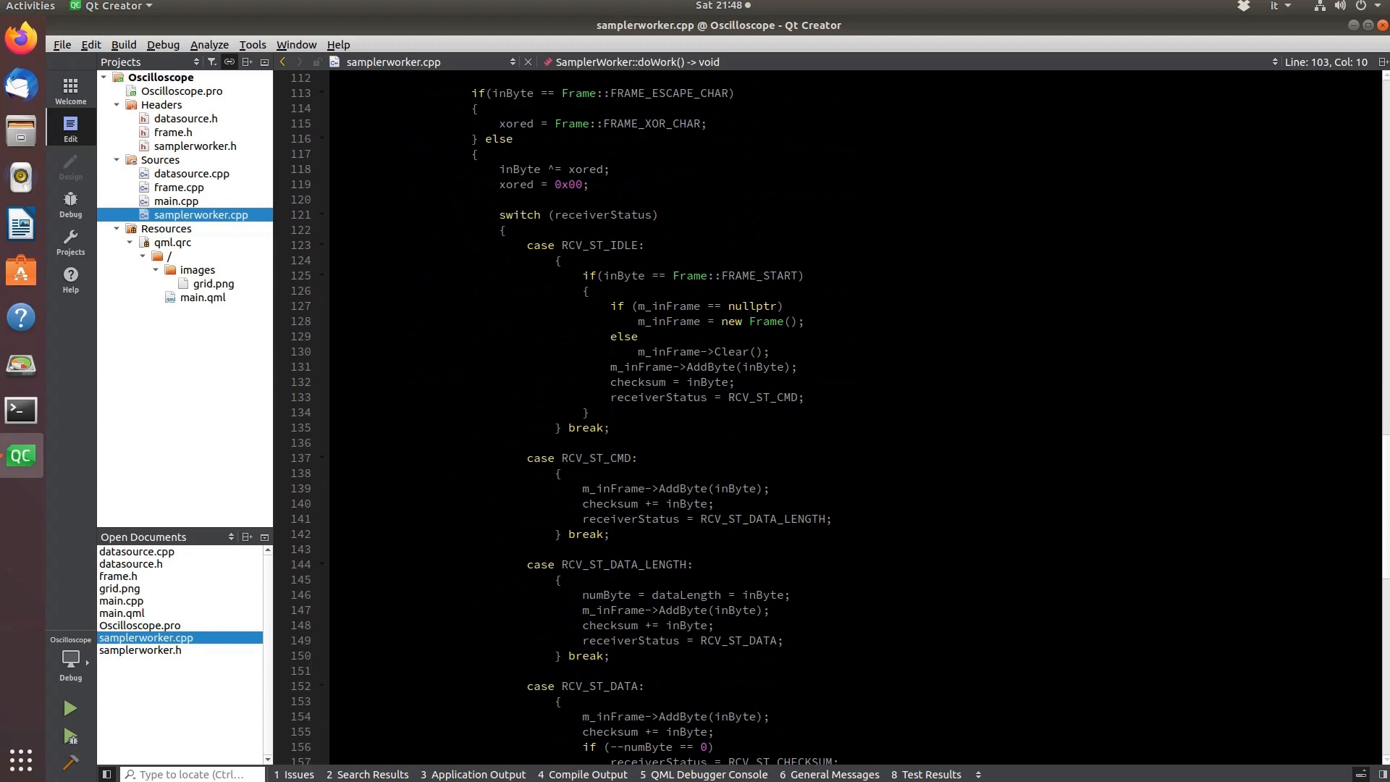
pyautogui.scroll(-3)
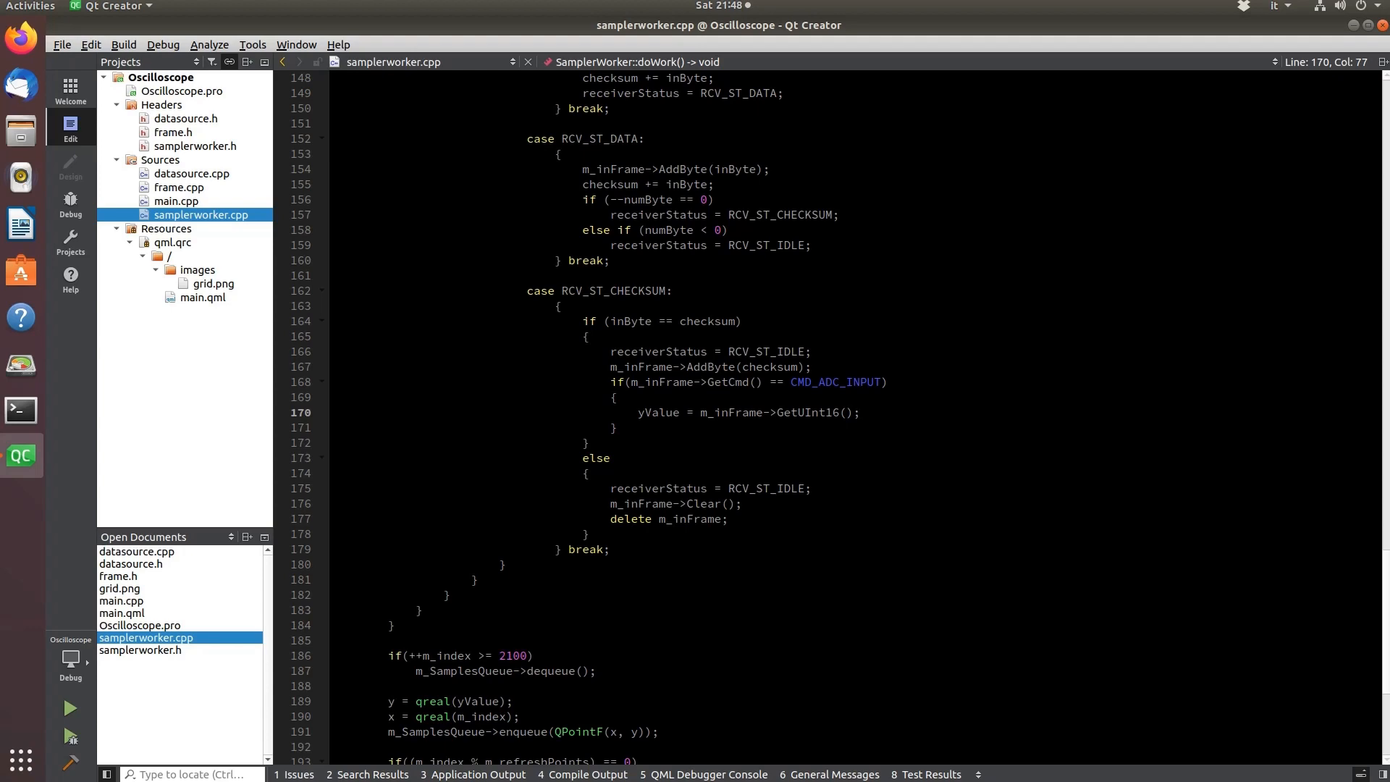
pyautogui.scroll(-3)
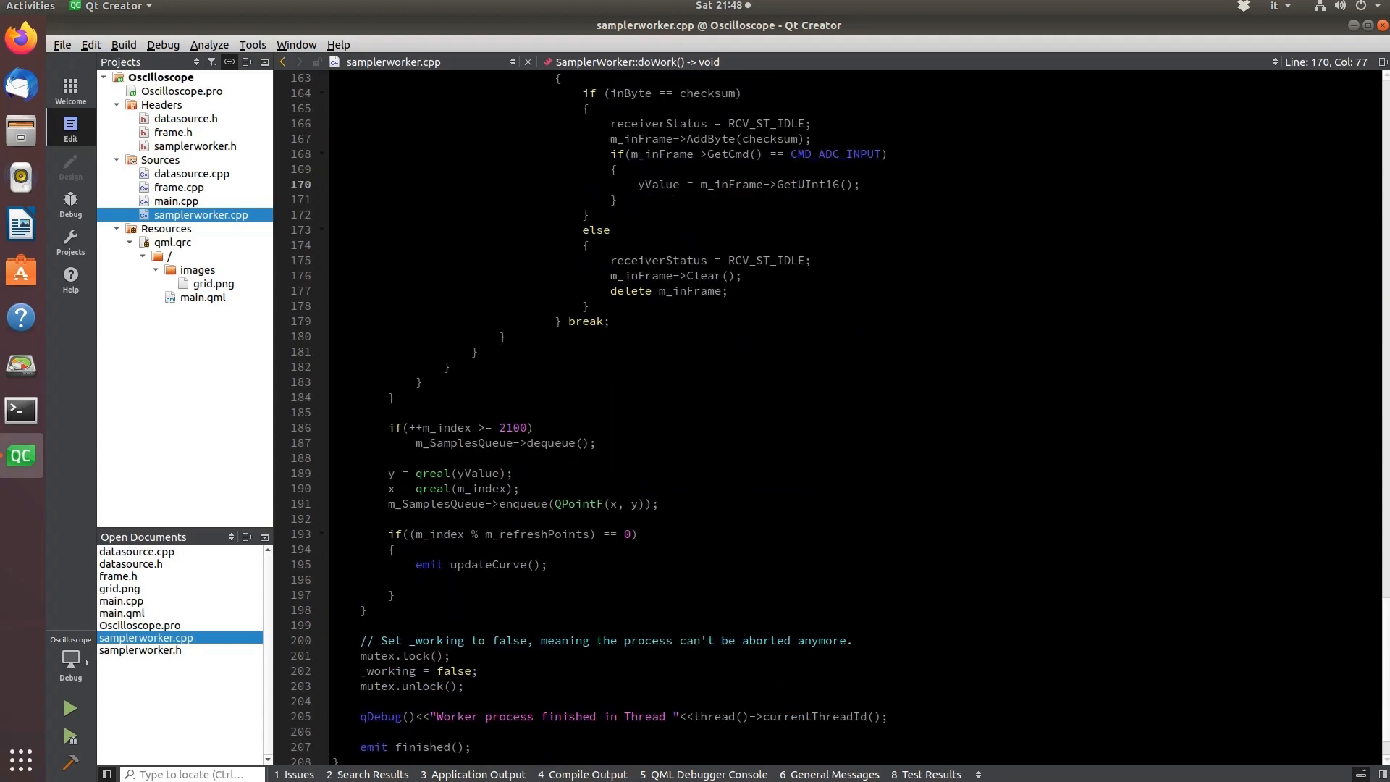
pyautogui.scroll(-3)
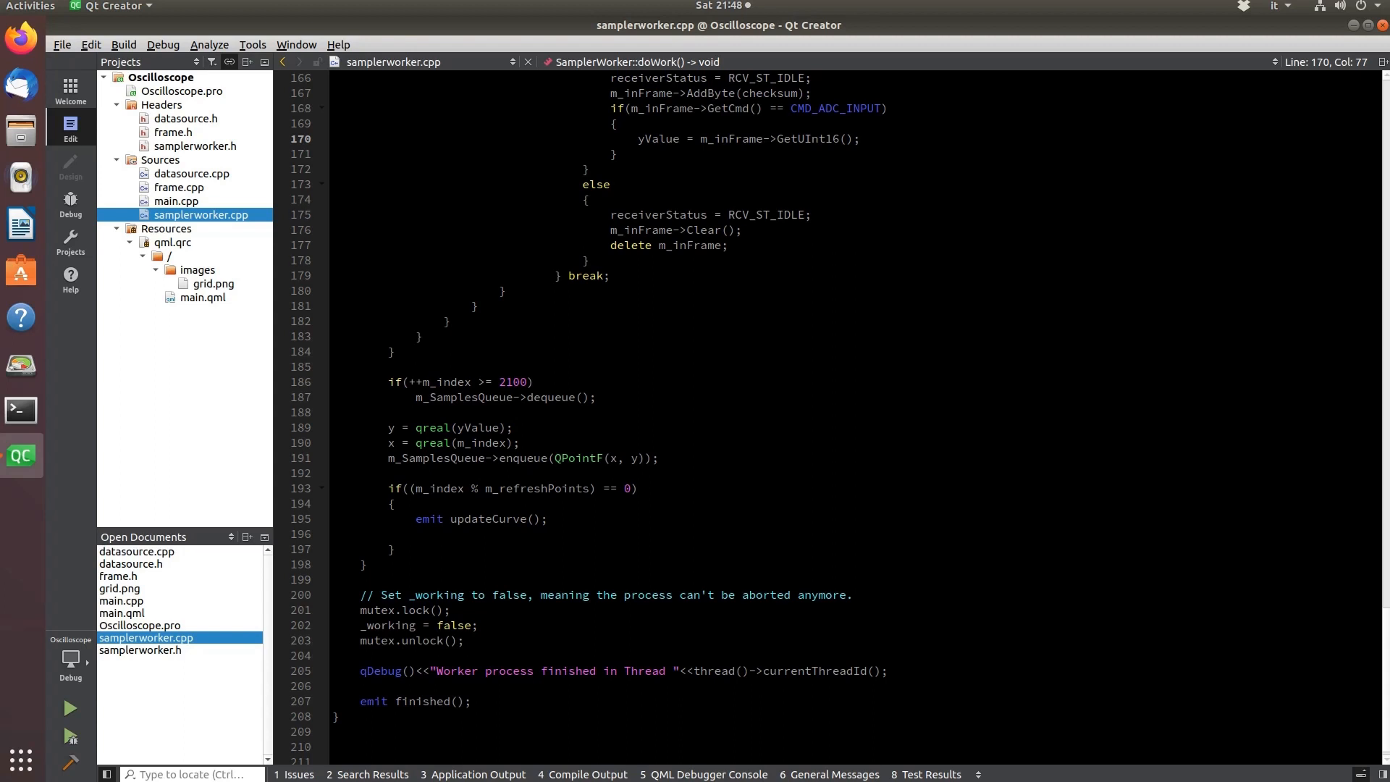
pyautogui.click(860, 139)
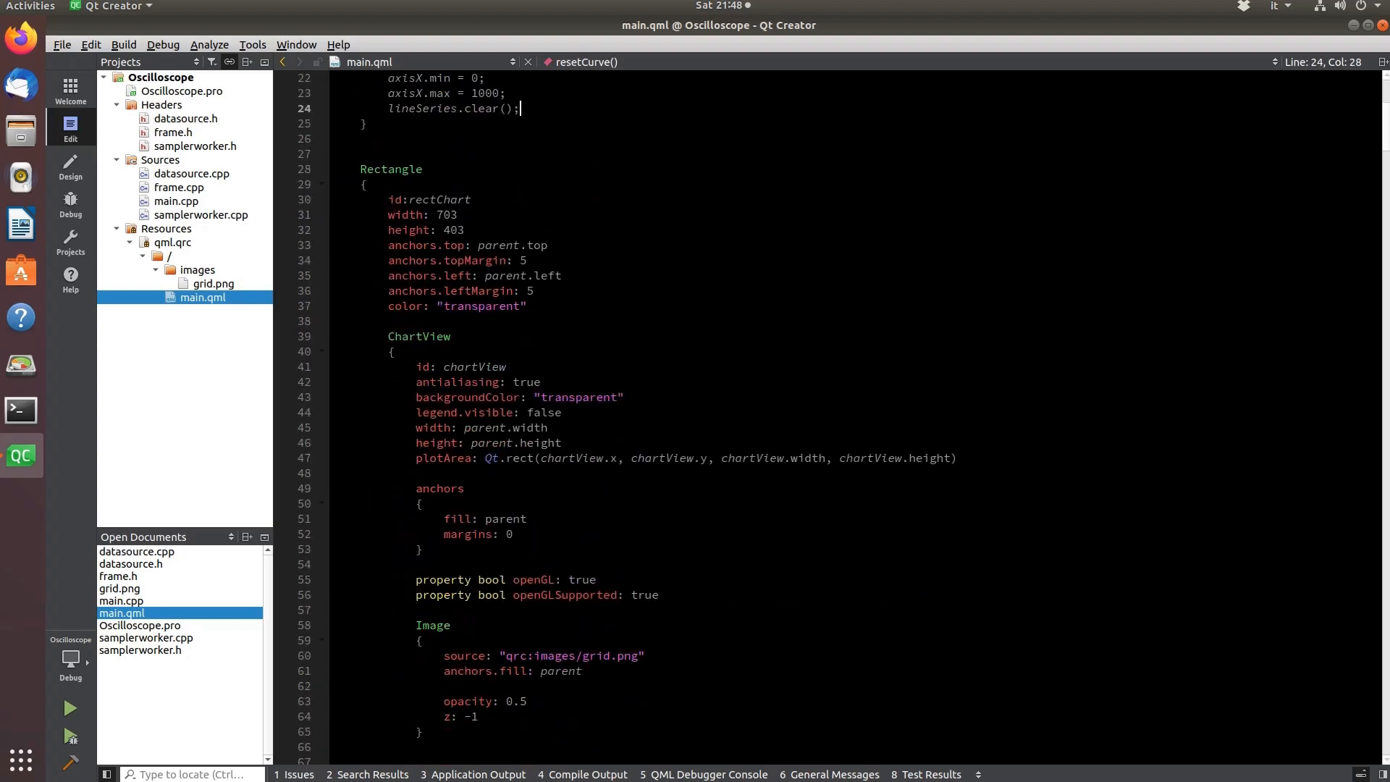
pyautogui.scroll(-3)
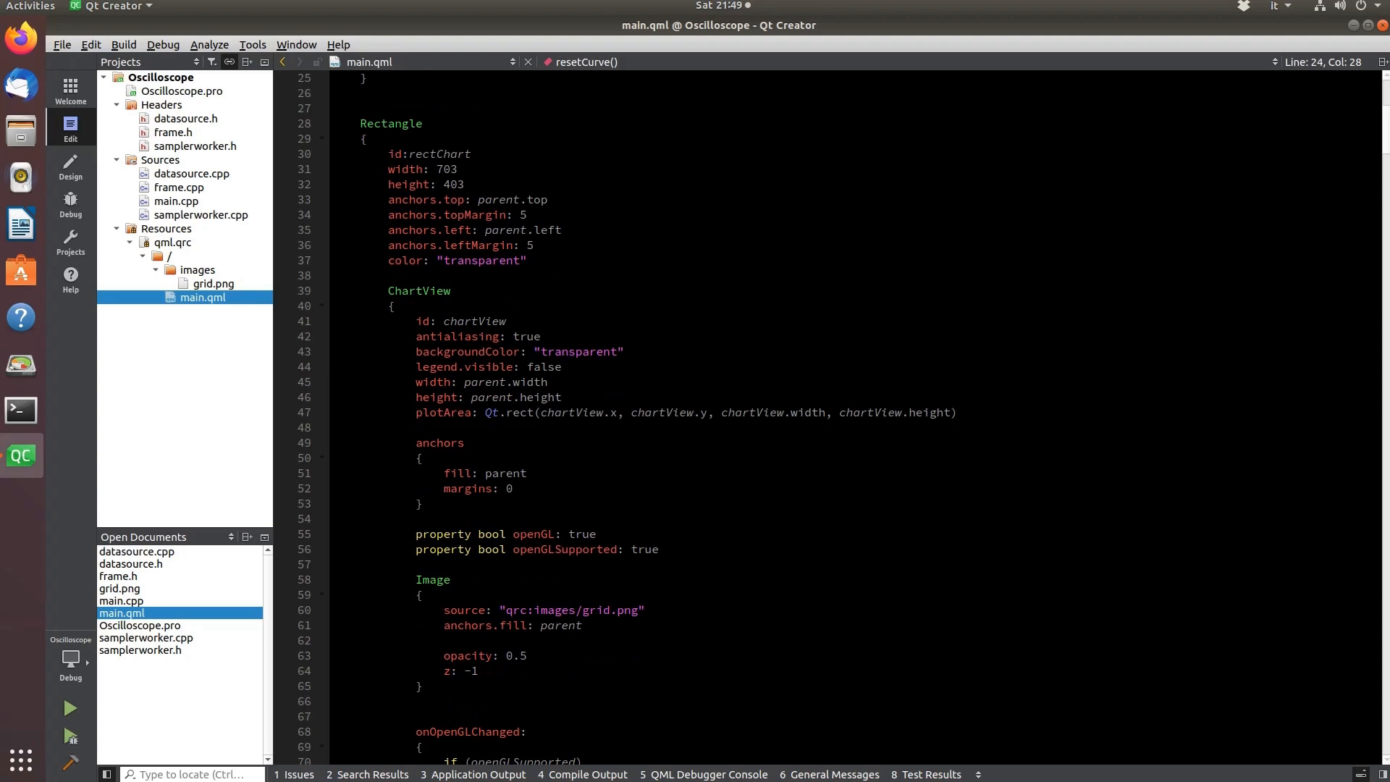
pyautogui.scroll(-3)
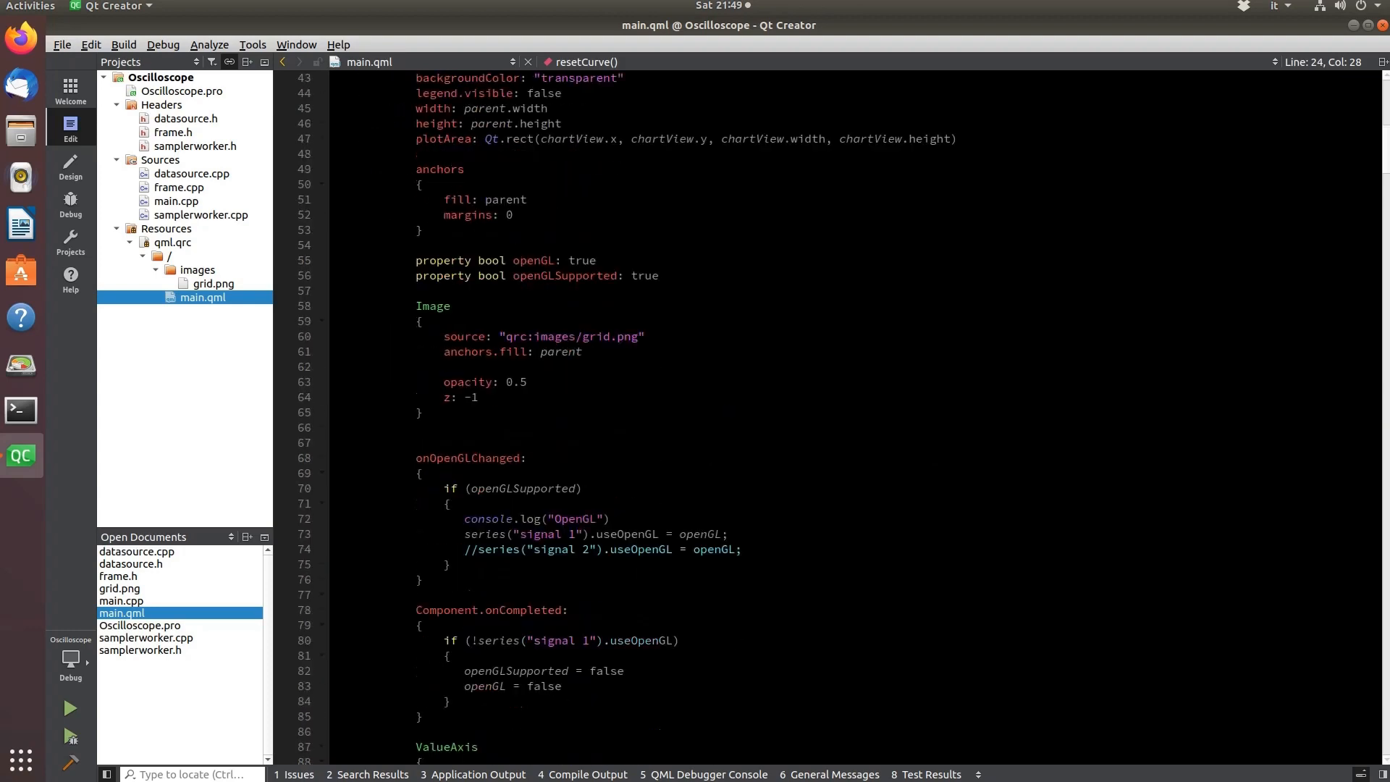
pyautogui.scroll(-3)
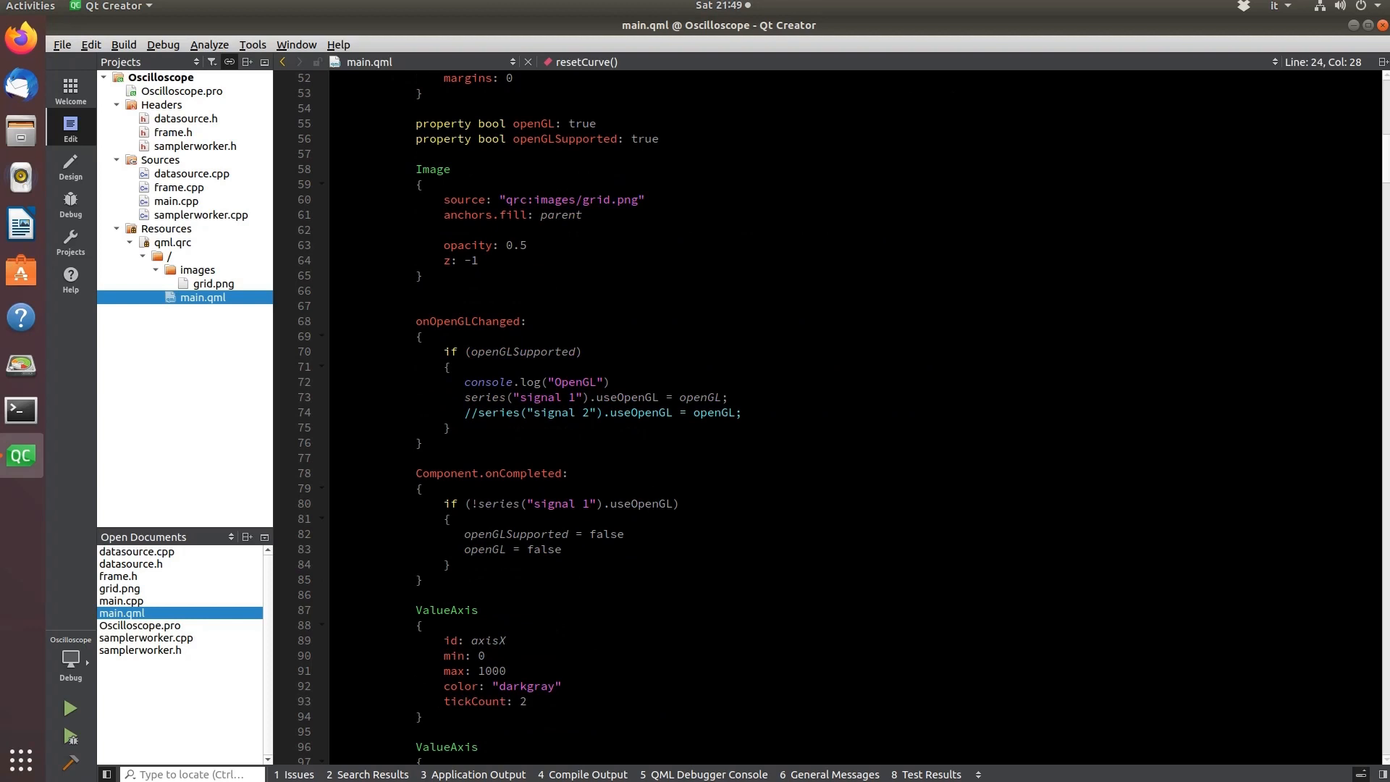
pyautogui.scroll(-3)
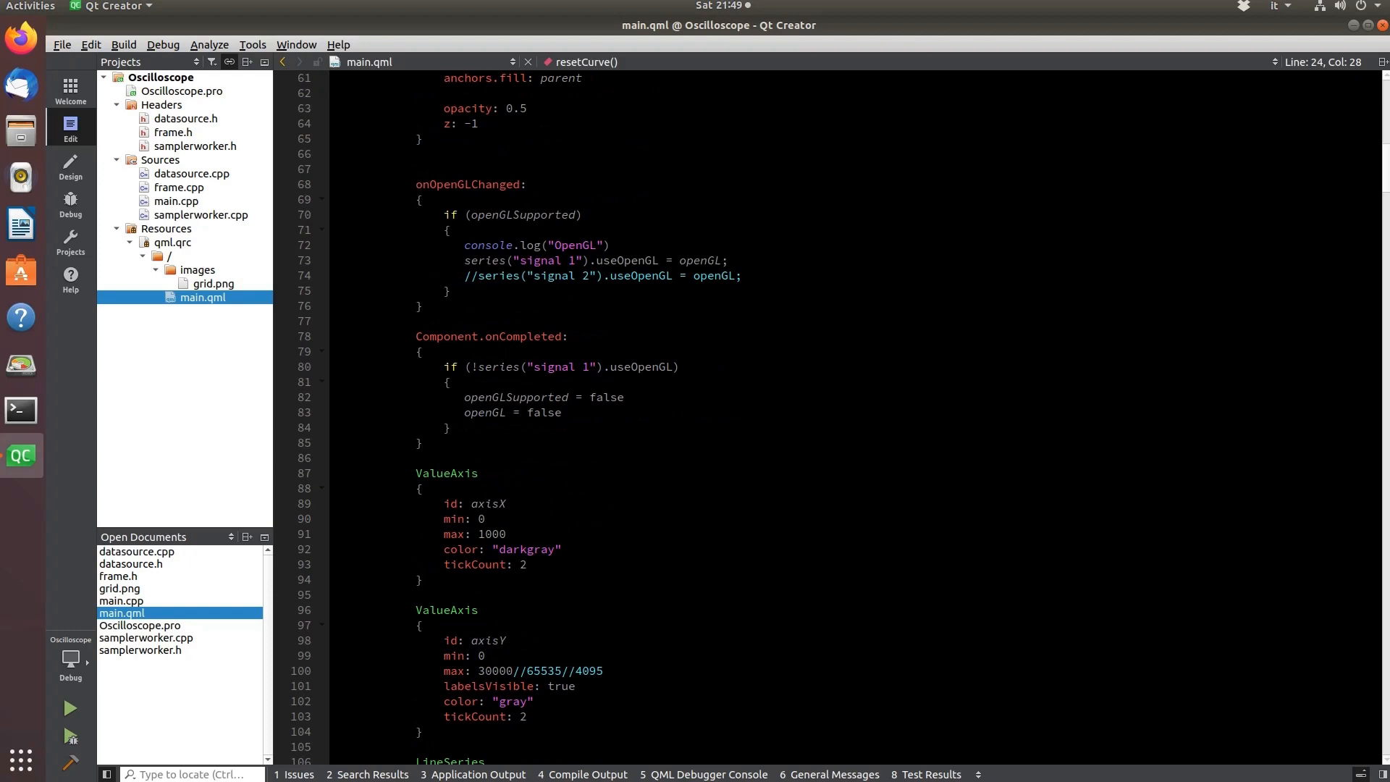
pyautogui.scroll(-3)
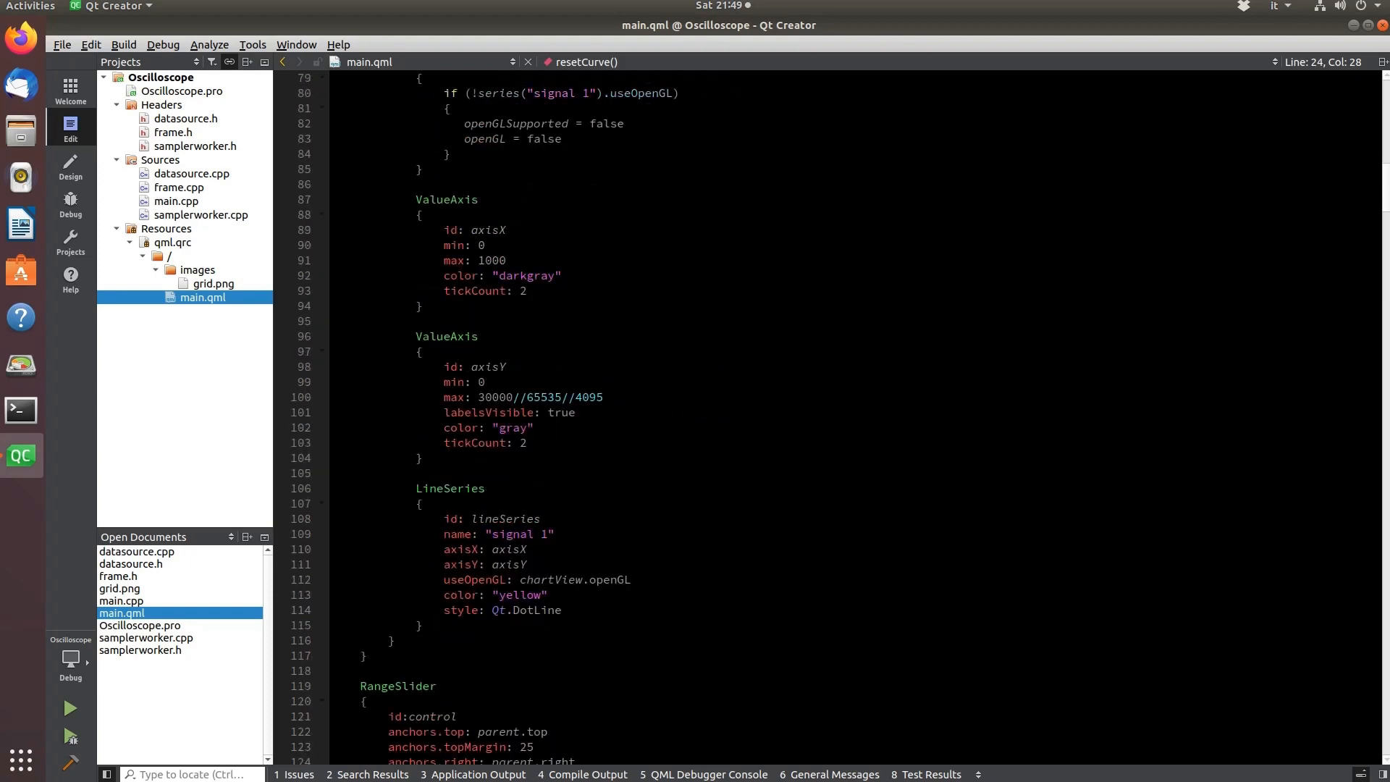
pyautogui.scroll(-3)
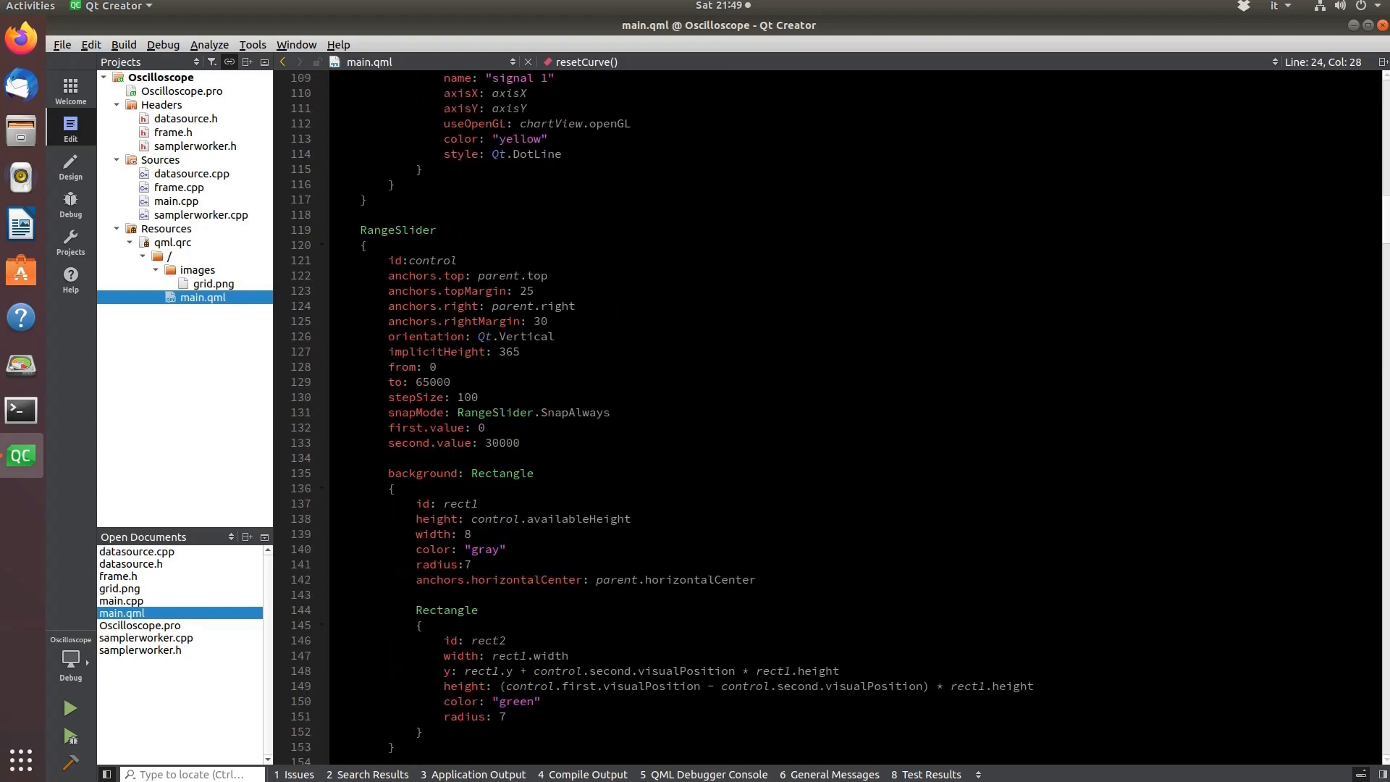
pyautogui.scroll(-3)
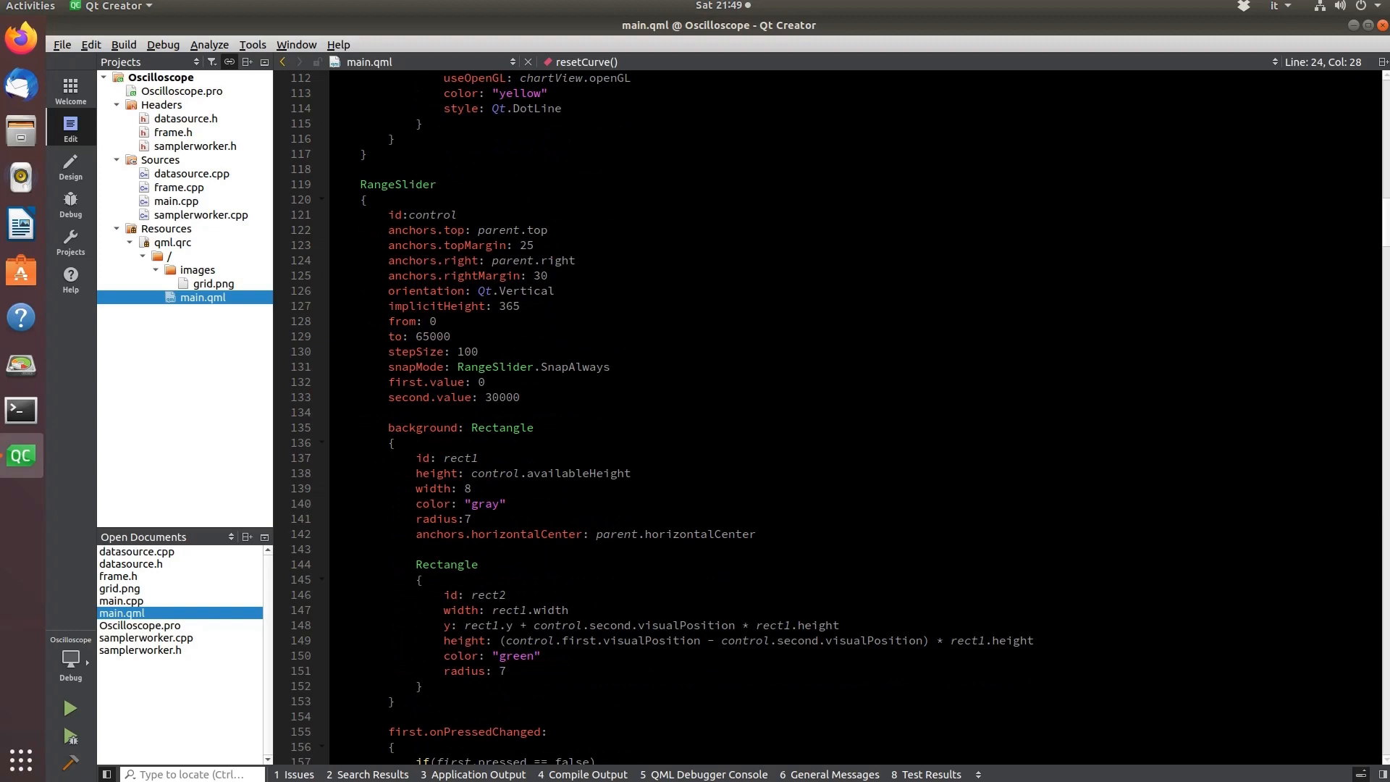
pyautogui.scroll(-3)
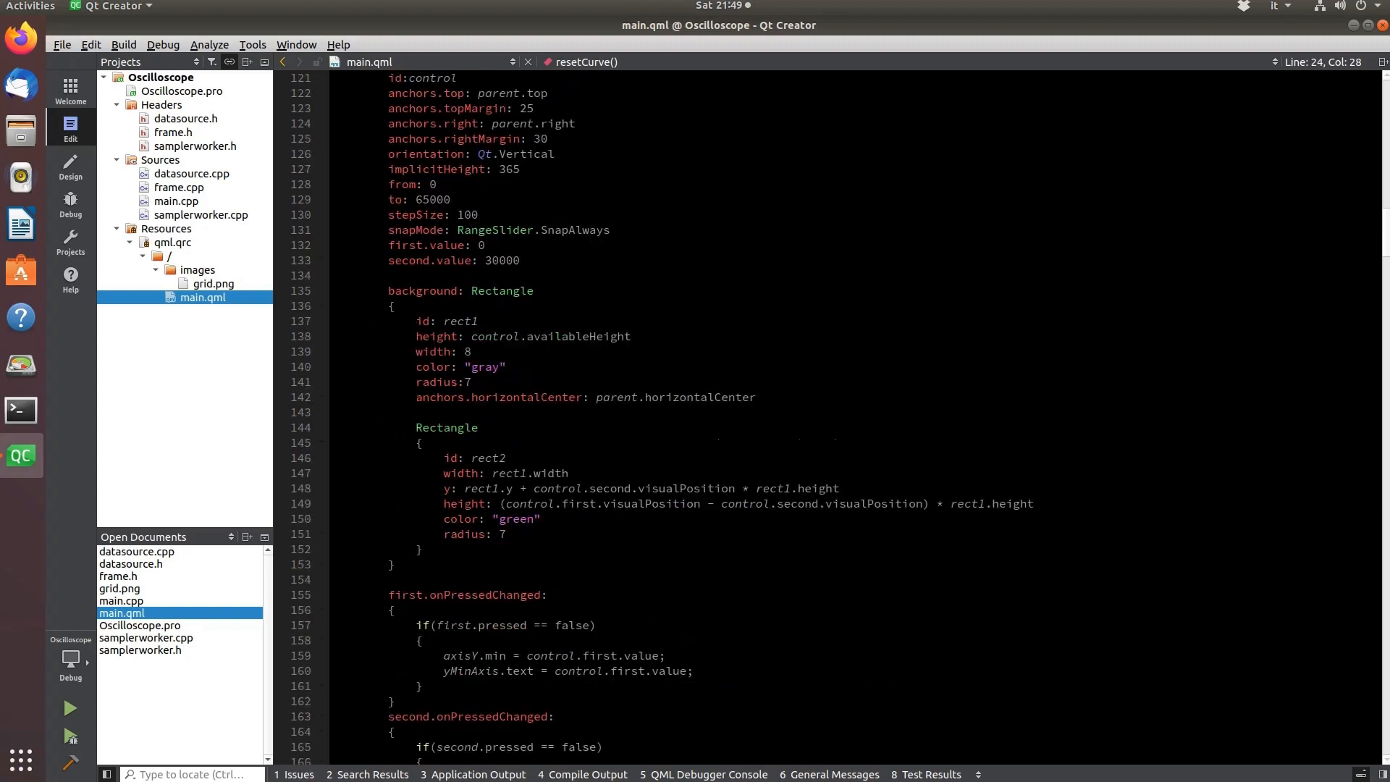
pyautogui.scroll(-3)
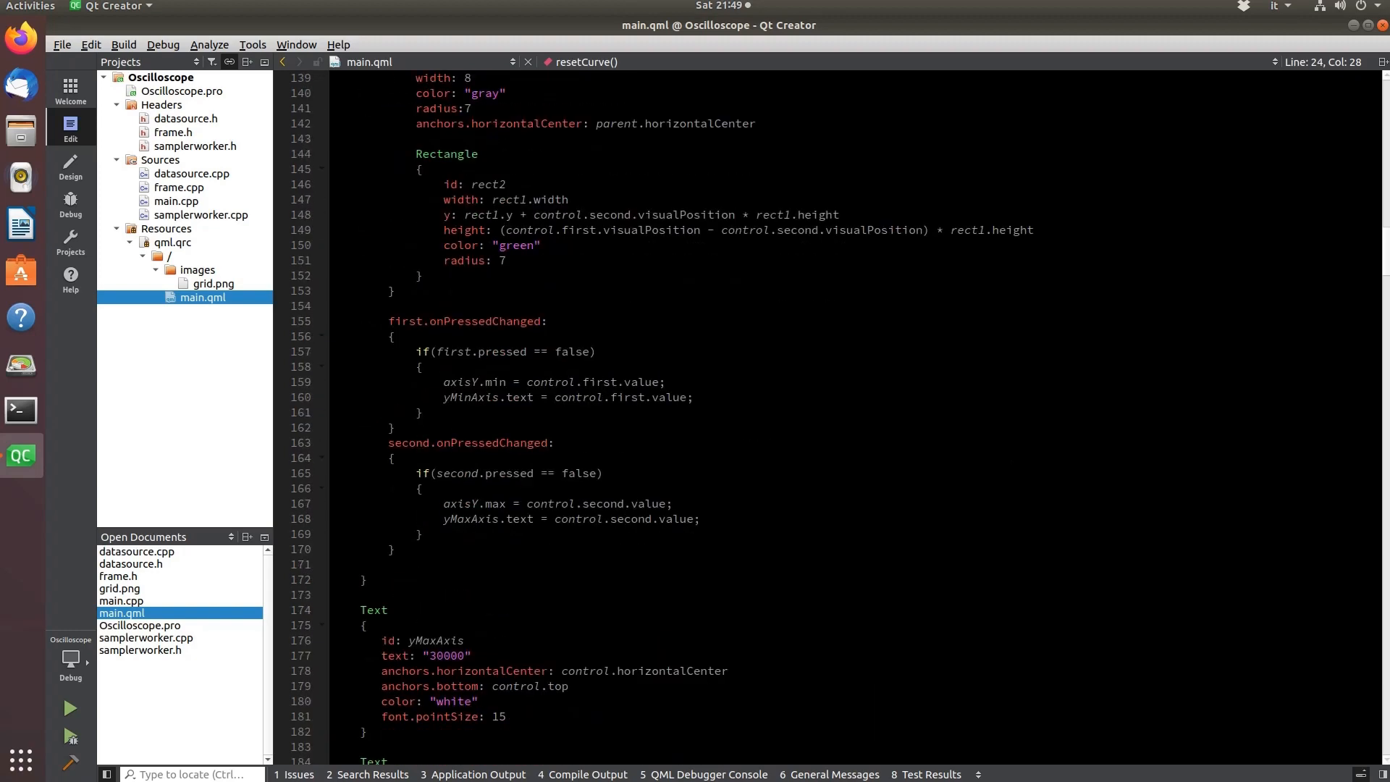
pyautogui.scroll(-3)
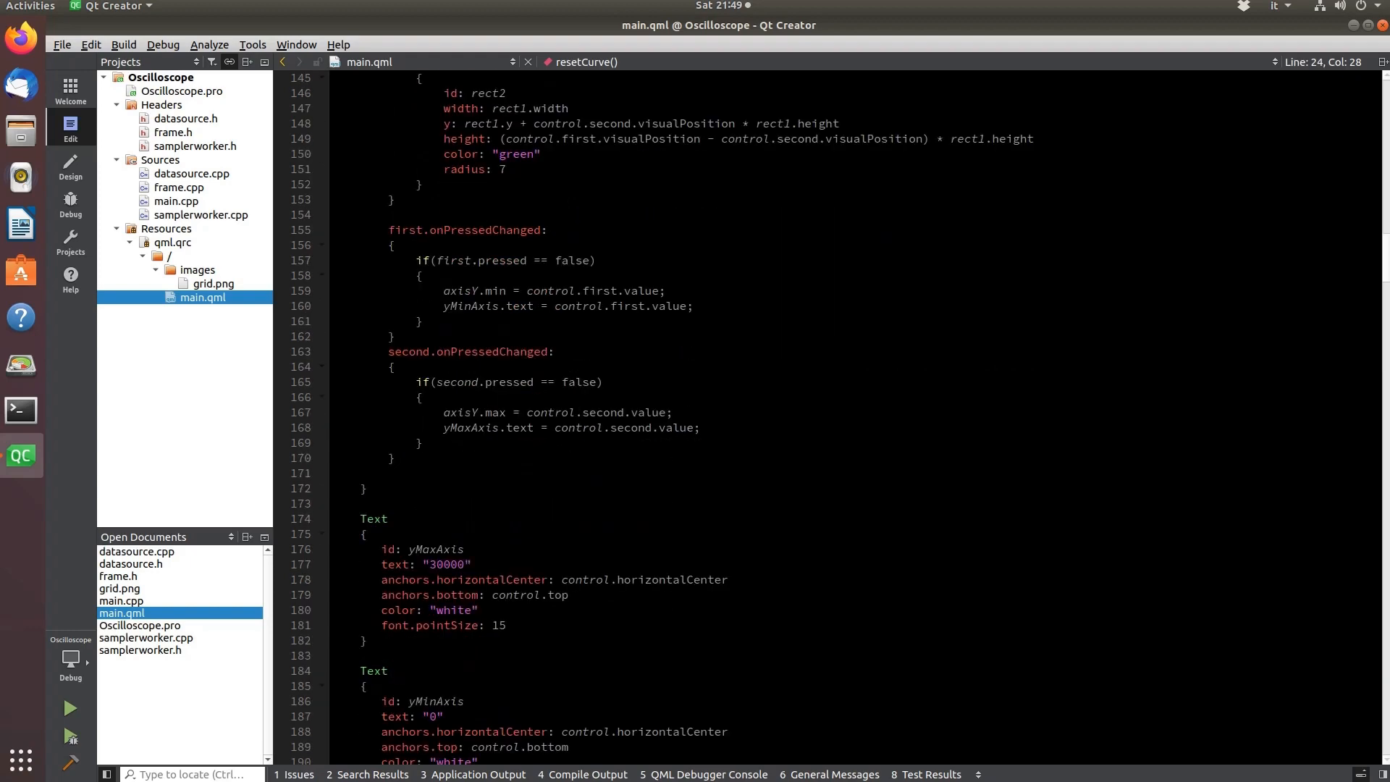
pyautogui.scroll(-3)
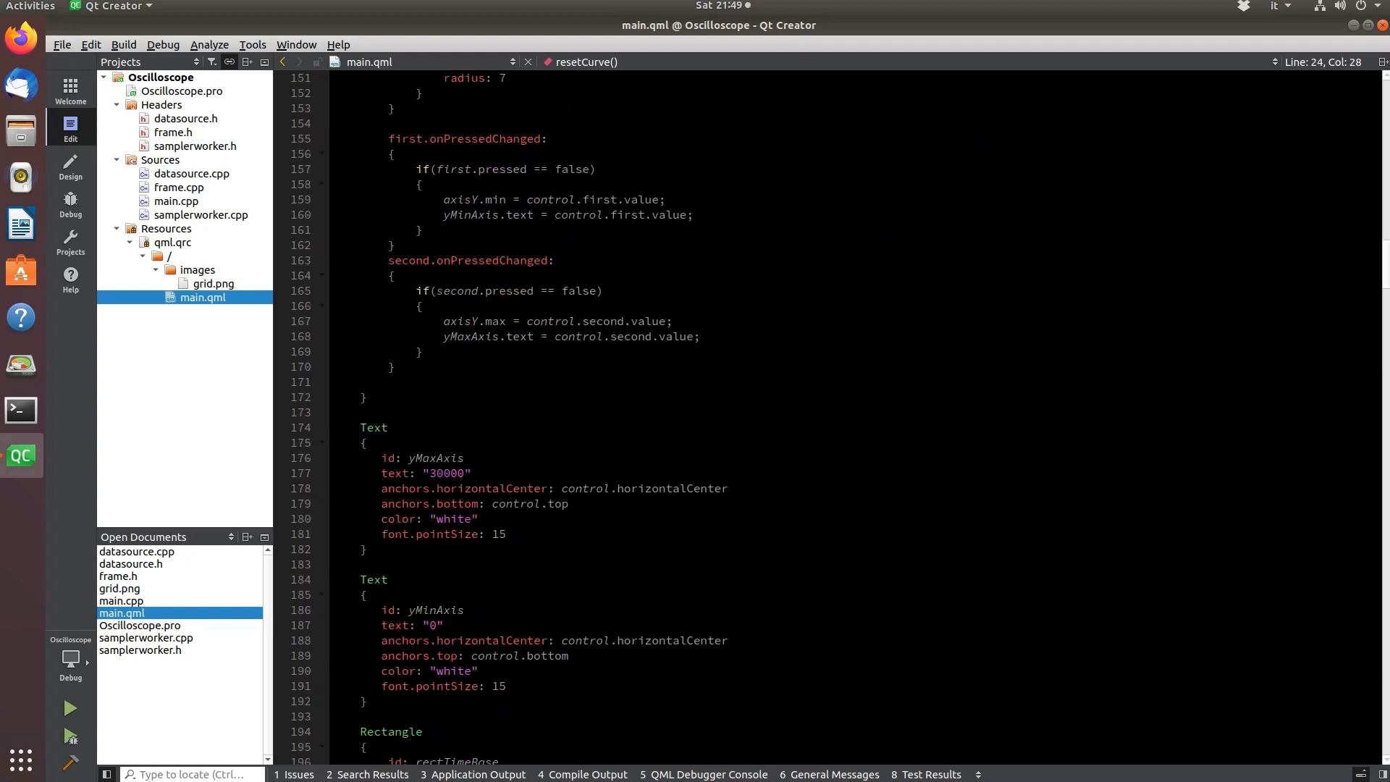
pyautogui.scroll(-3)
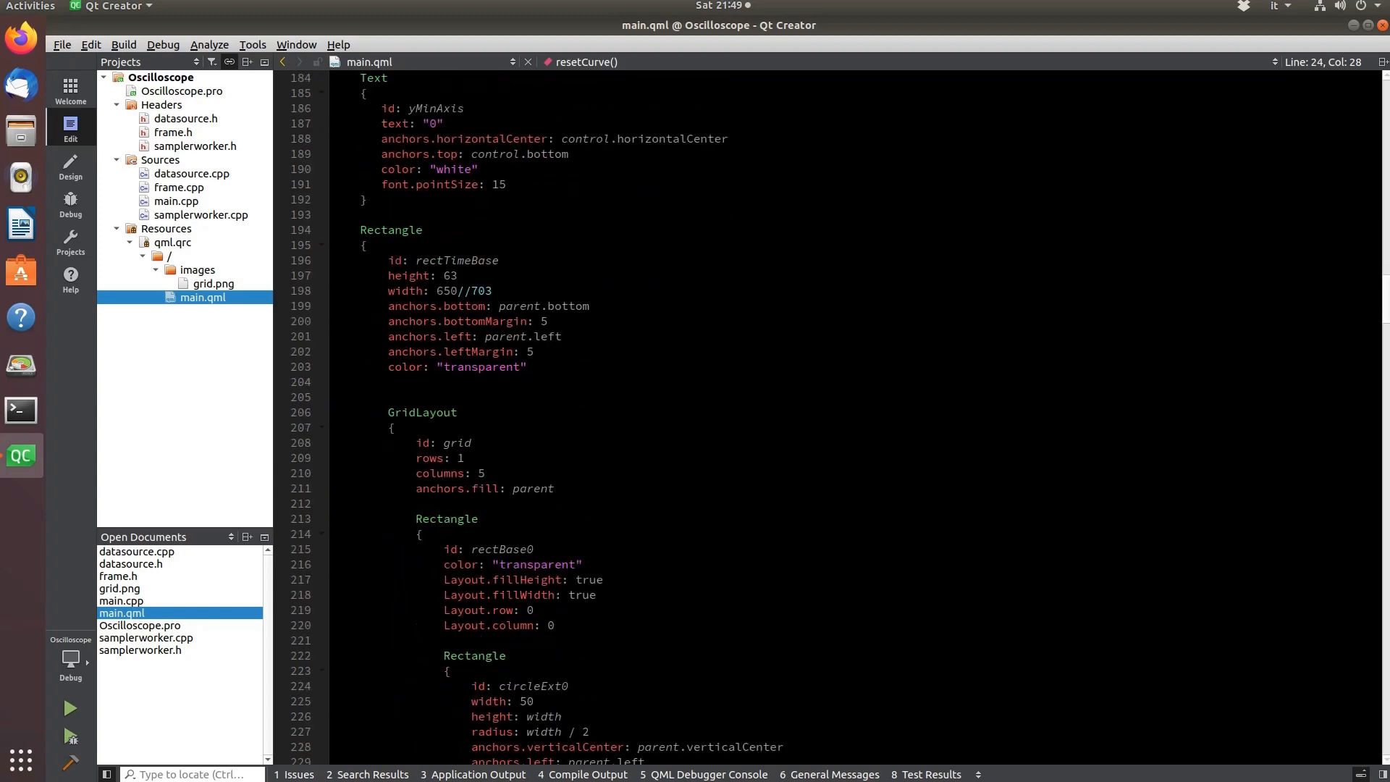
pyautogui.scroll(-3)
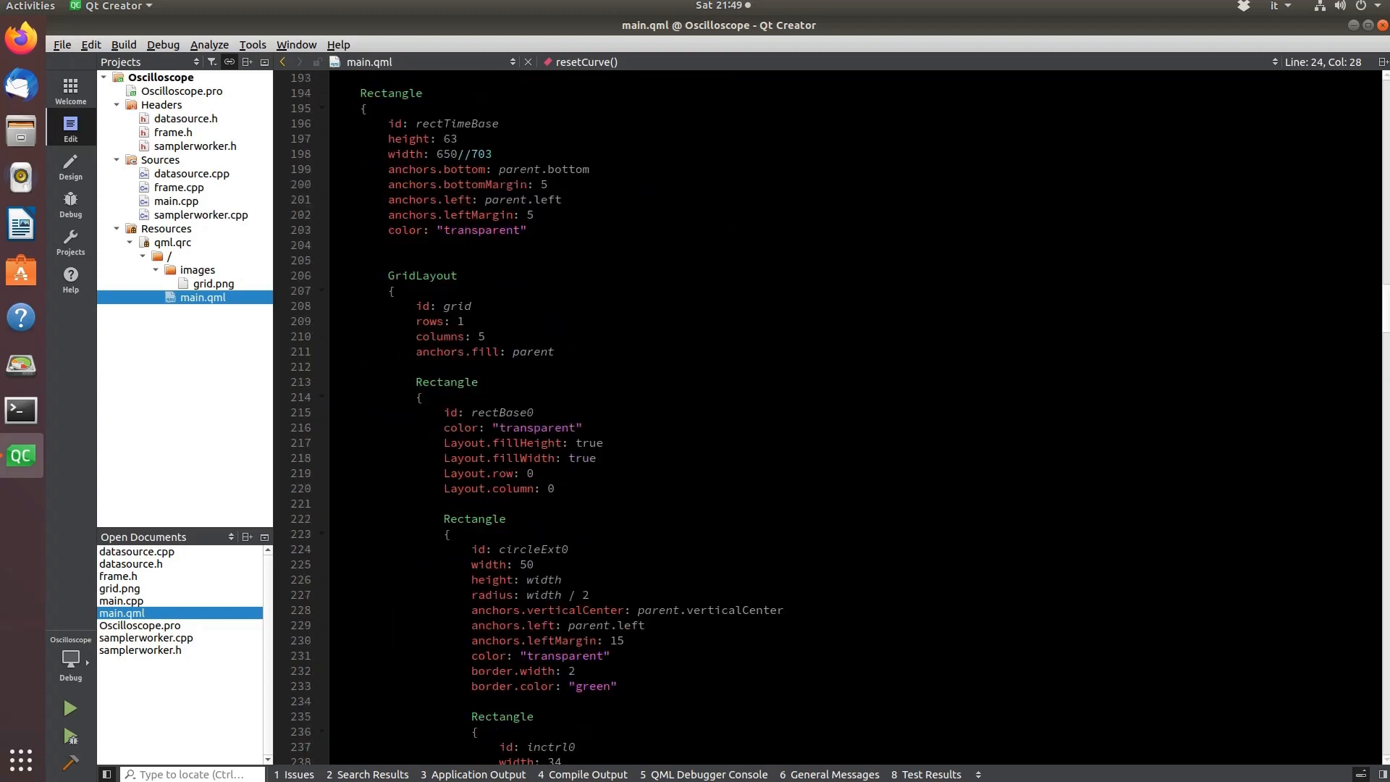
pyautogui.scroll(-3)
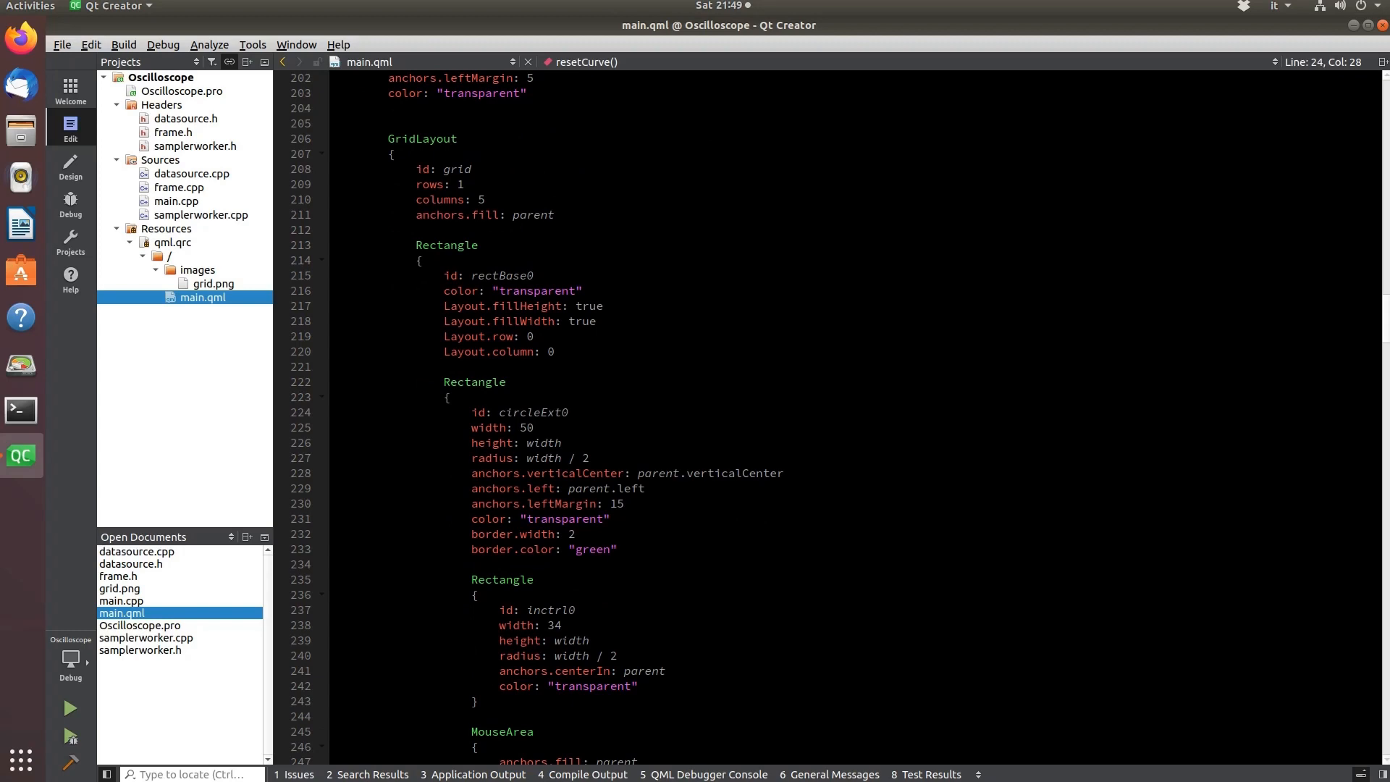
pyautogui.scroll(-3)
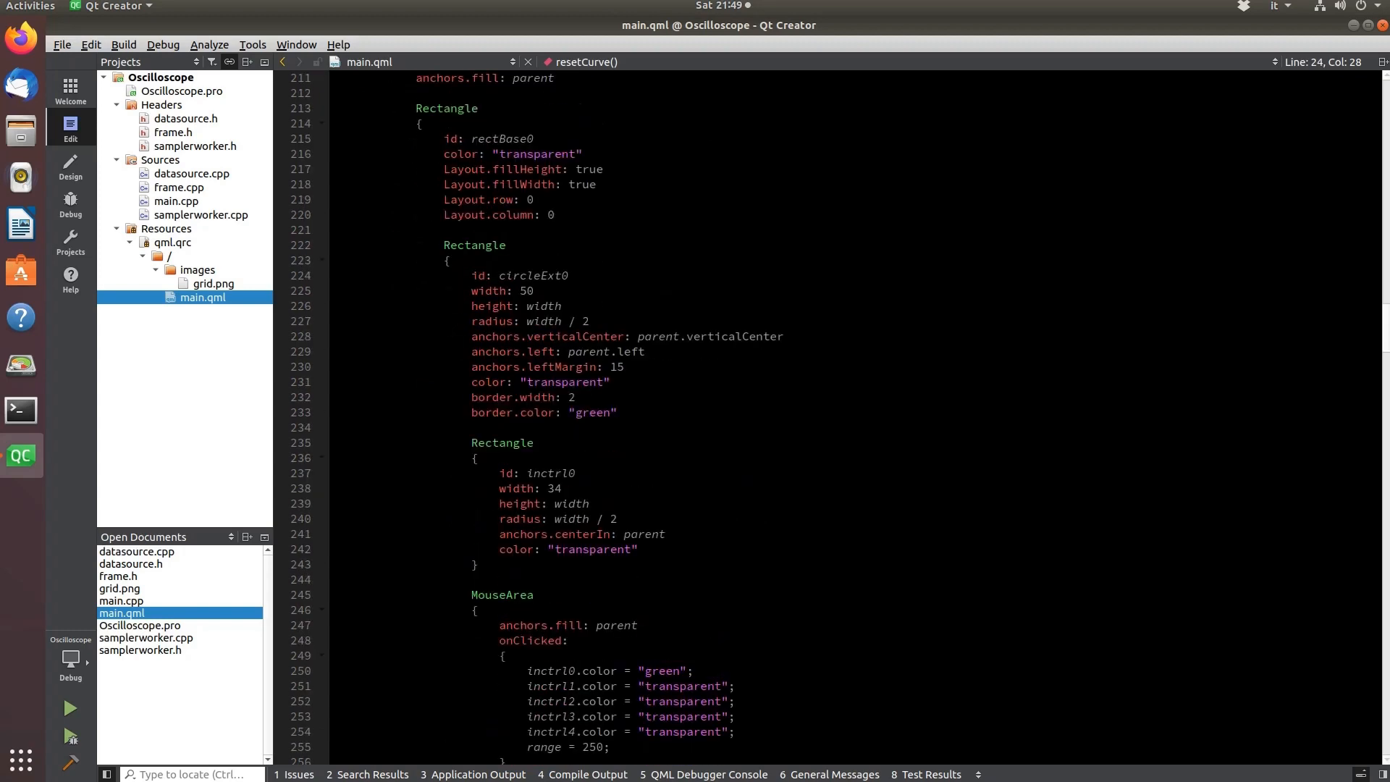
pyautogui.scroll(-3)
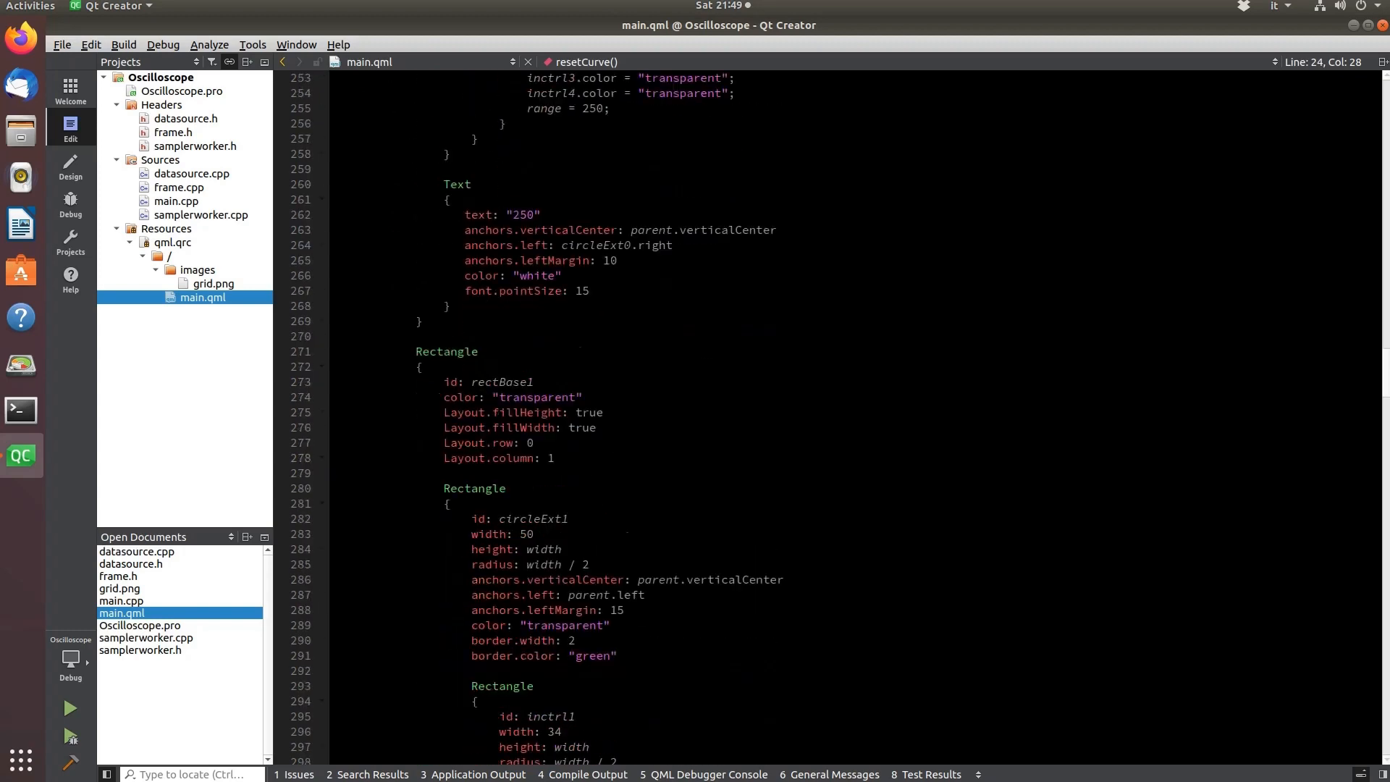
pyautogui.scroll(-3)
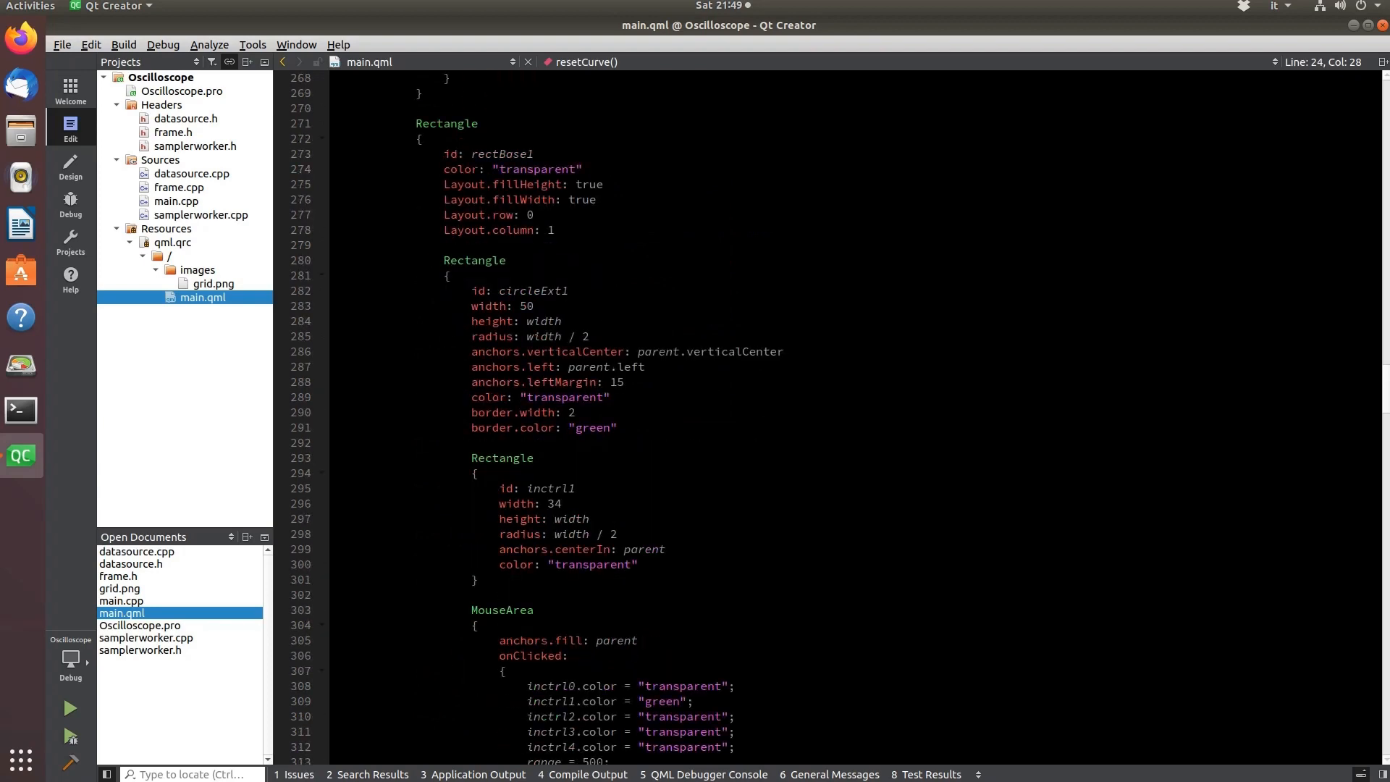
pyautogui.scroll(-3)
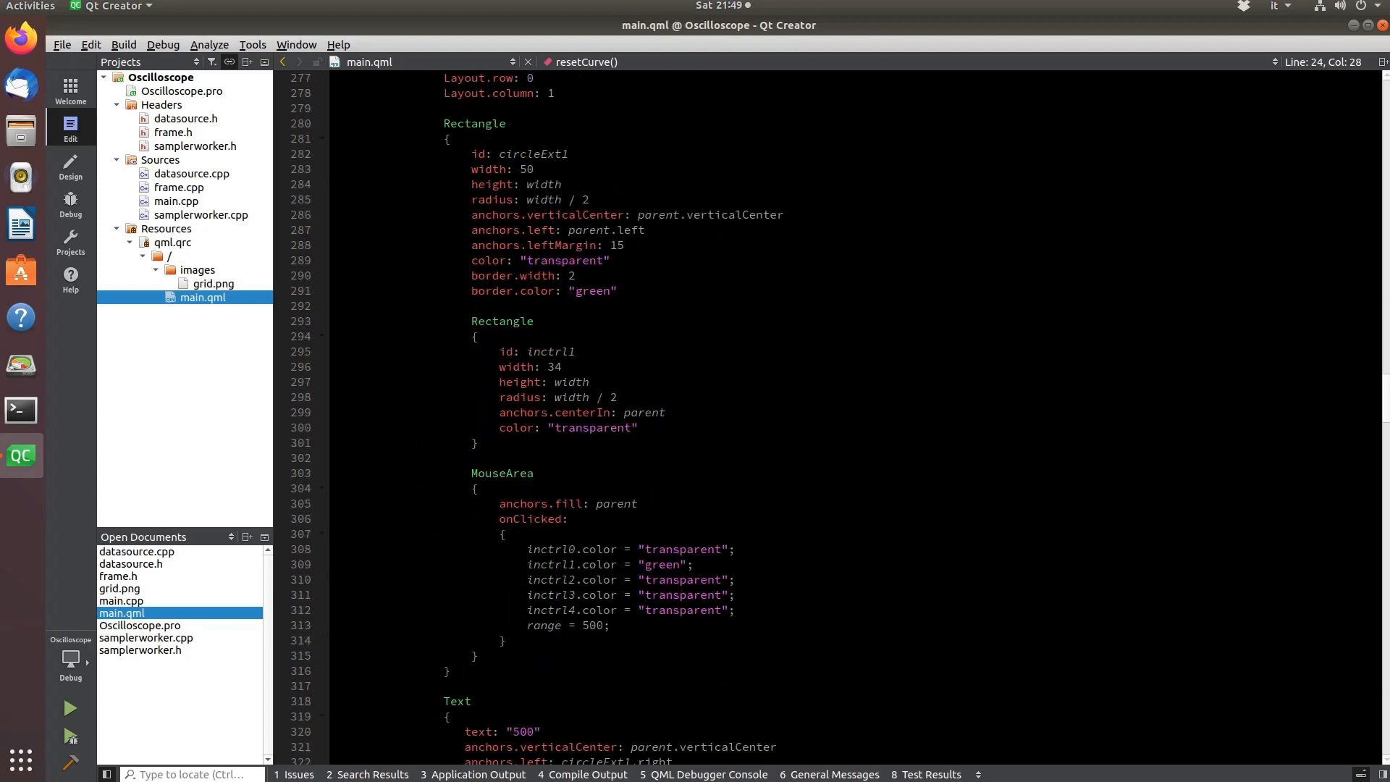
pyautogui.scroll(-3)
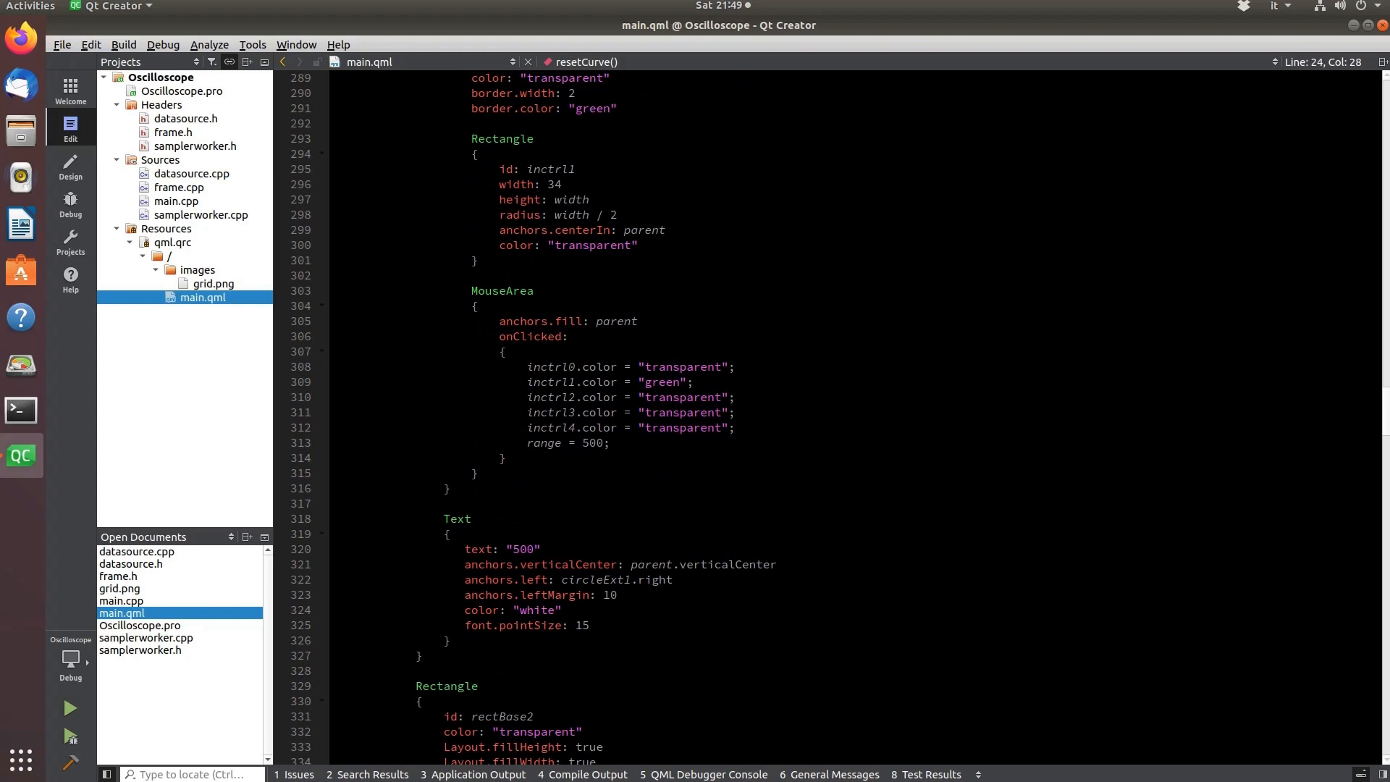
pyautogui.scroll(-3)
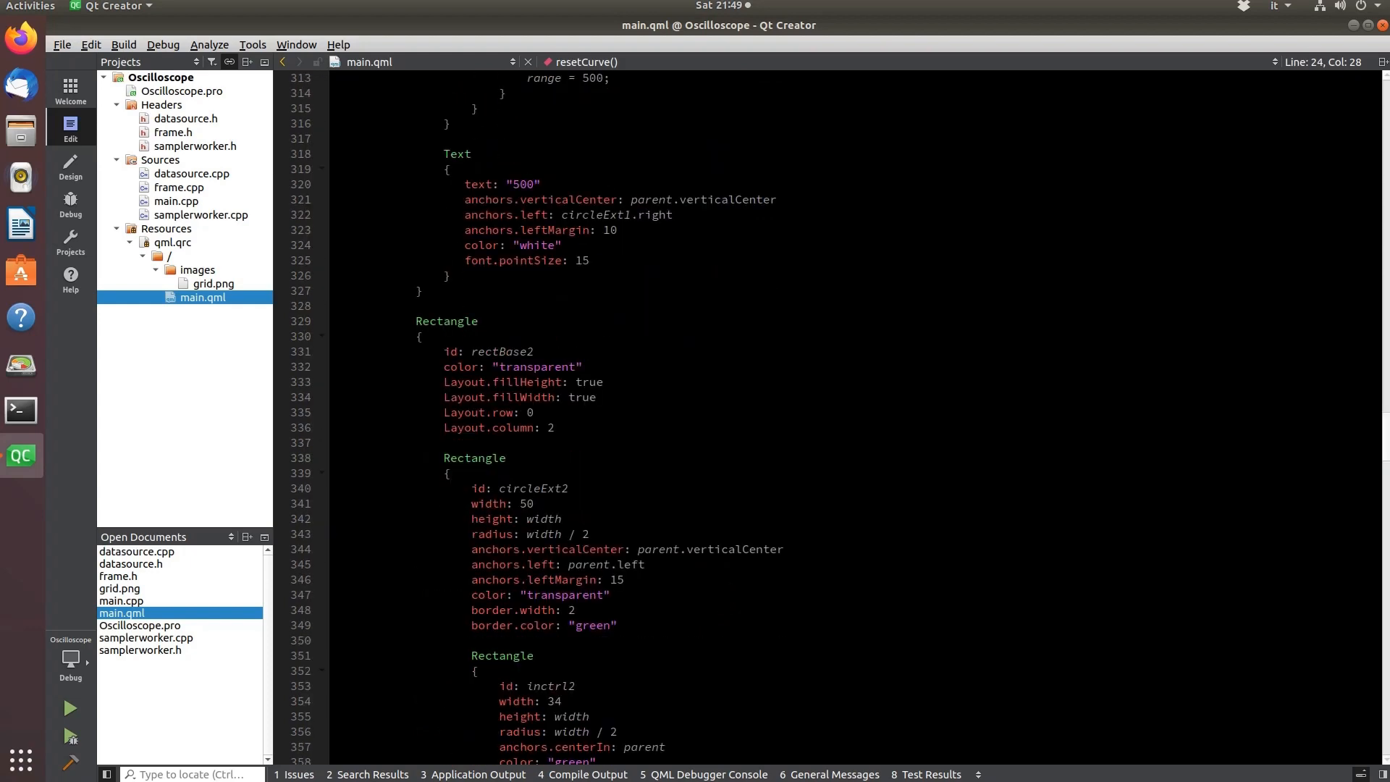
pyautogui.scroll(-3)
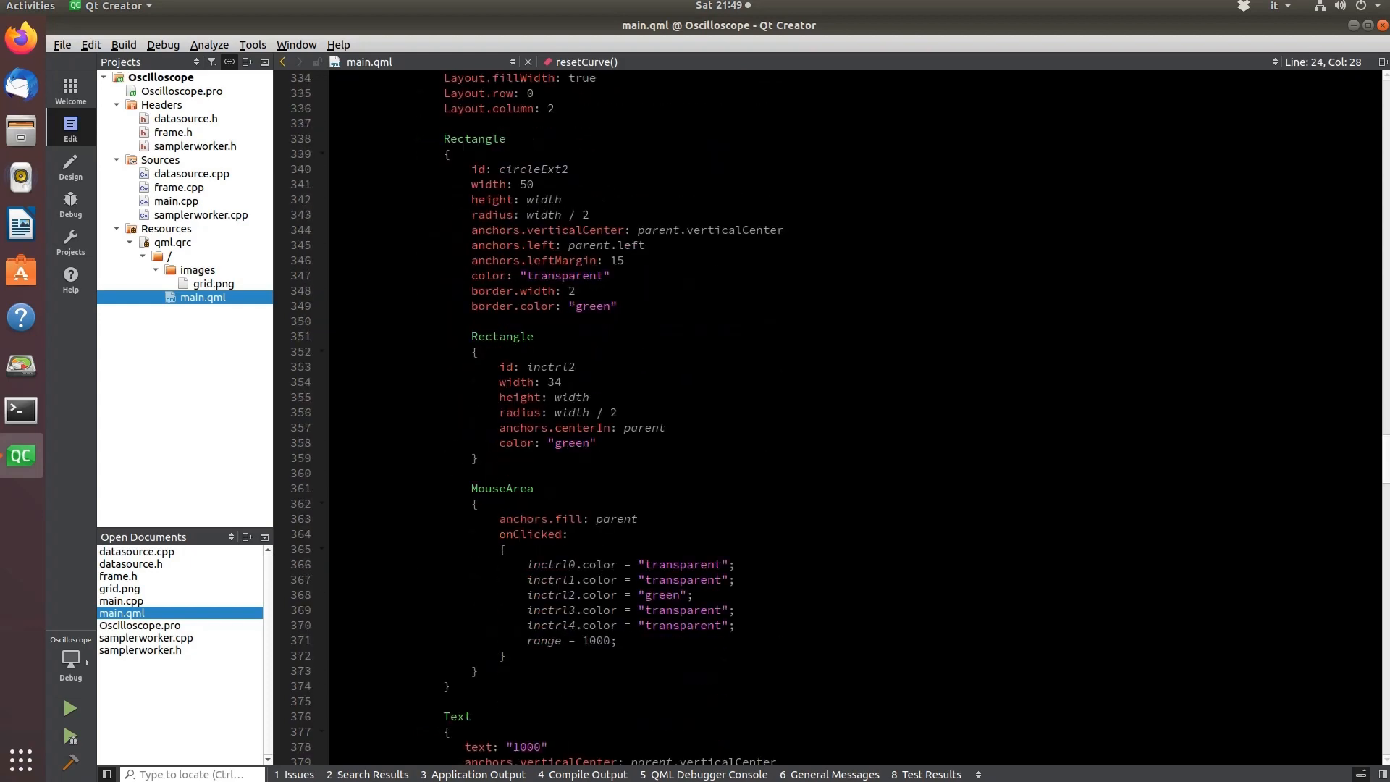
pyautogui.scroll(-3)
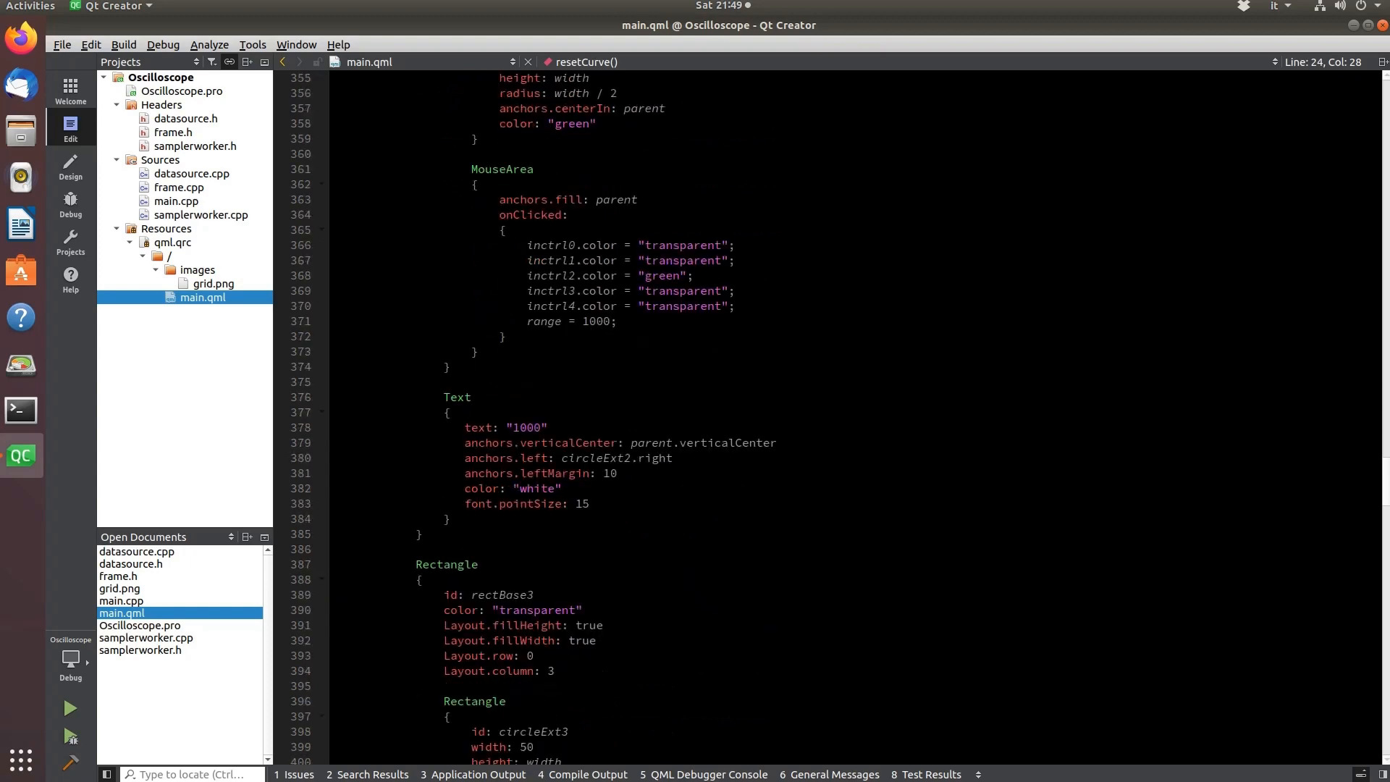
pyautogui.scroll(-3)
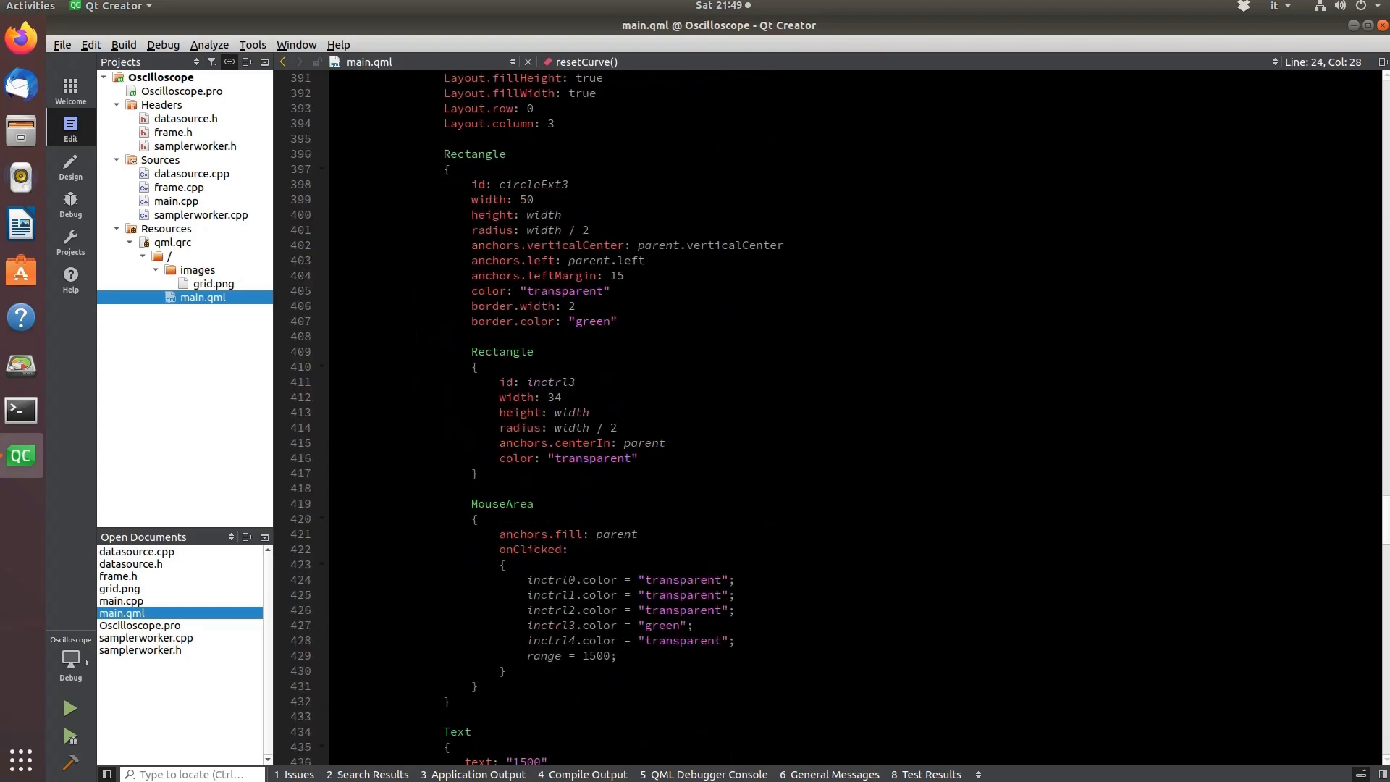
pyautogui.scroll(-3)
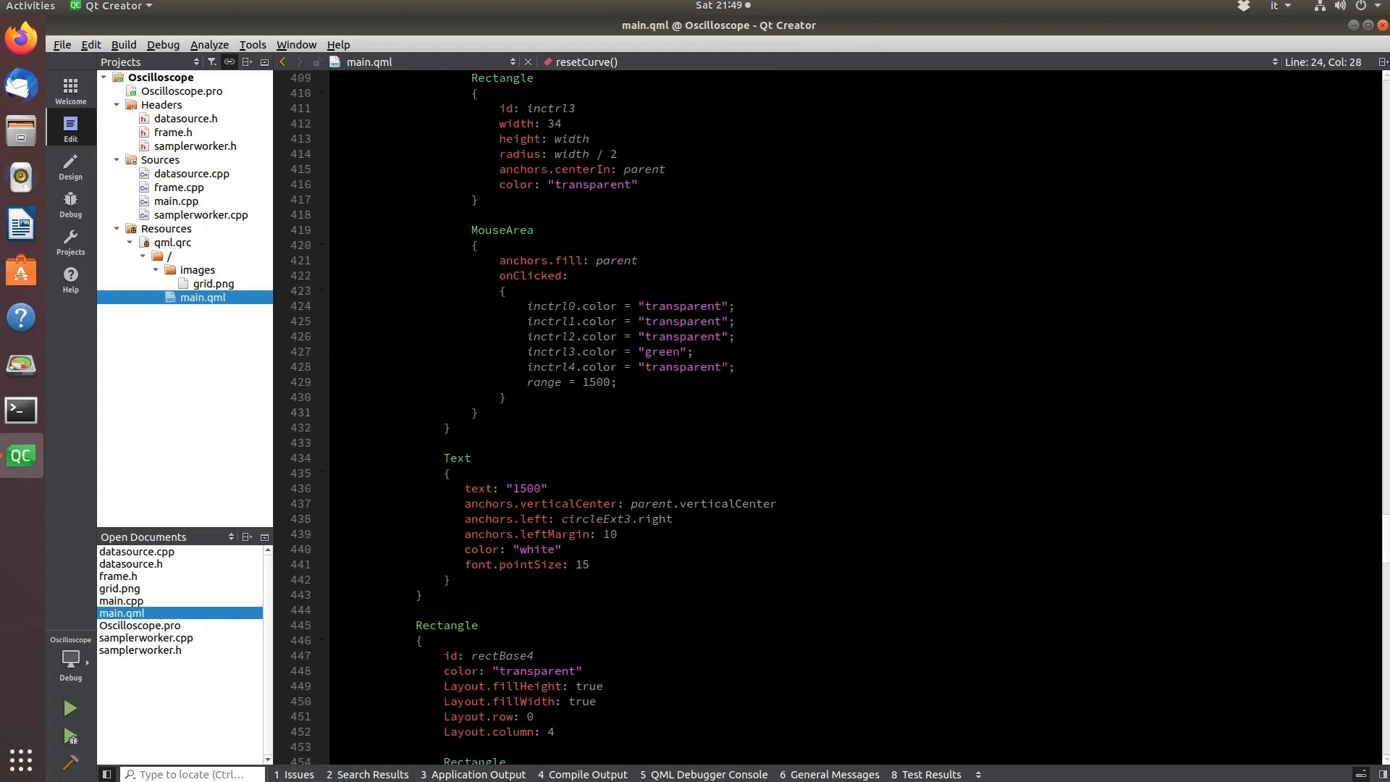
pyautogui.scroll(-3)
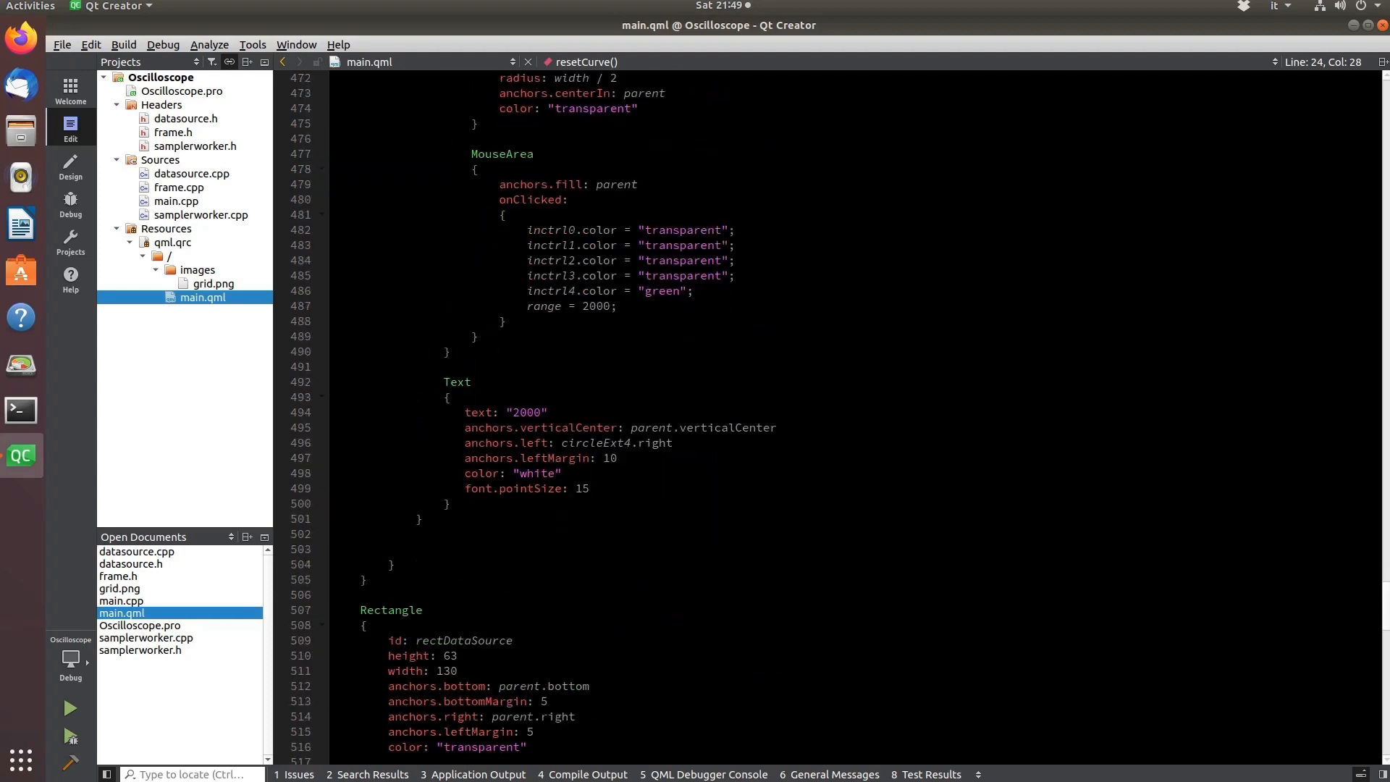
pyautogui.scroll(-3)
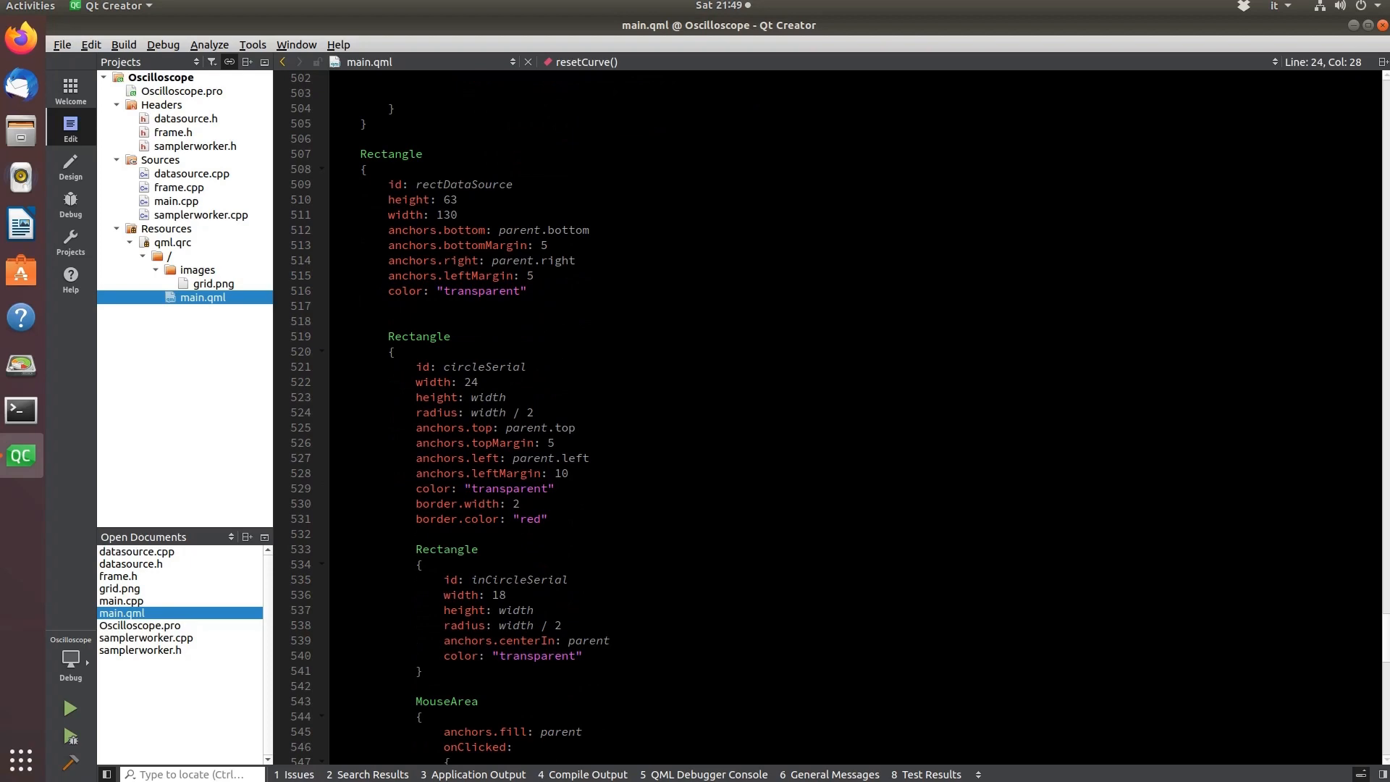
pyautogui.scroll(-3)
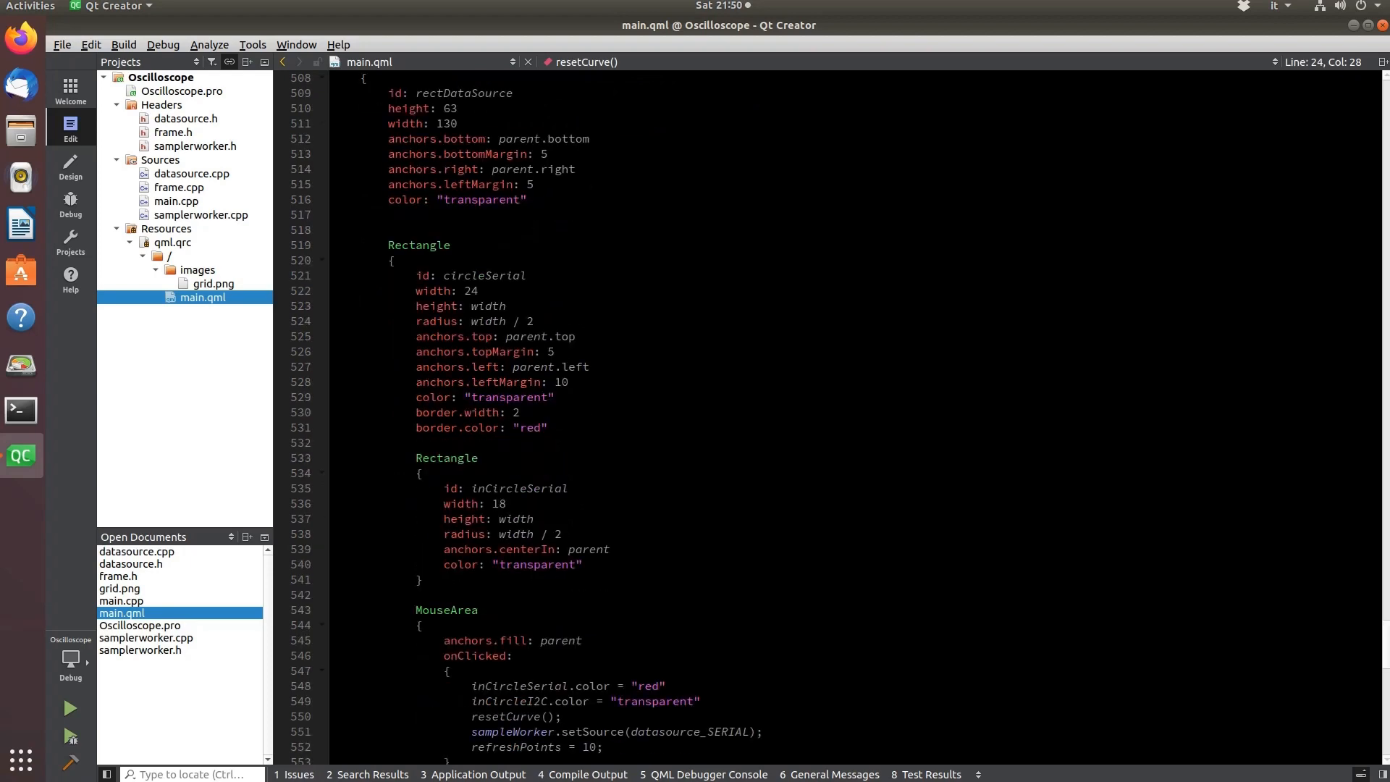